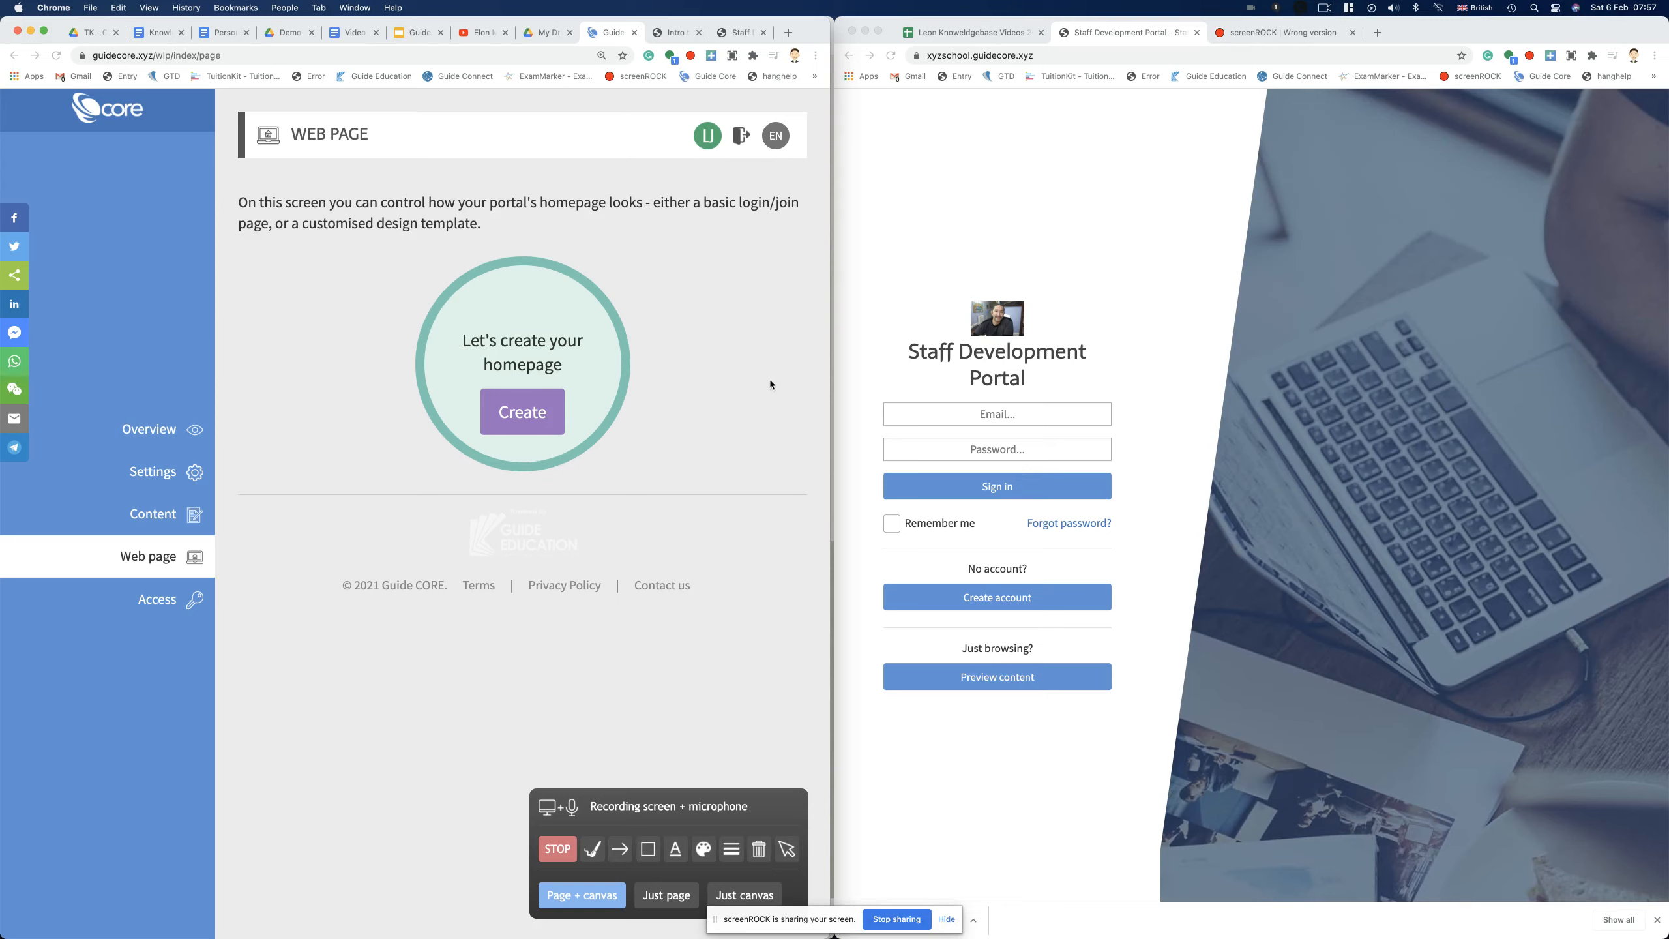
mouse_move(166, 537)
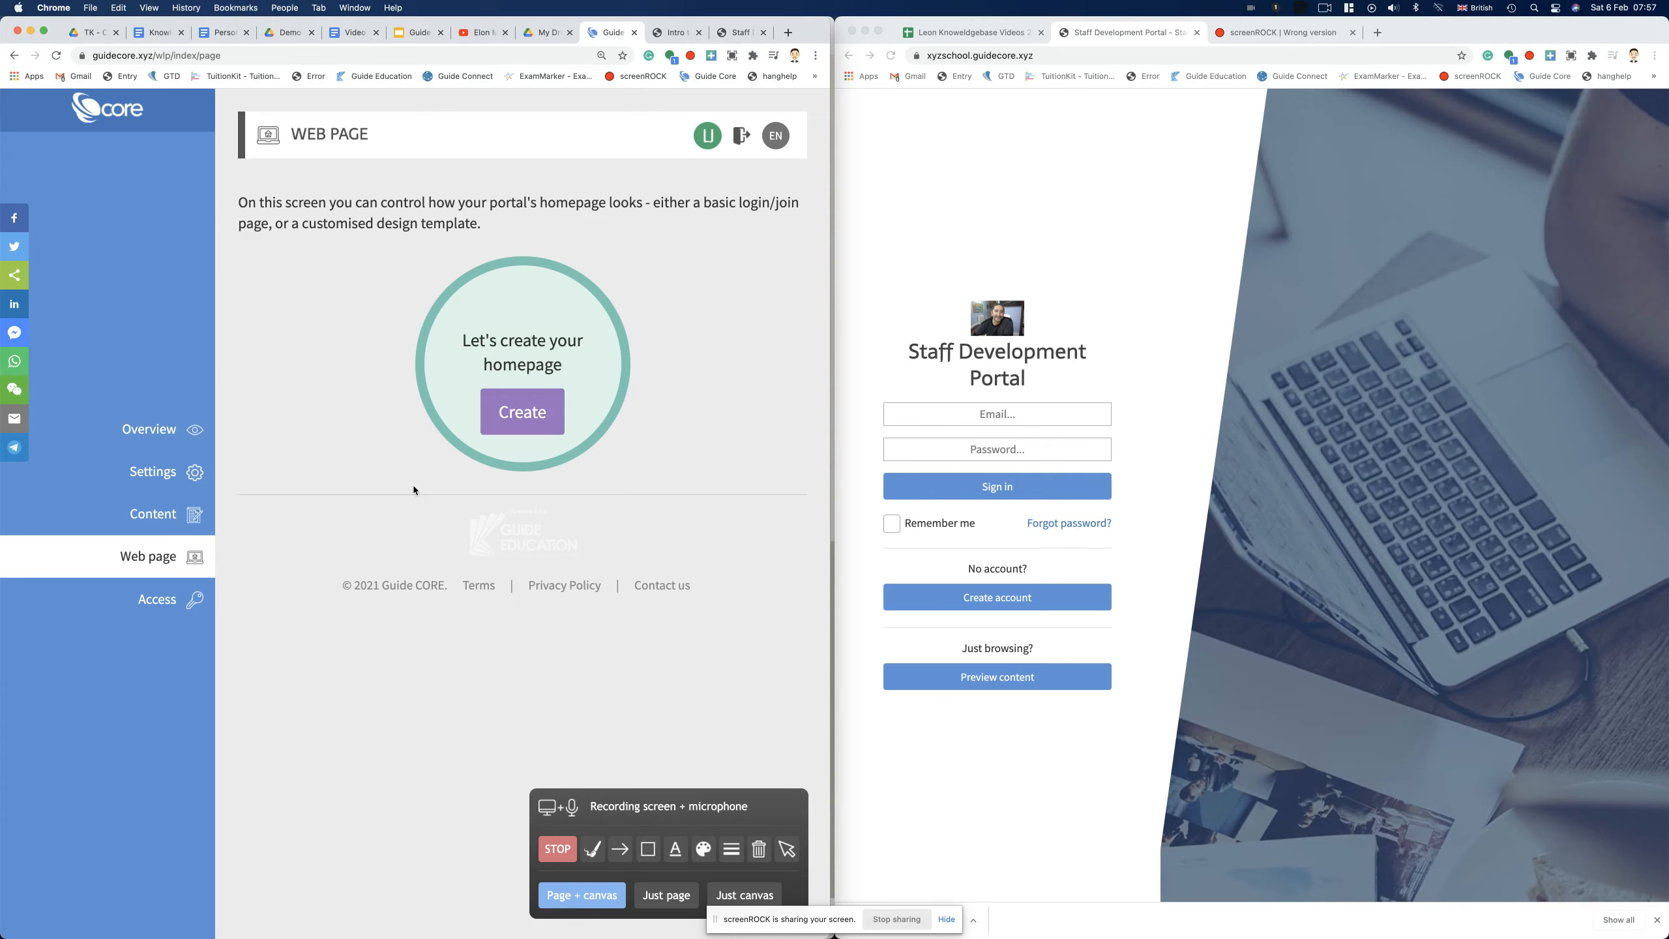
mouse_move(394, 460)
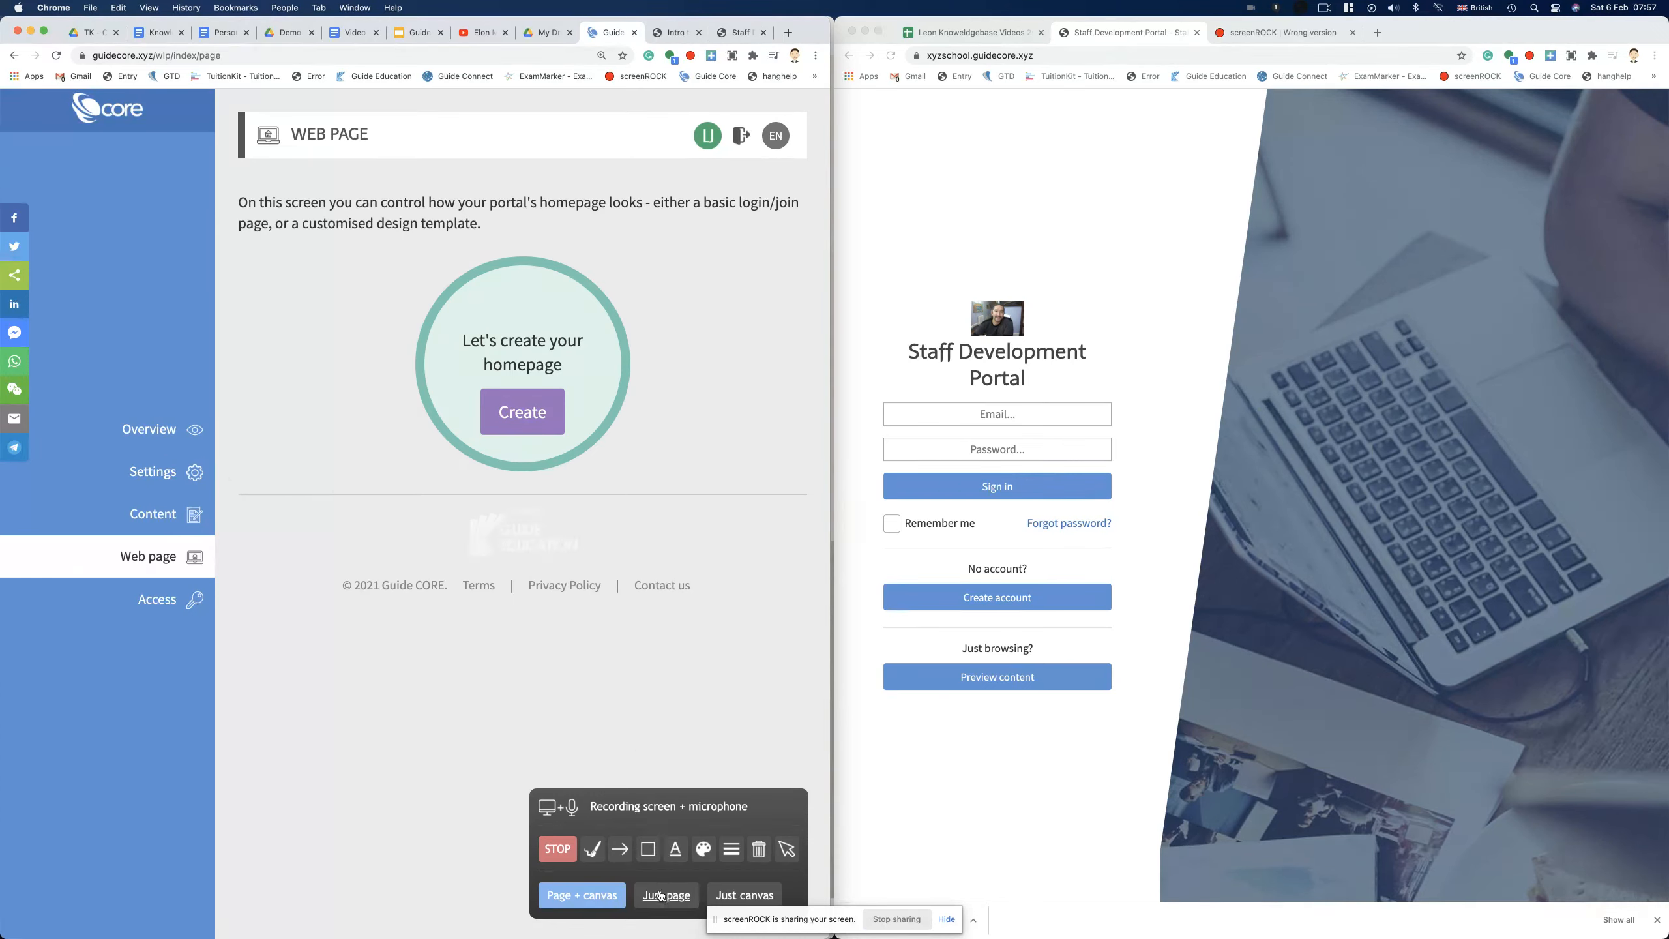
Go from the portal overview back to homepage setup and start creating a homepage.
click(665, 894)
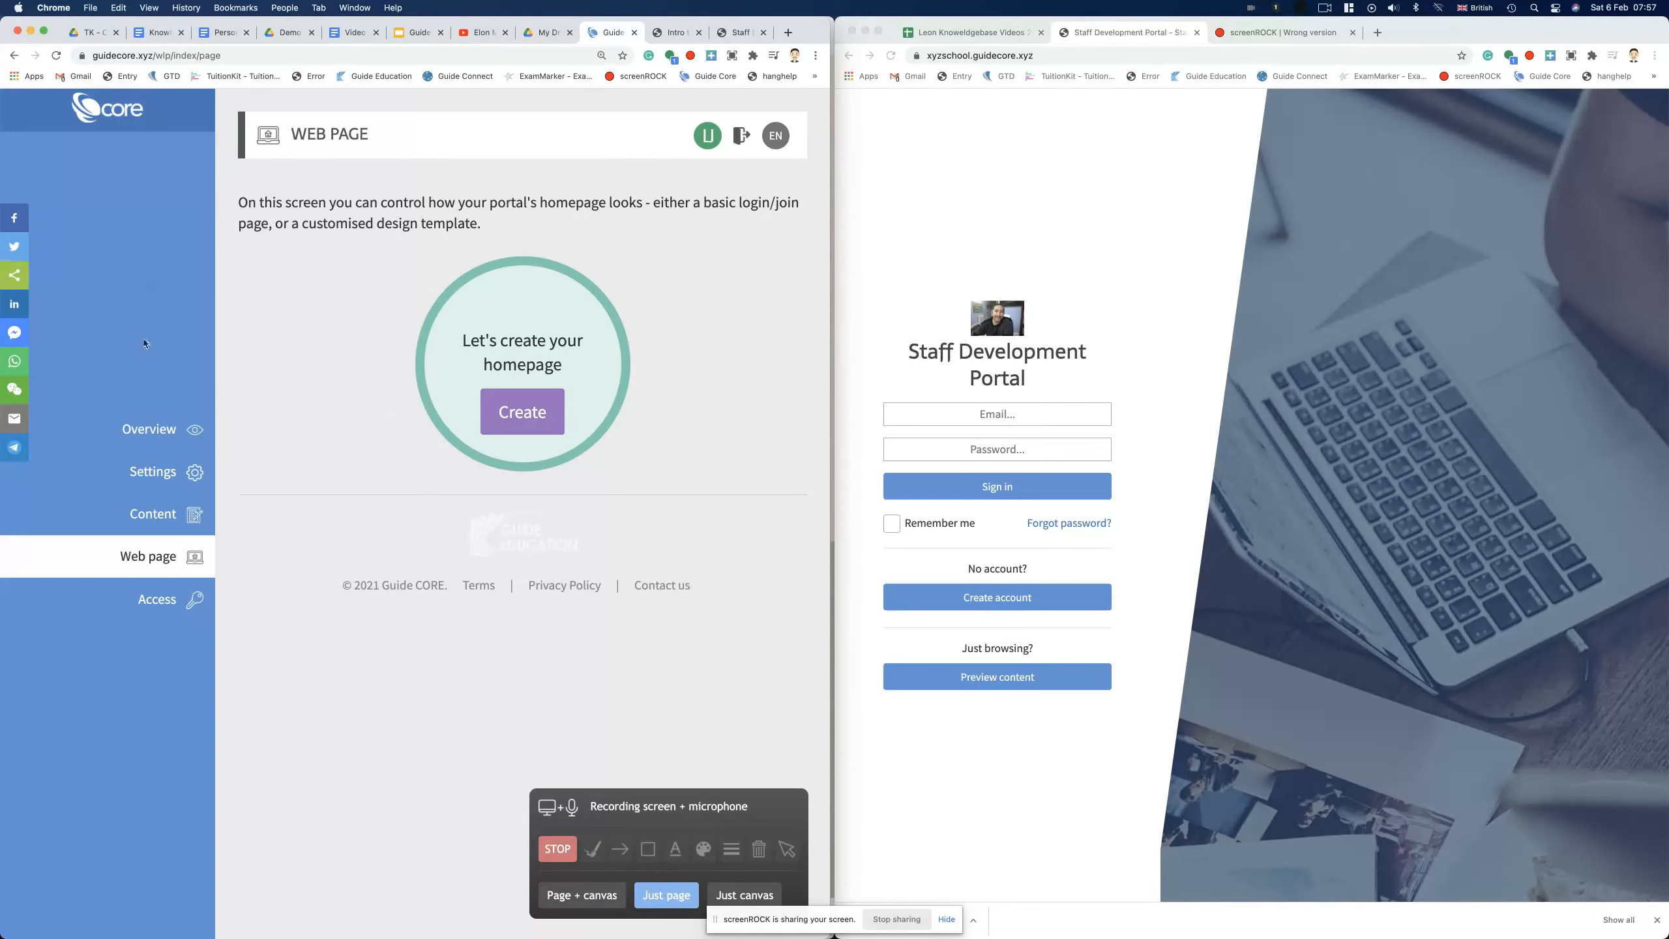
click(148, 429)
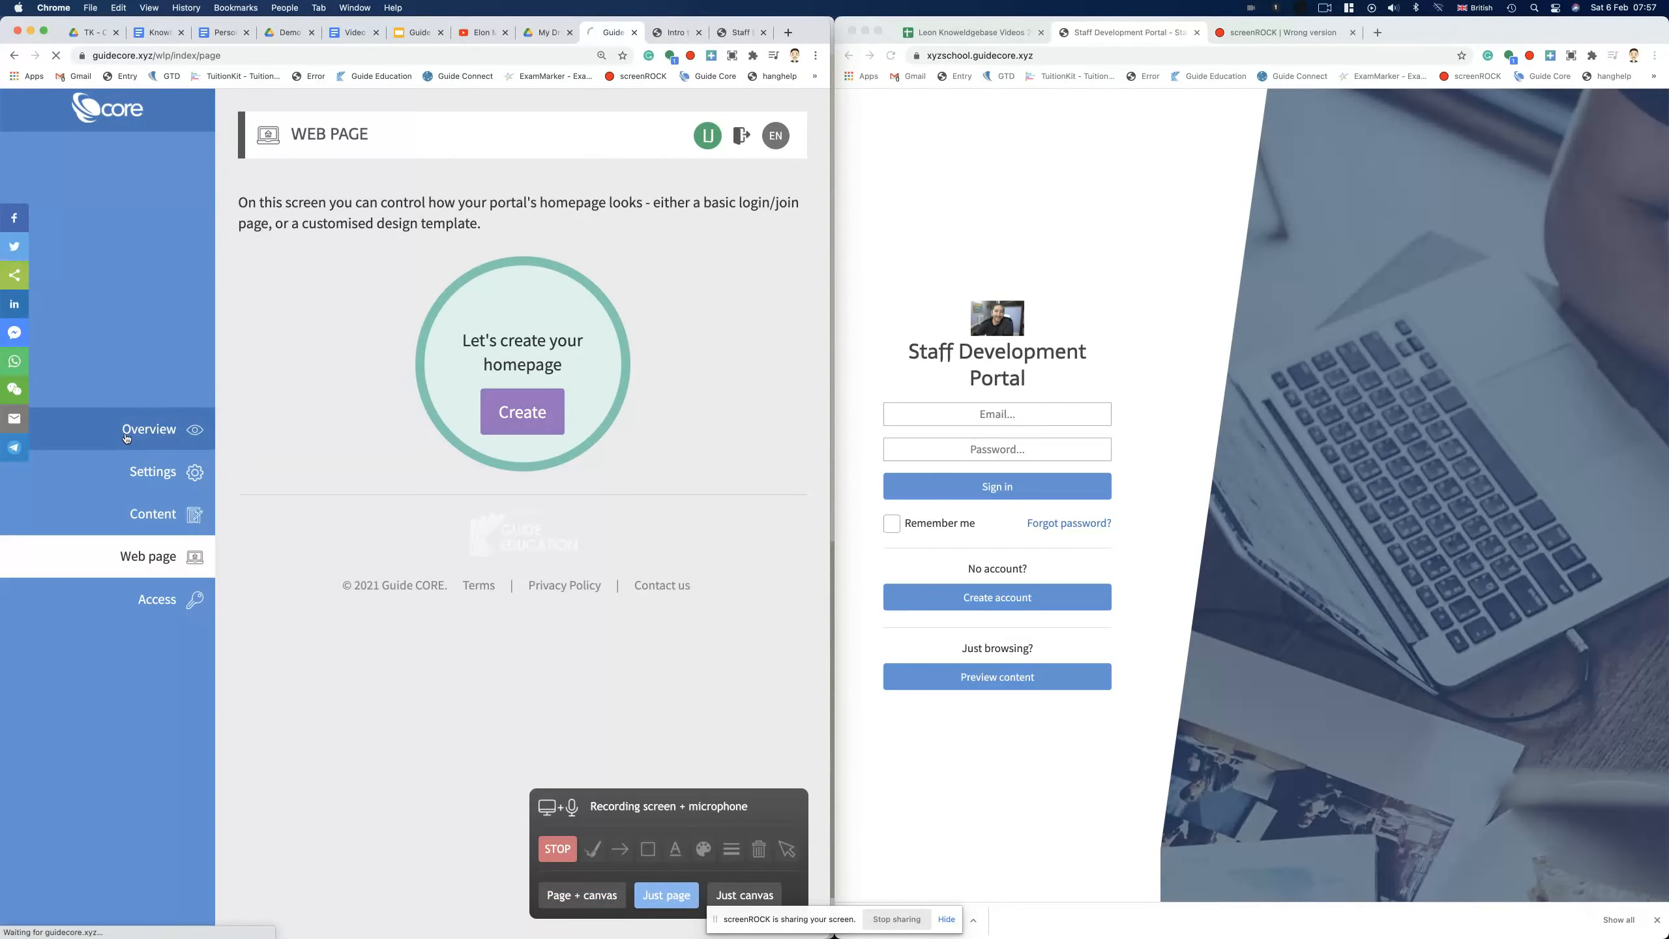
click(149, 429)
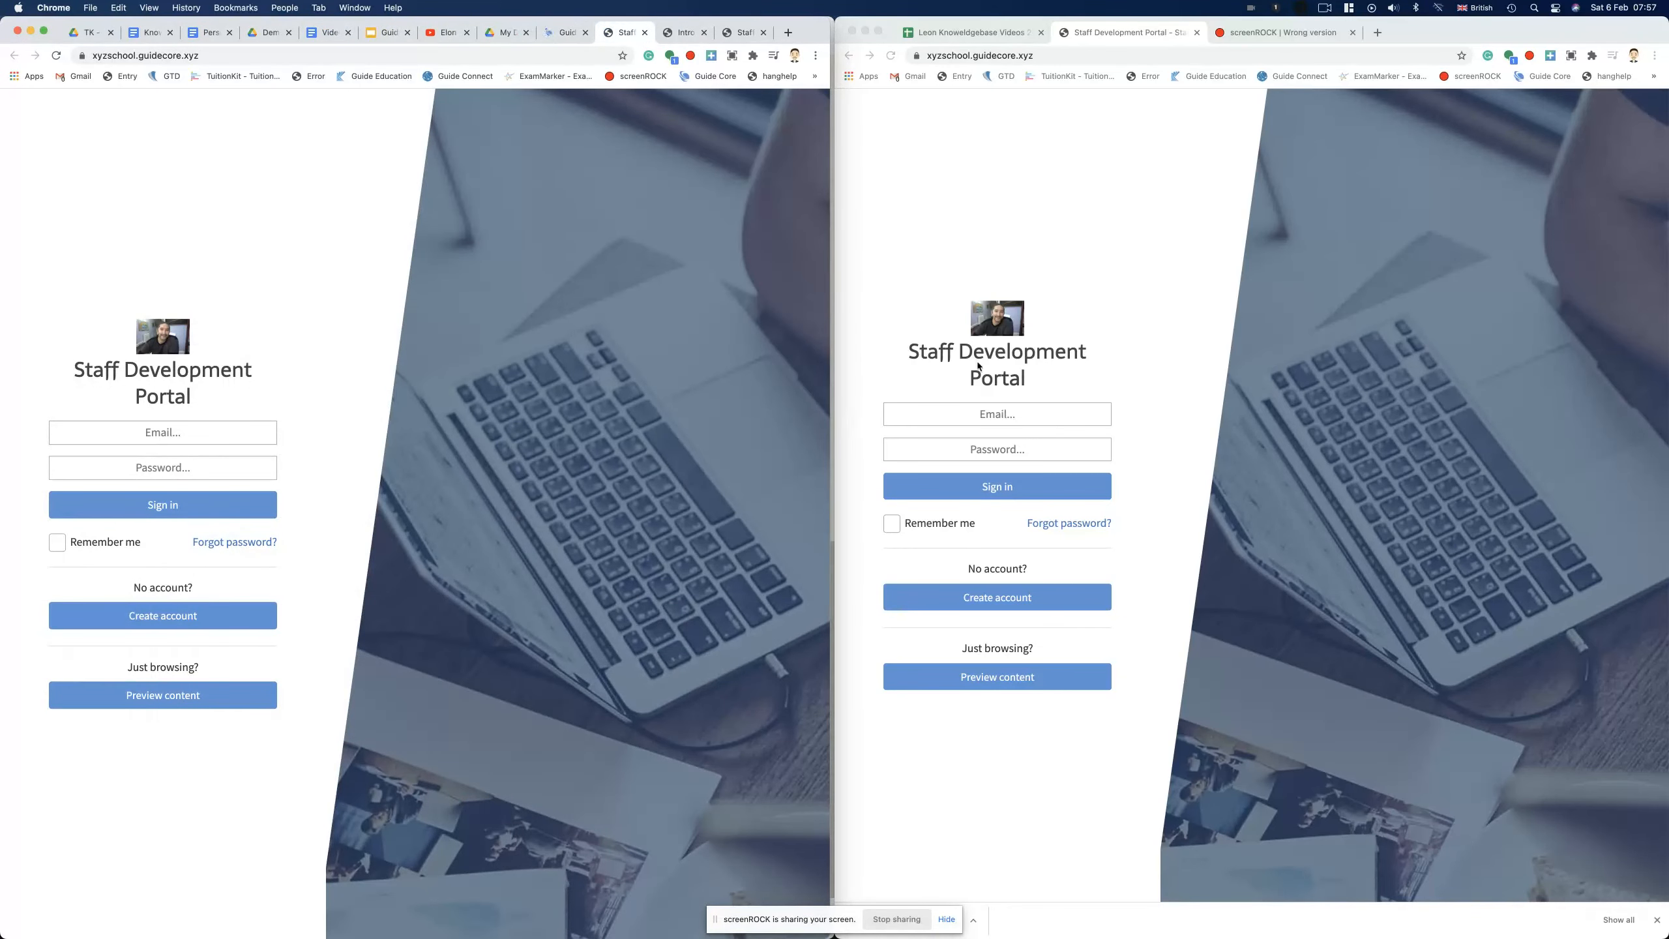
mouse_move(740, 330)
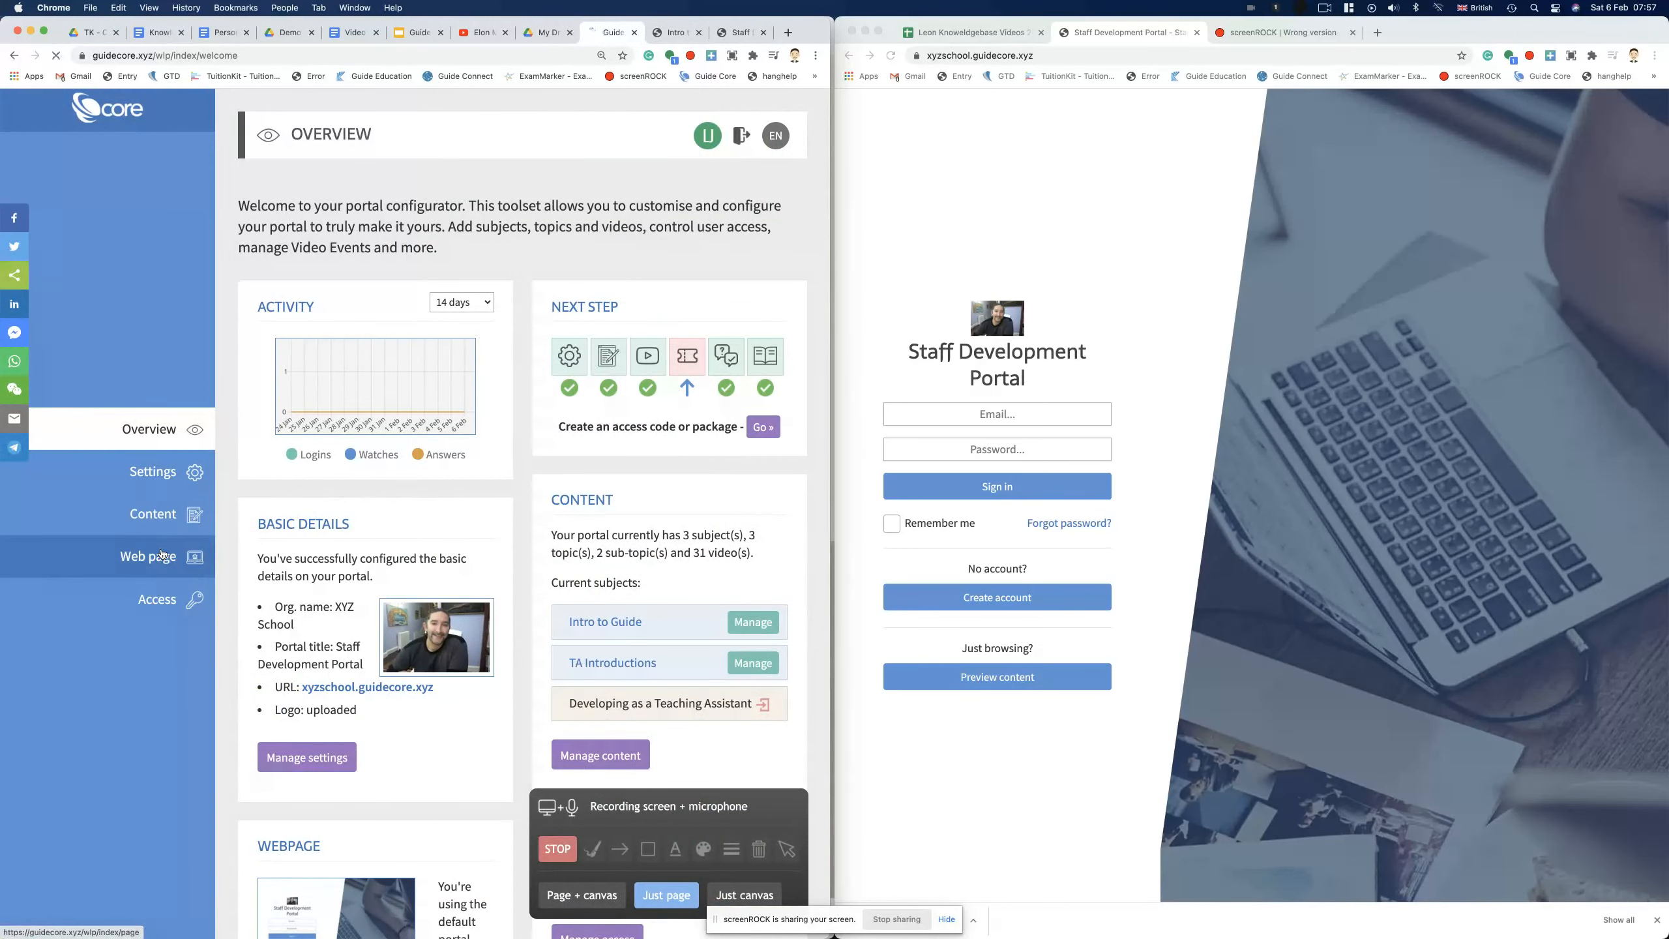
click(148, 556)
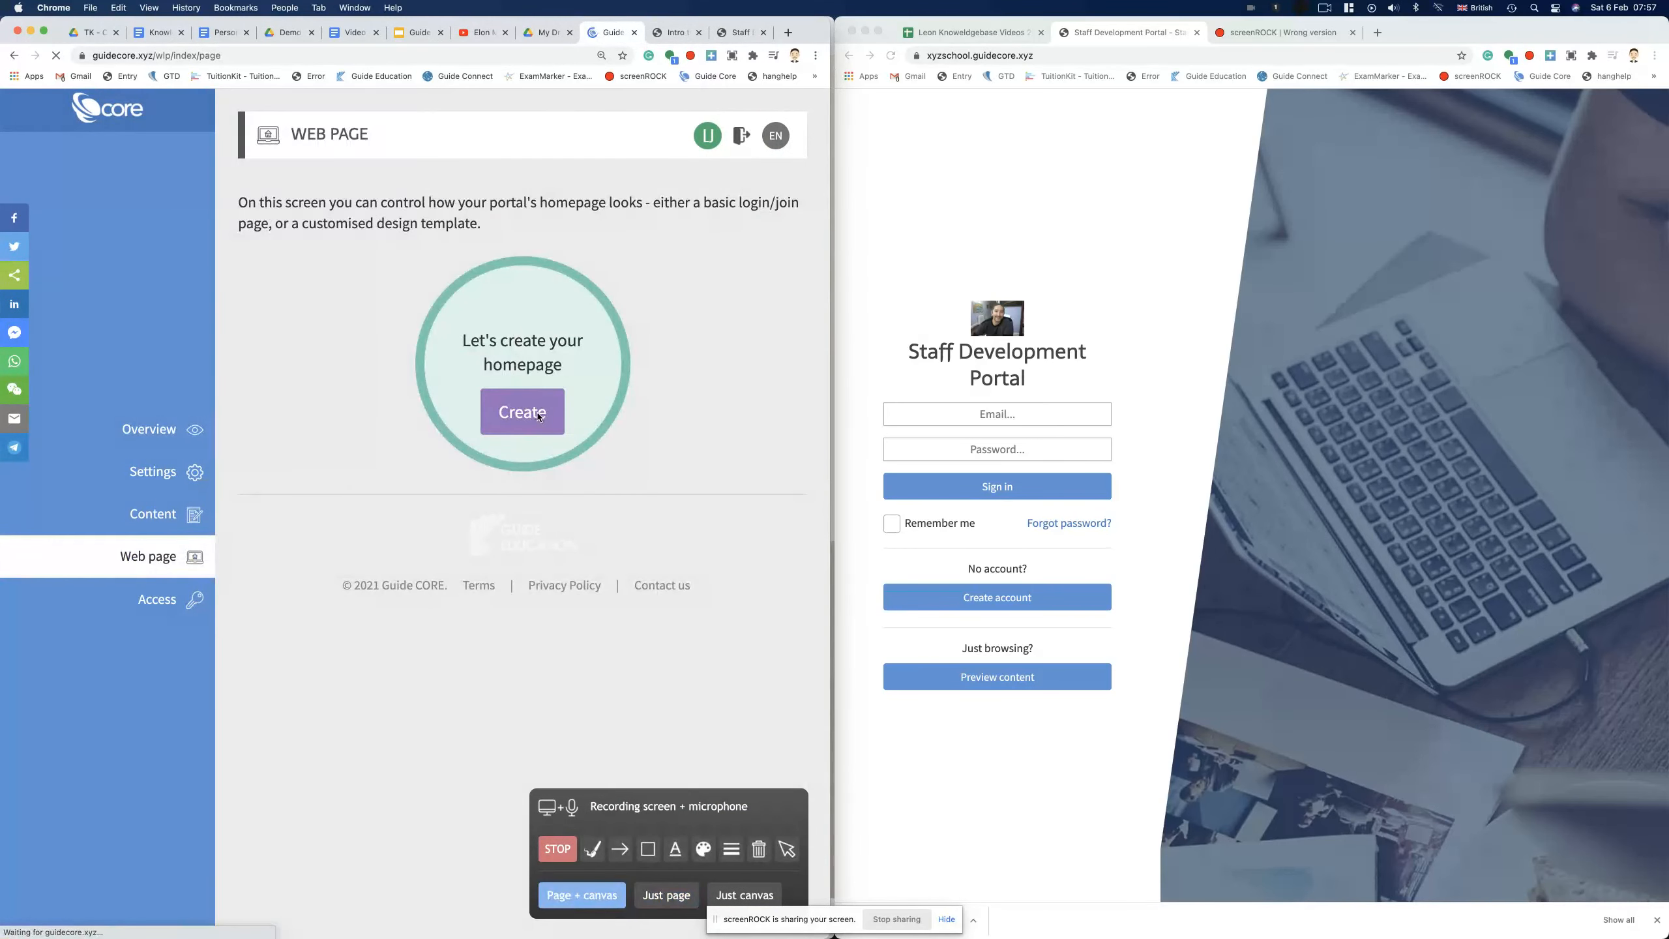
click(665, 893)
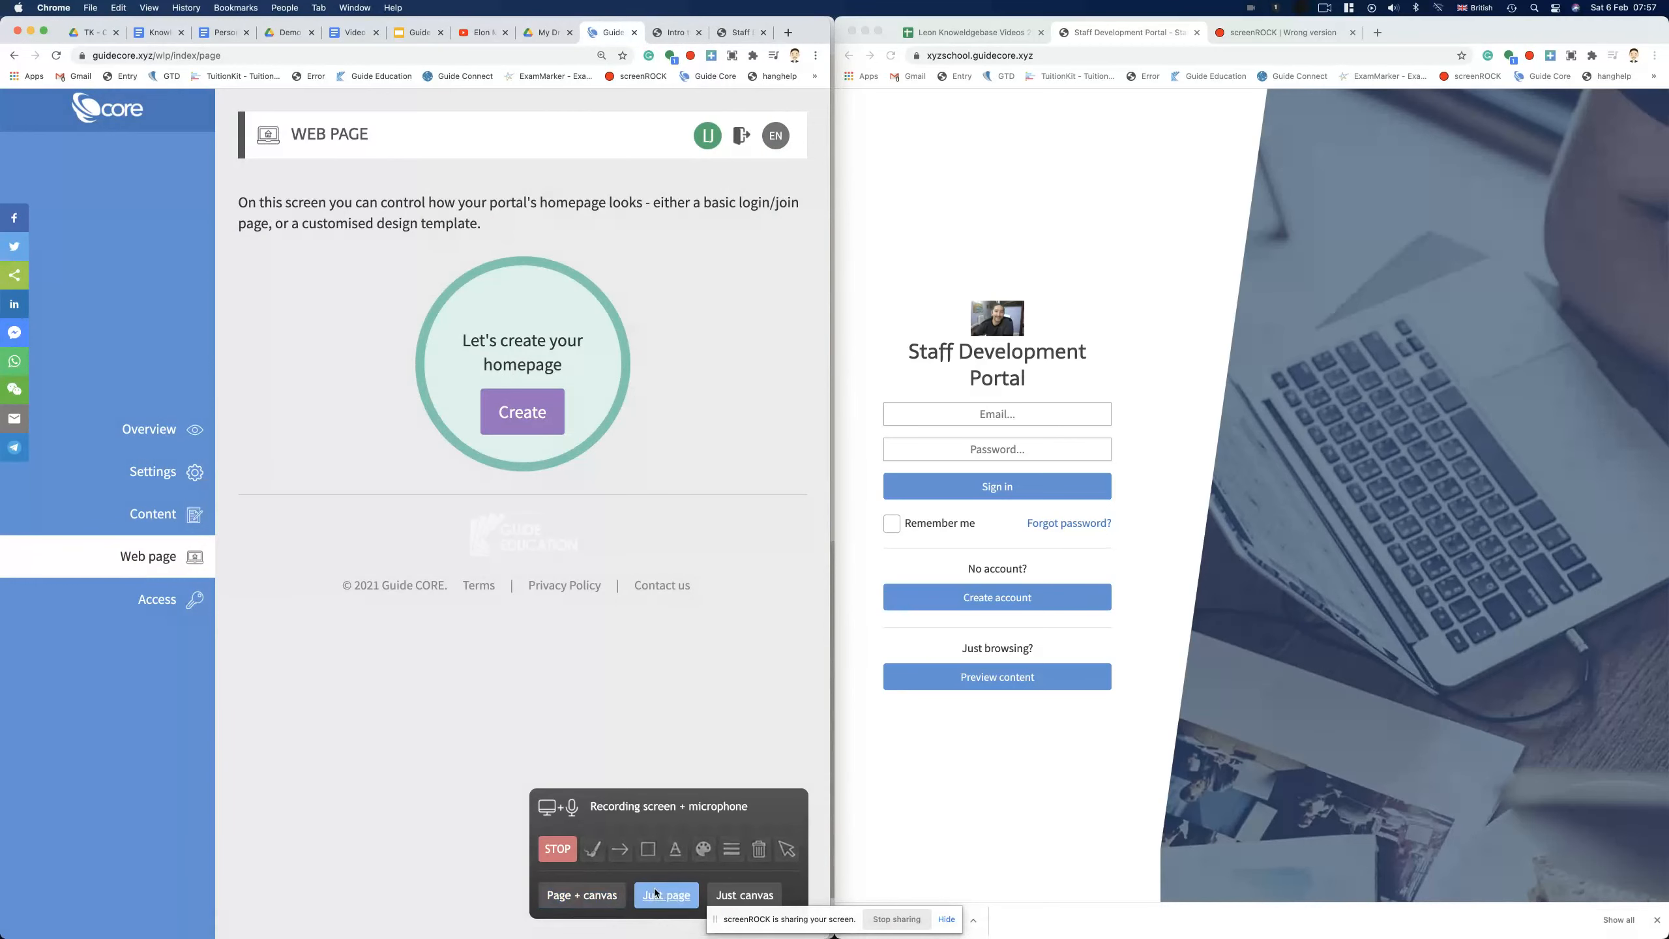
click(521, 412)
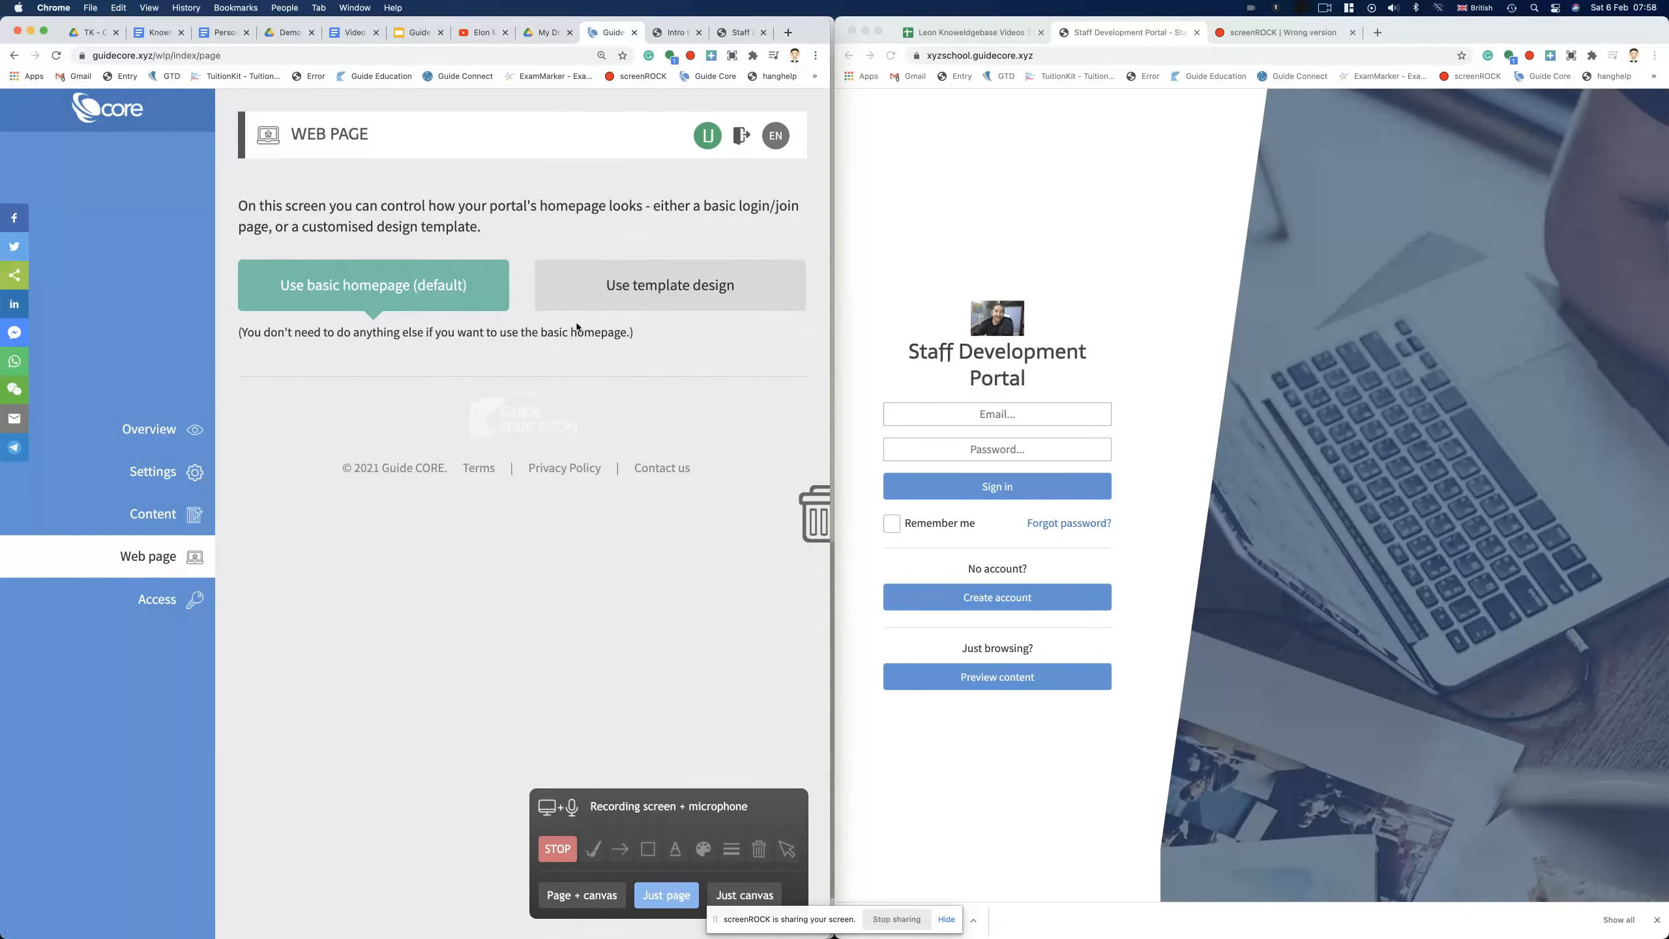
mouse_move(657, 284)
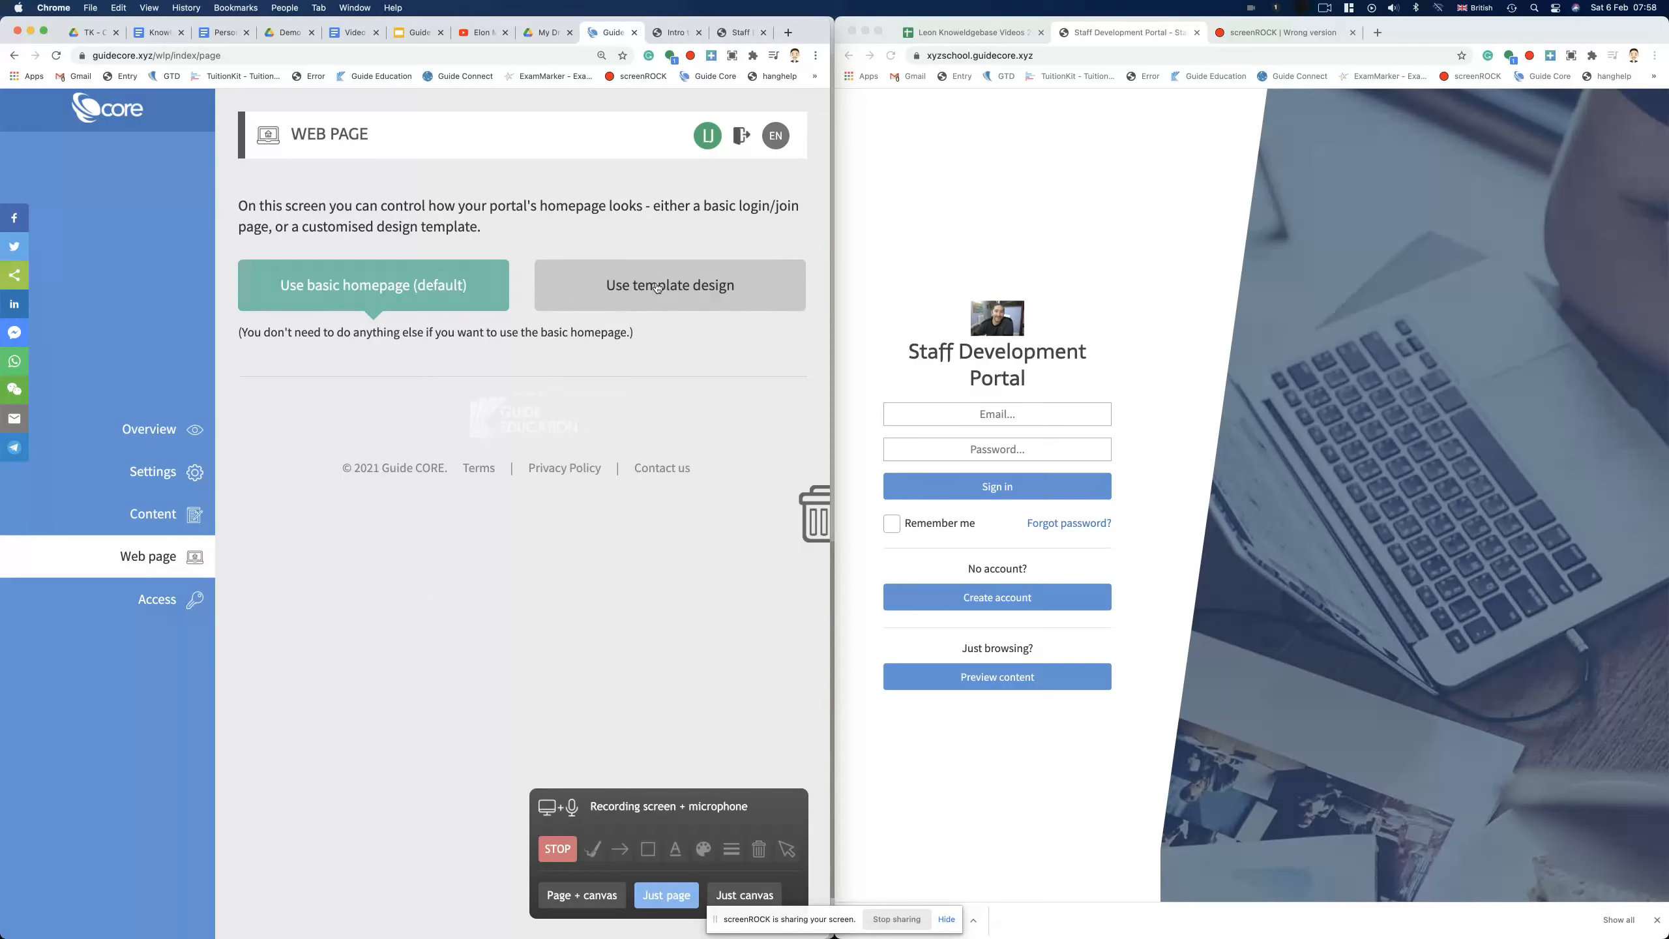
Choose the template design, attempt a save, and dismiss the missing-fields error list.
click(669, 285)
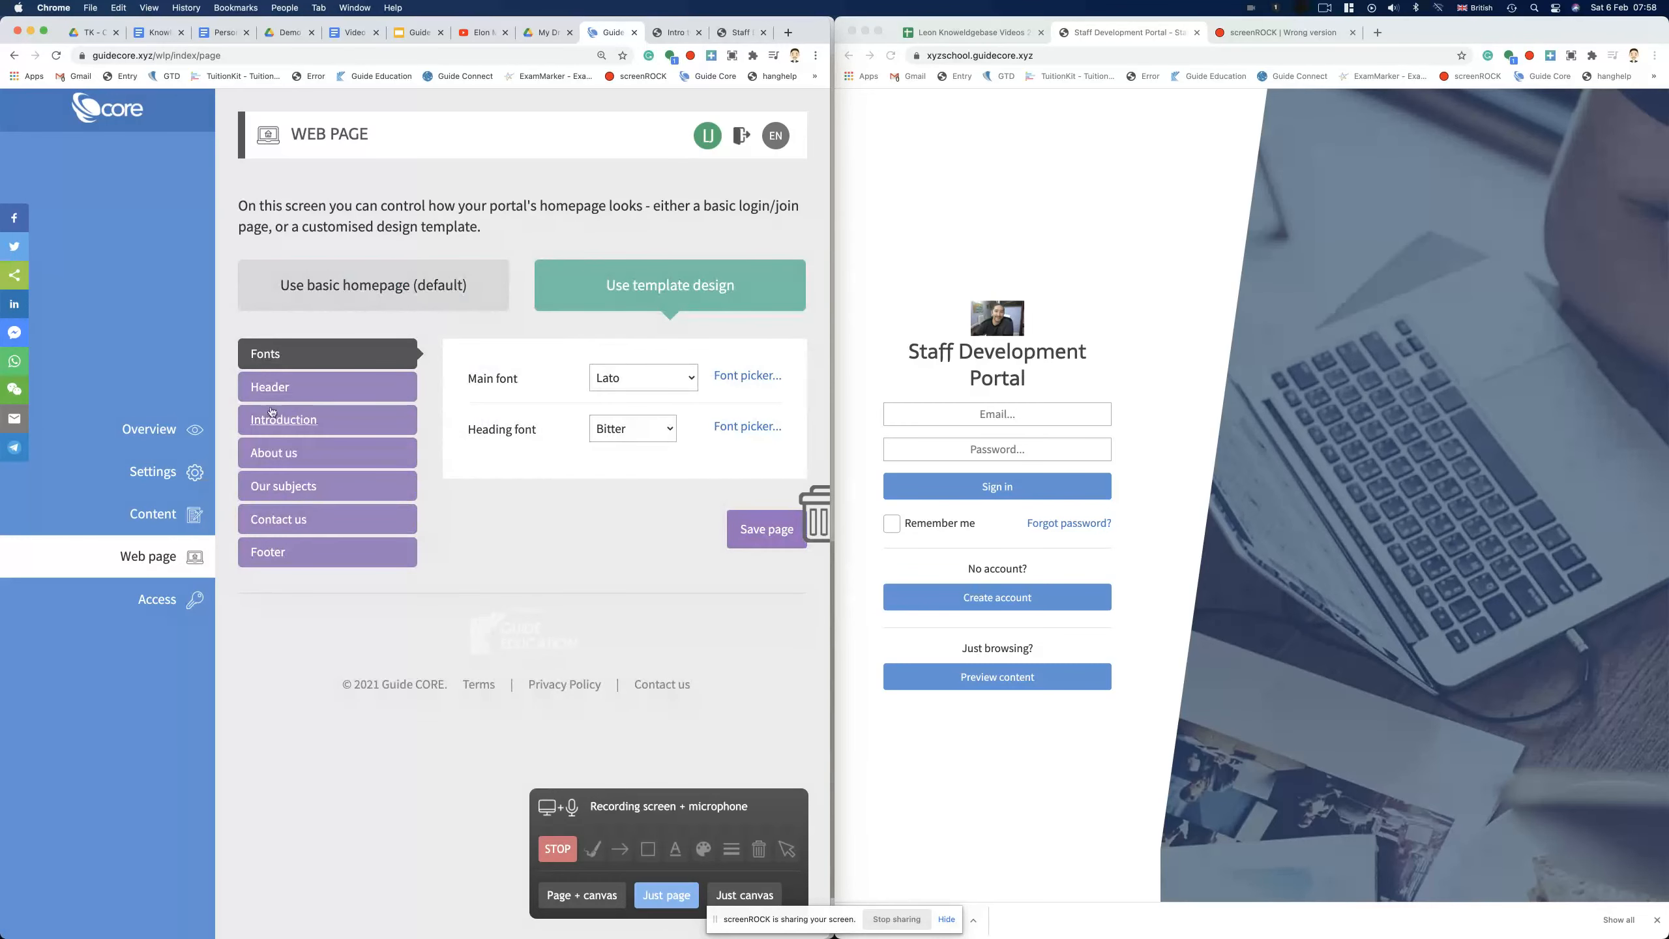
mouse_move(601, 481)
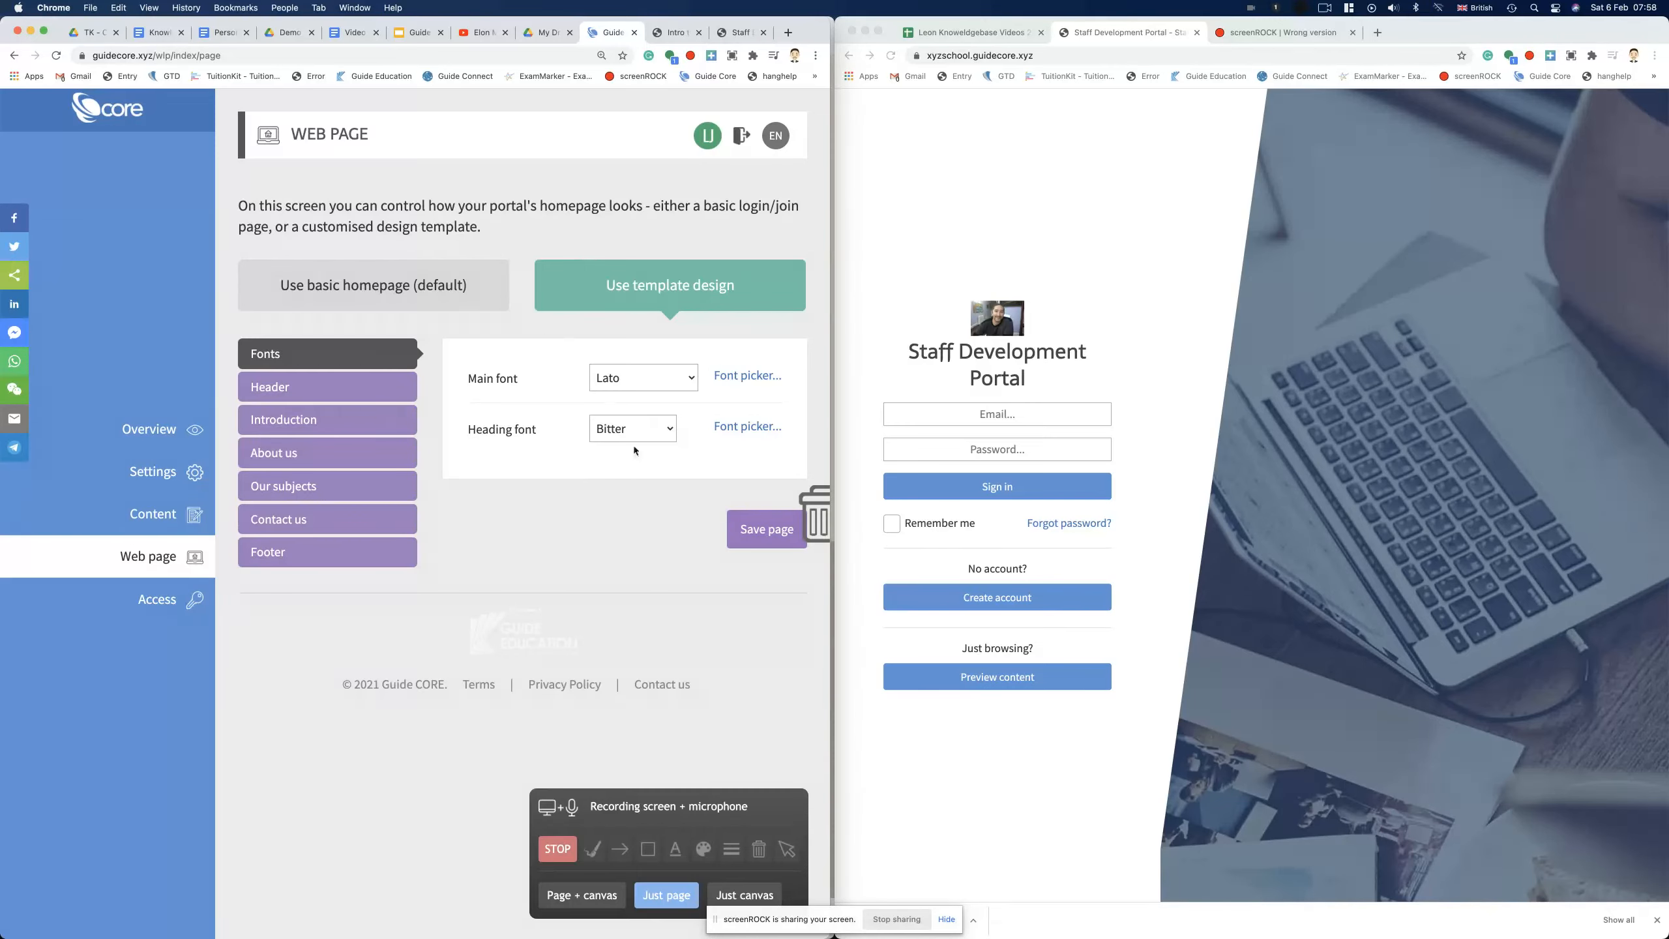
click(765, 529)
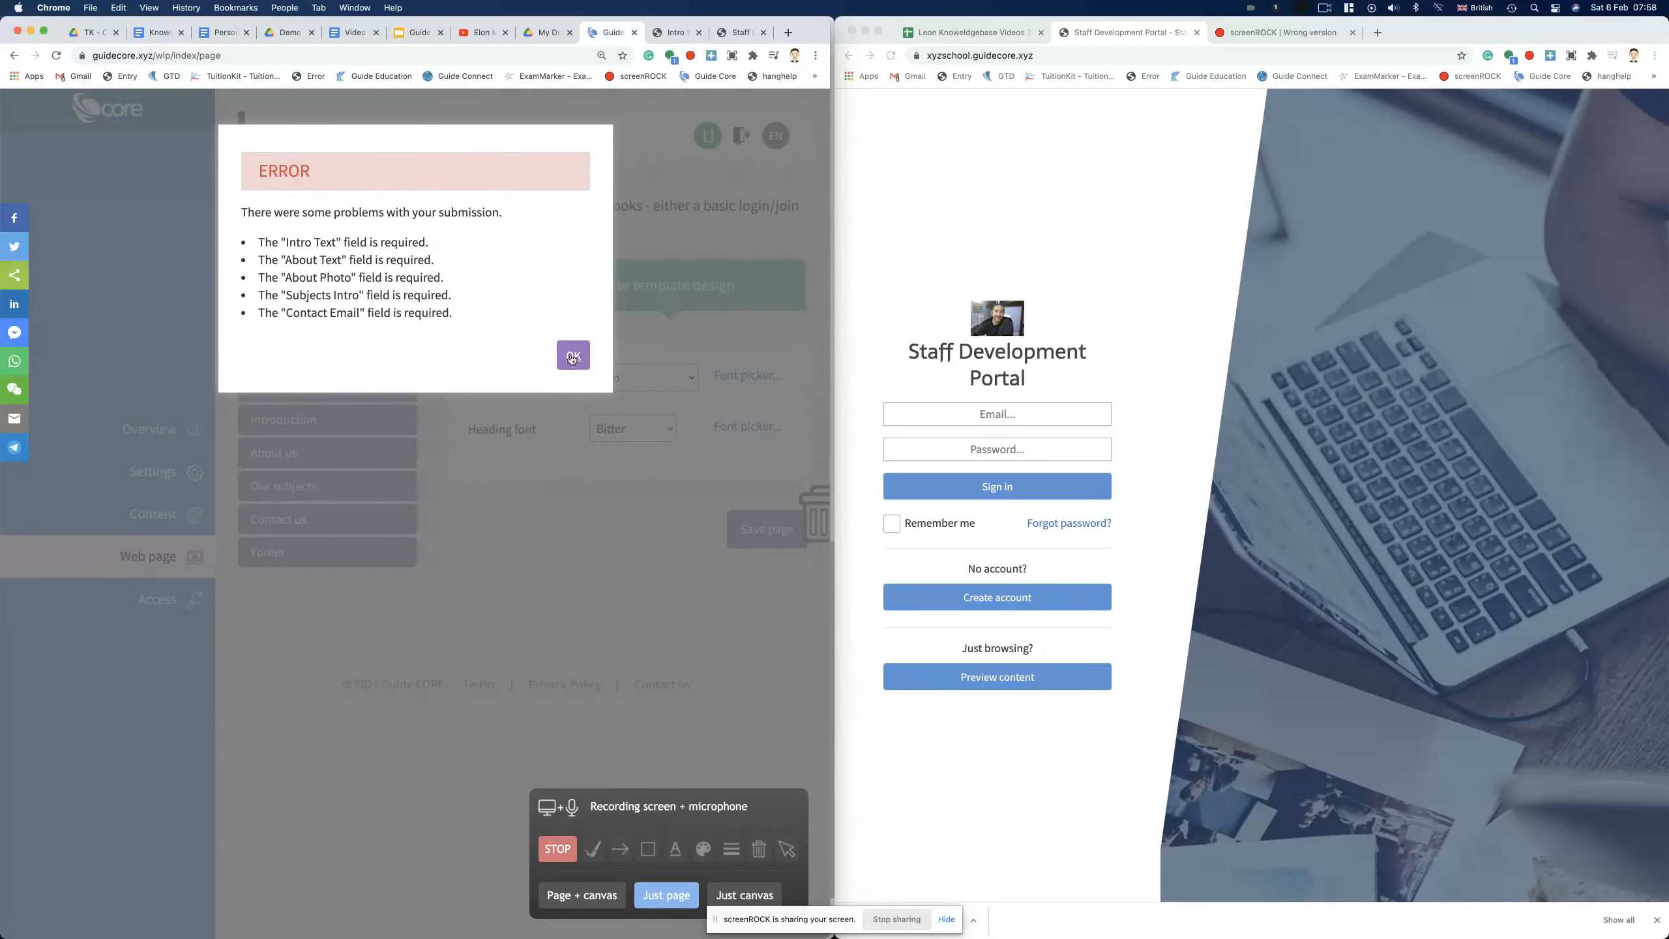
click(572, 355)
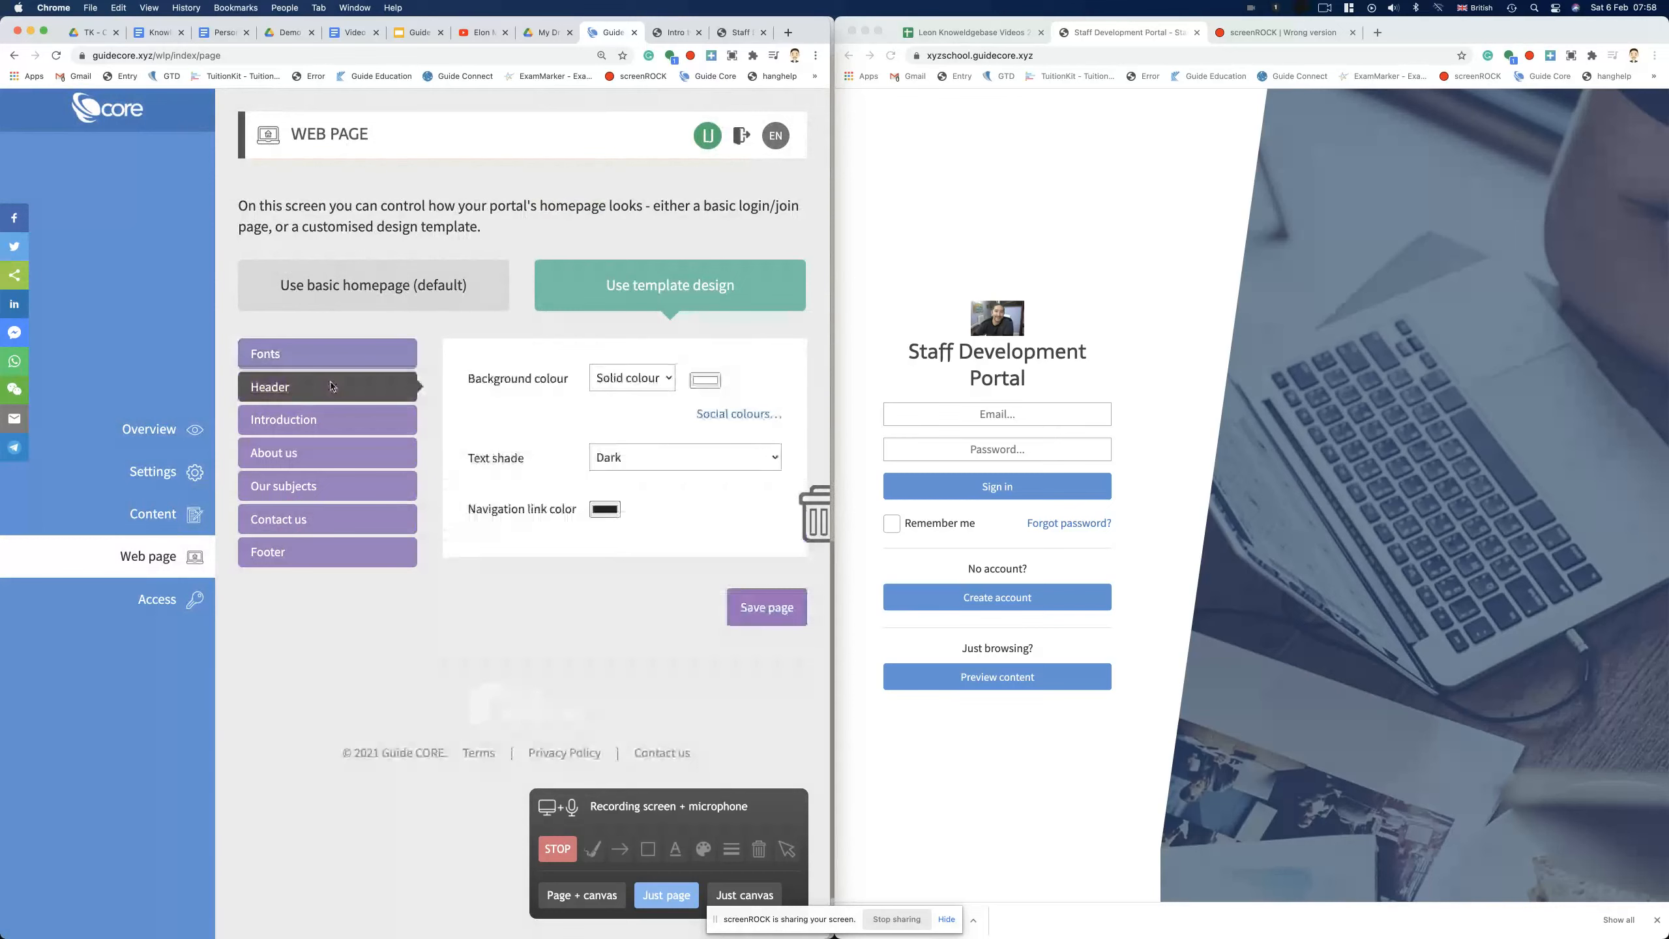
Enter placeholder text 'rdsresre' in Introduction and 'rerew' in Our subjects.
click(327, 419)
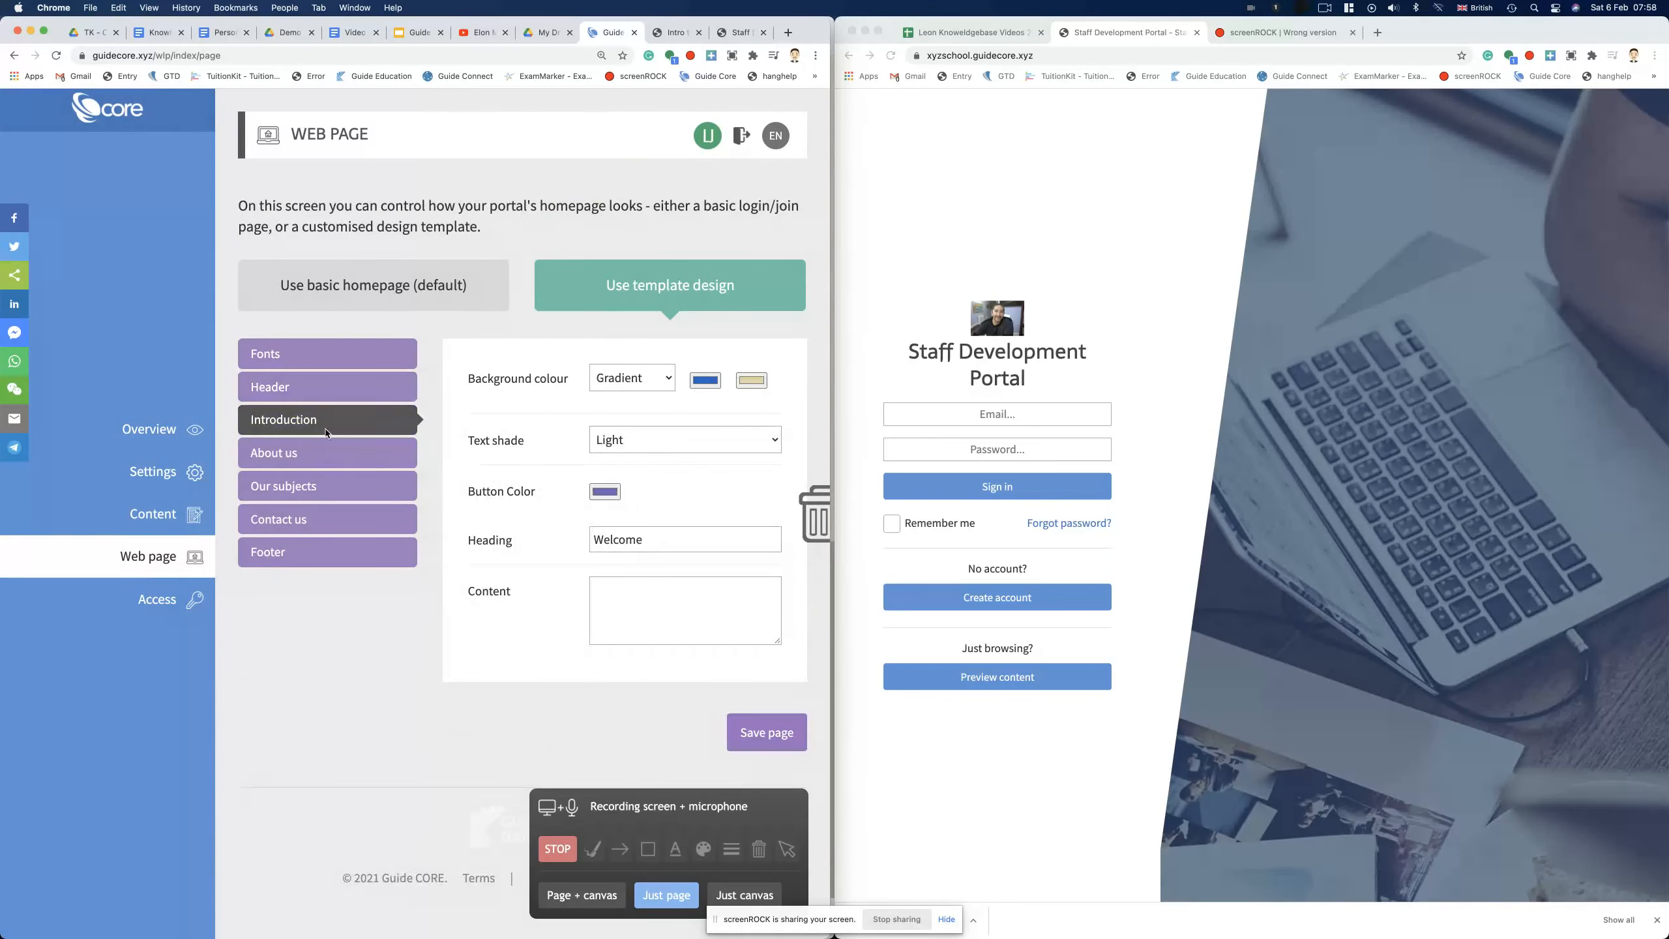
text(rdsresre)
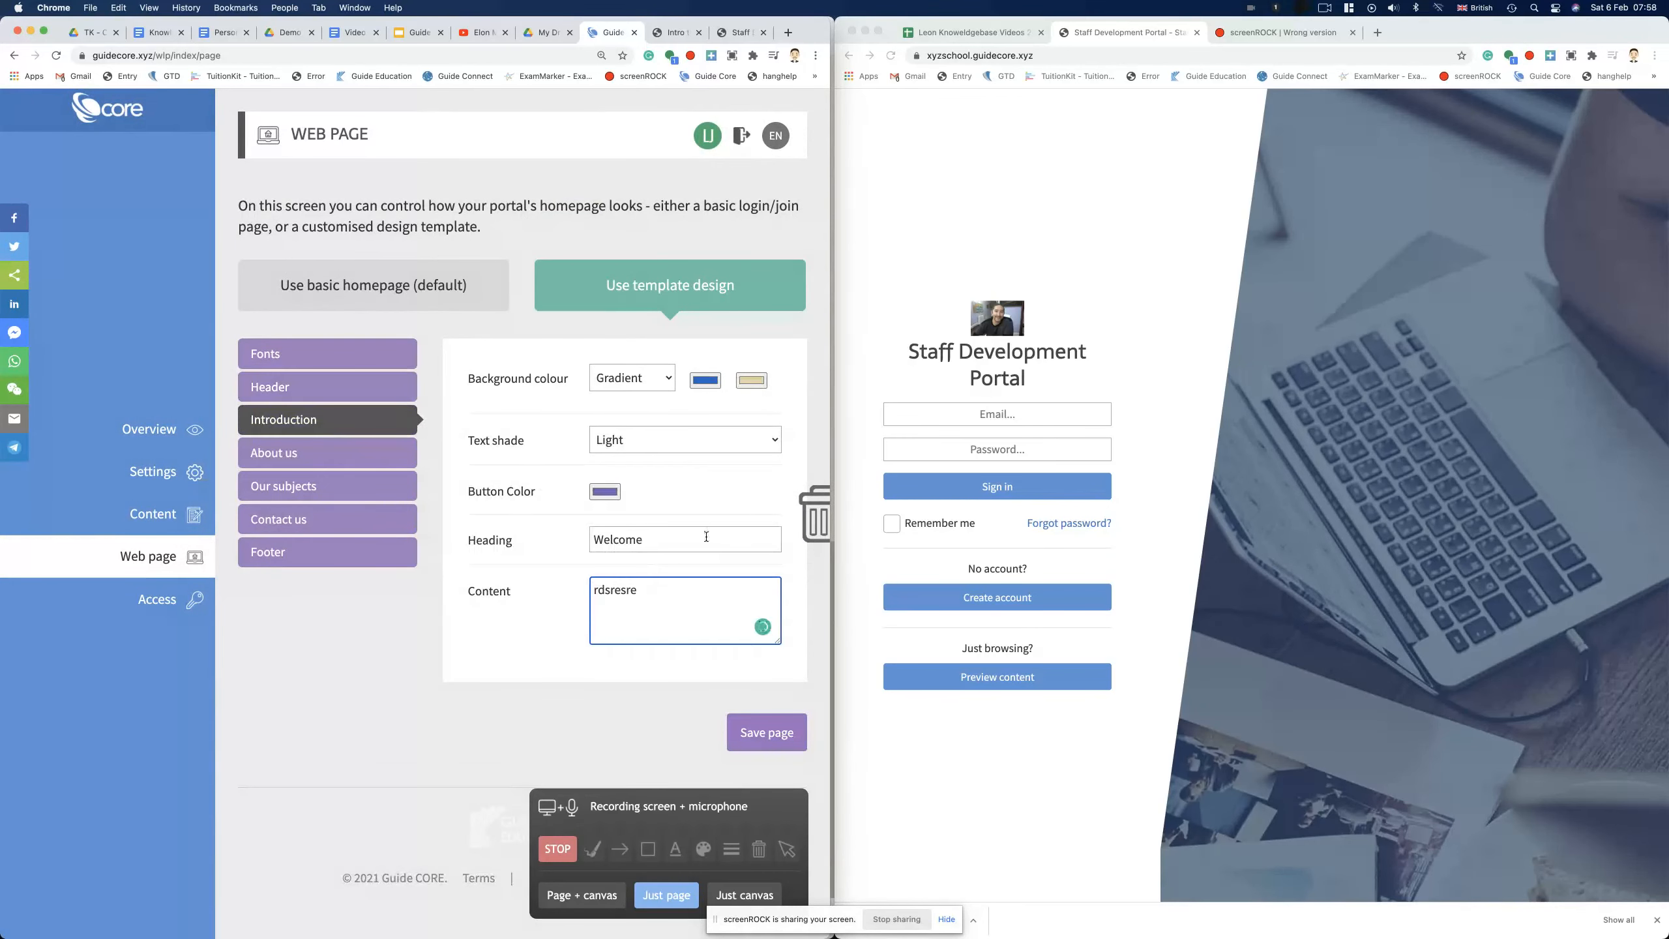
click(274, 452)
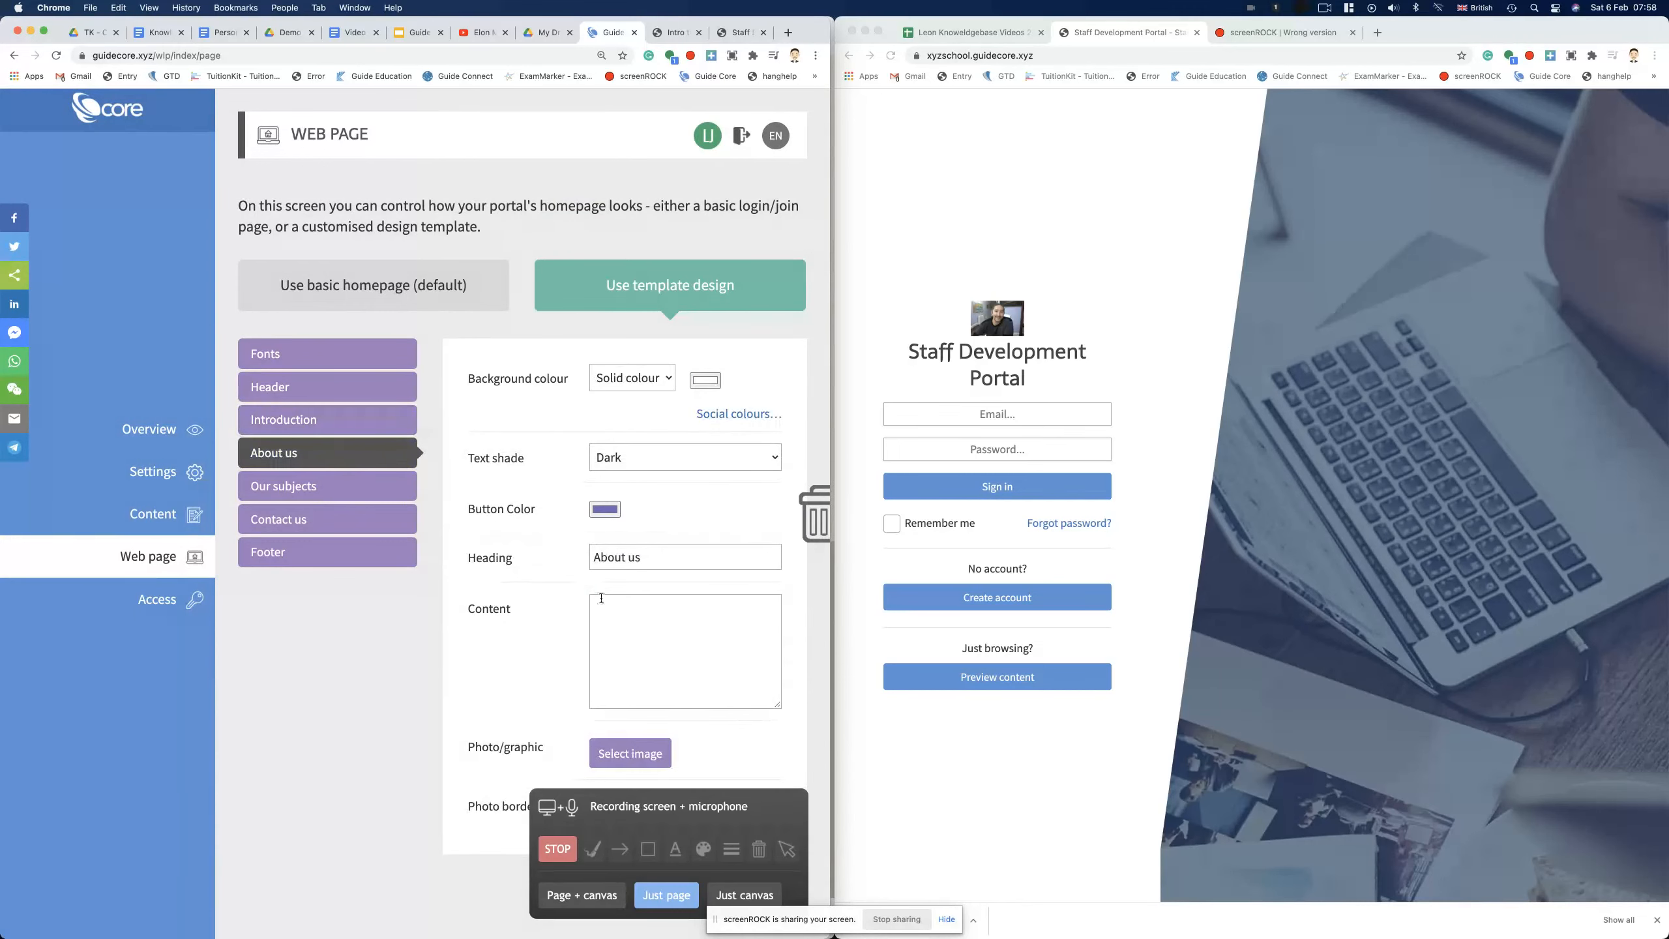
click(284, 485)
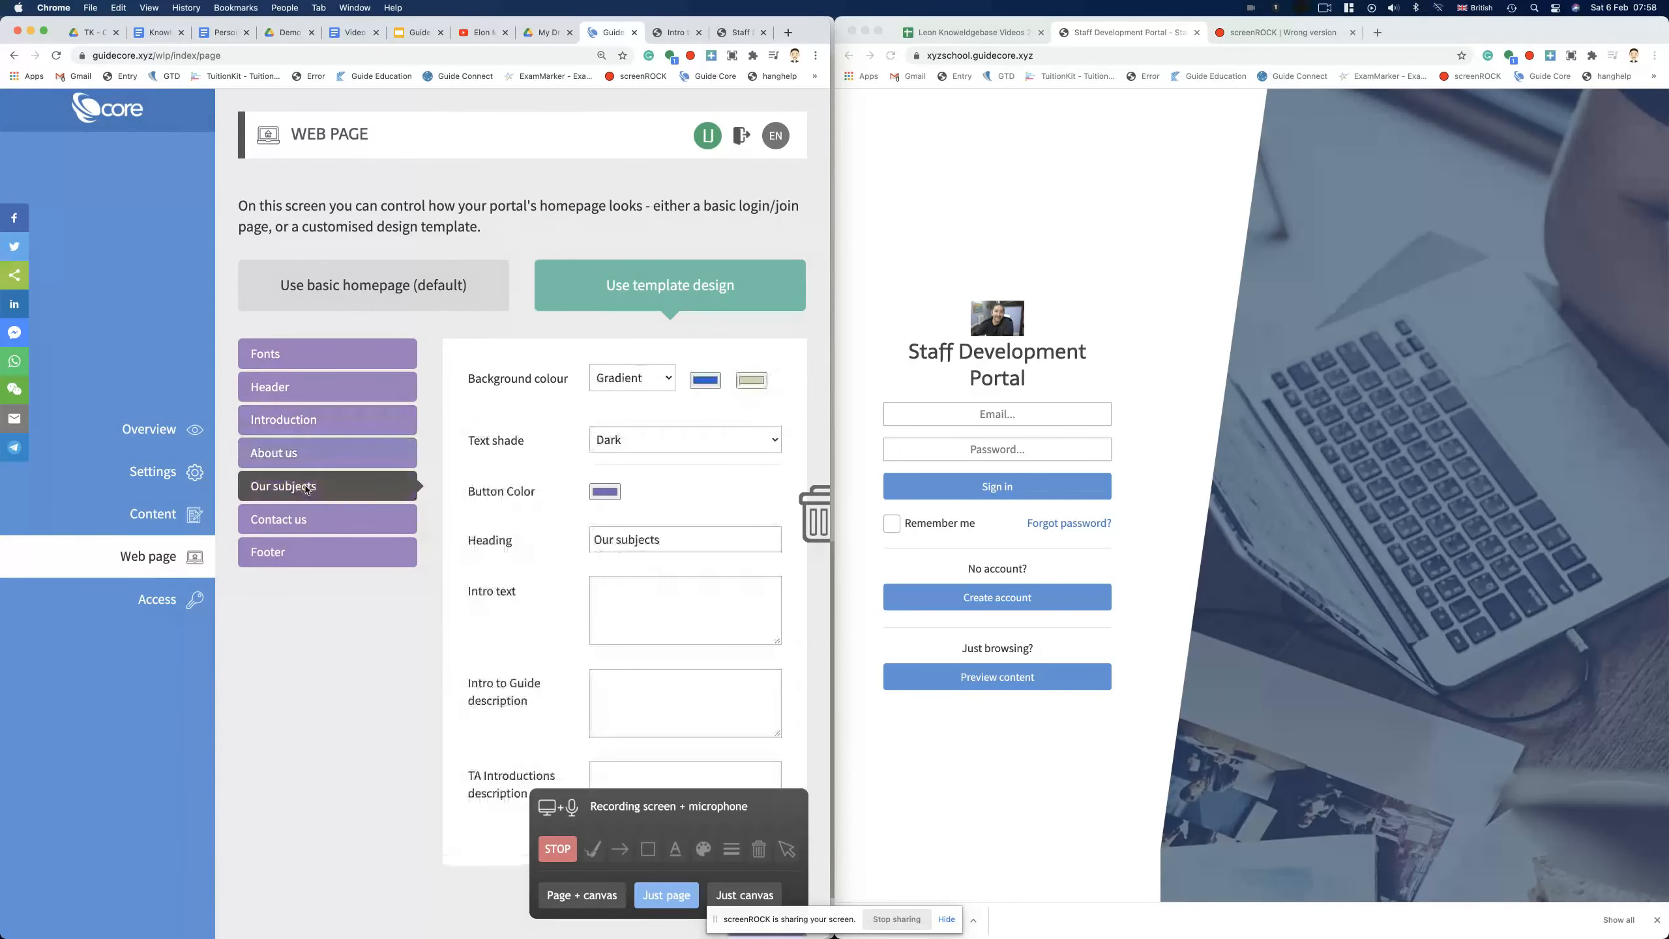
text(rerew)
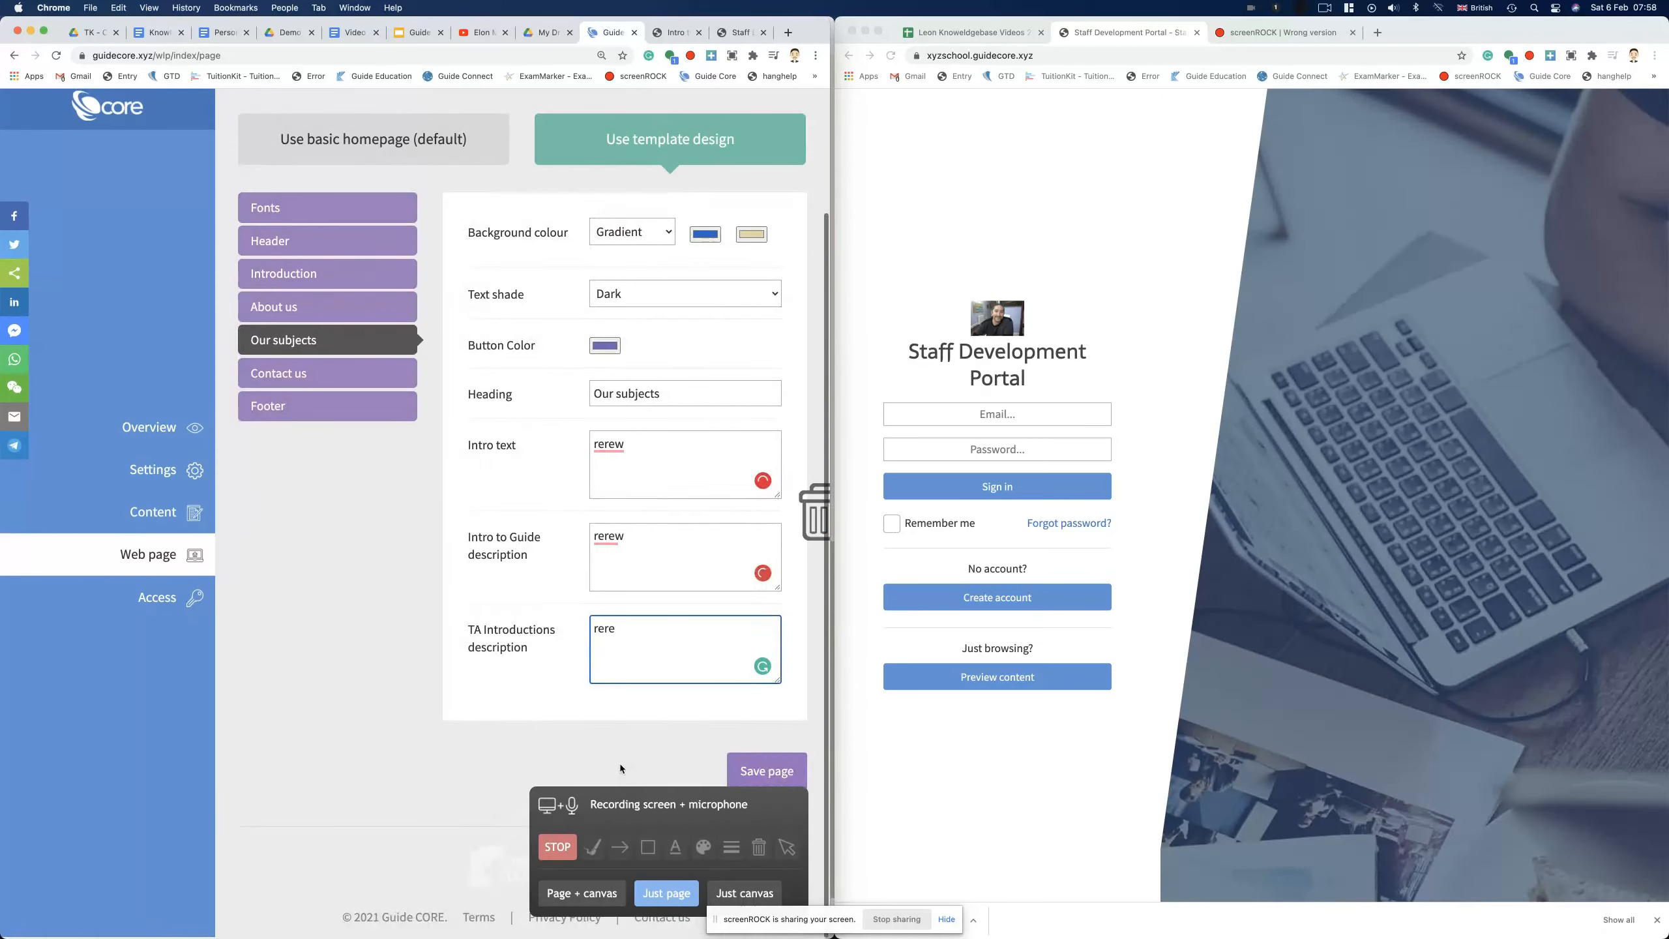
Enter the contact e-mail address 'jhbjhbjhbhj@njhbnj' under Contact us.
click(326, 375)
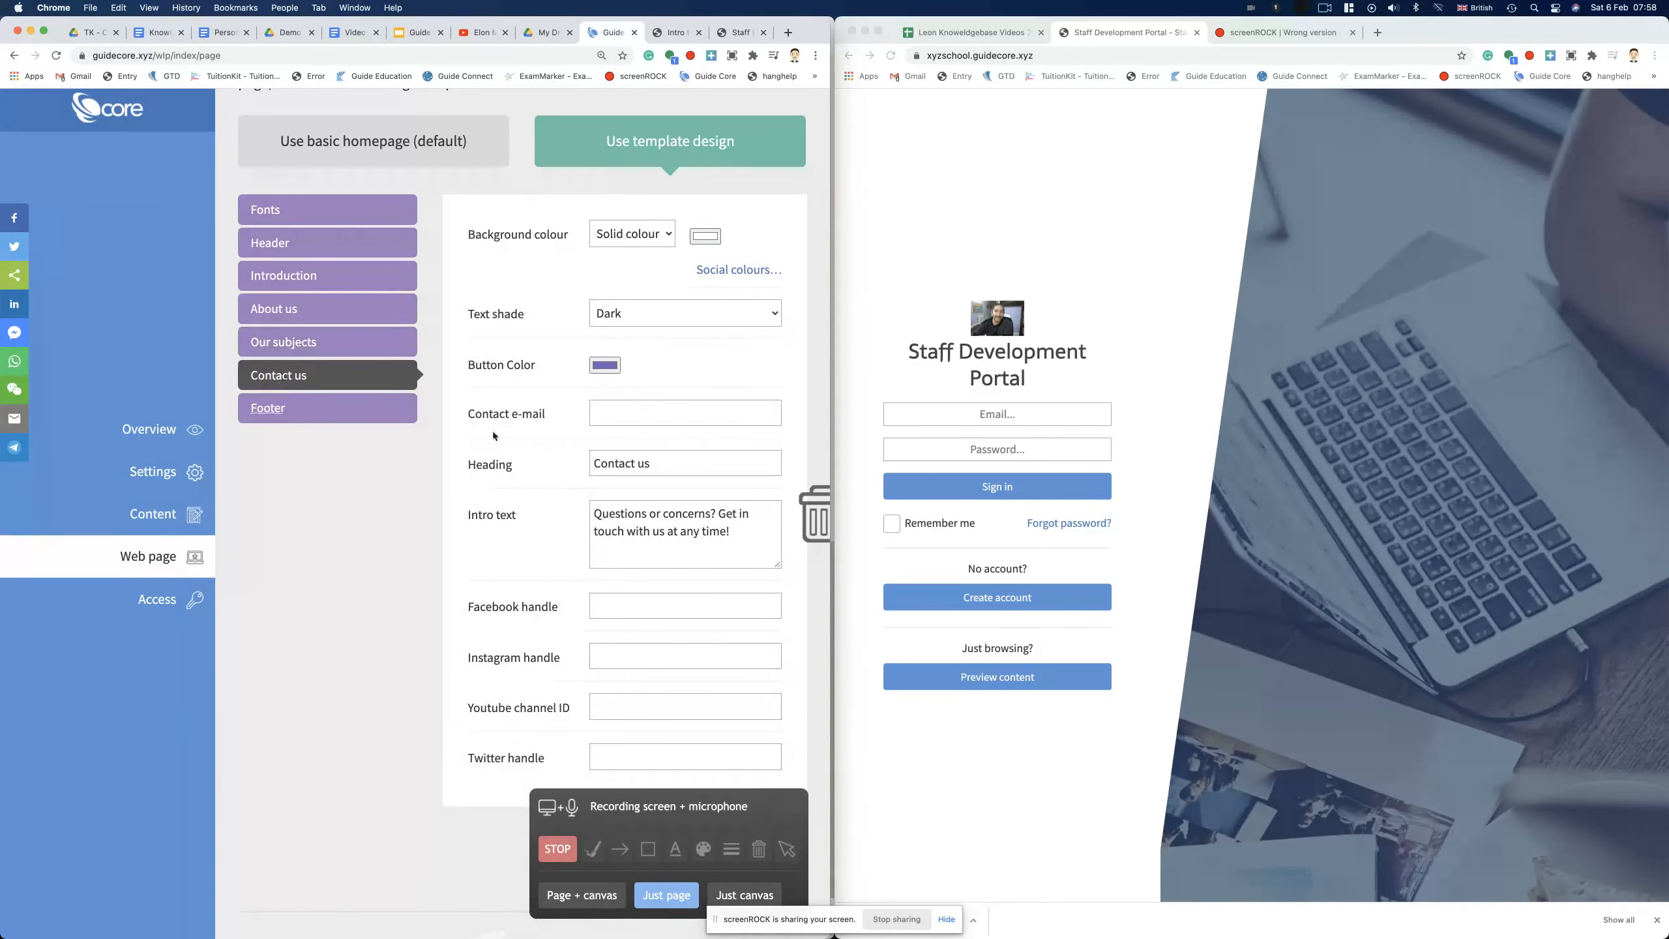
click(684, 412)
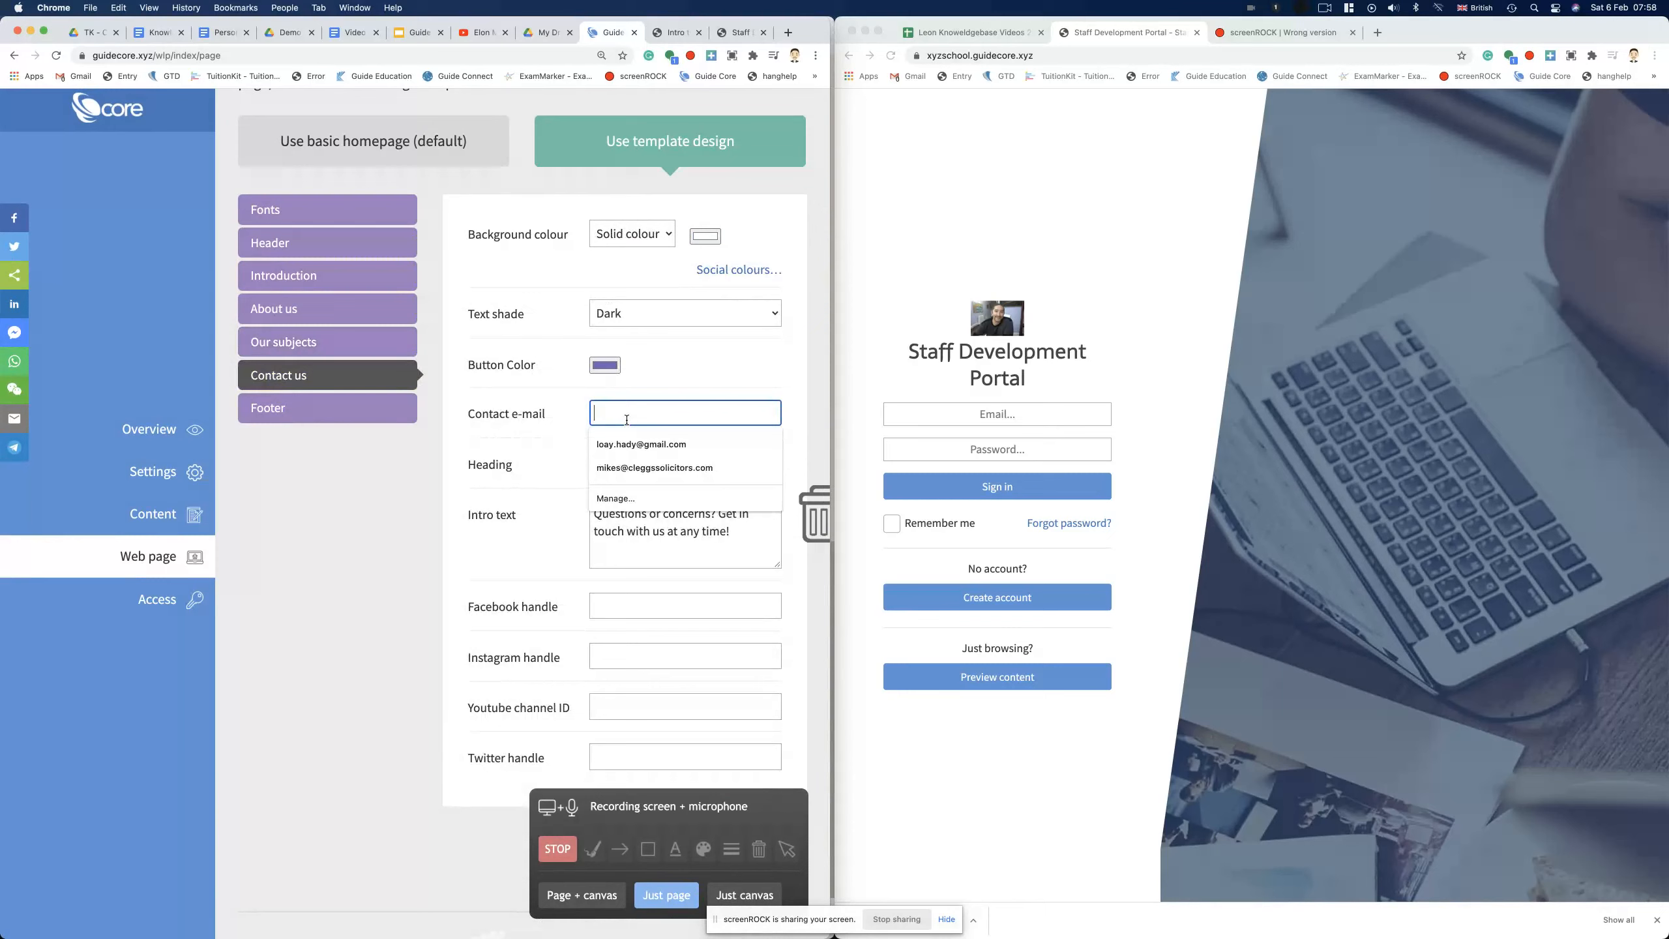
text(jhbjhbjhbhj@njhbnjhbj.com)
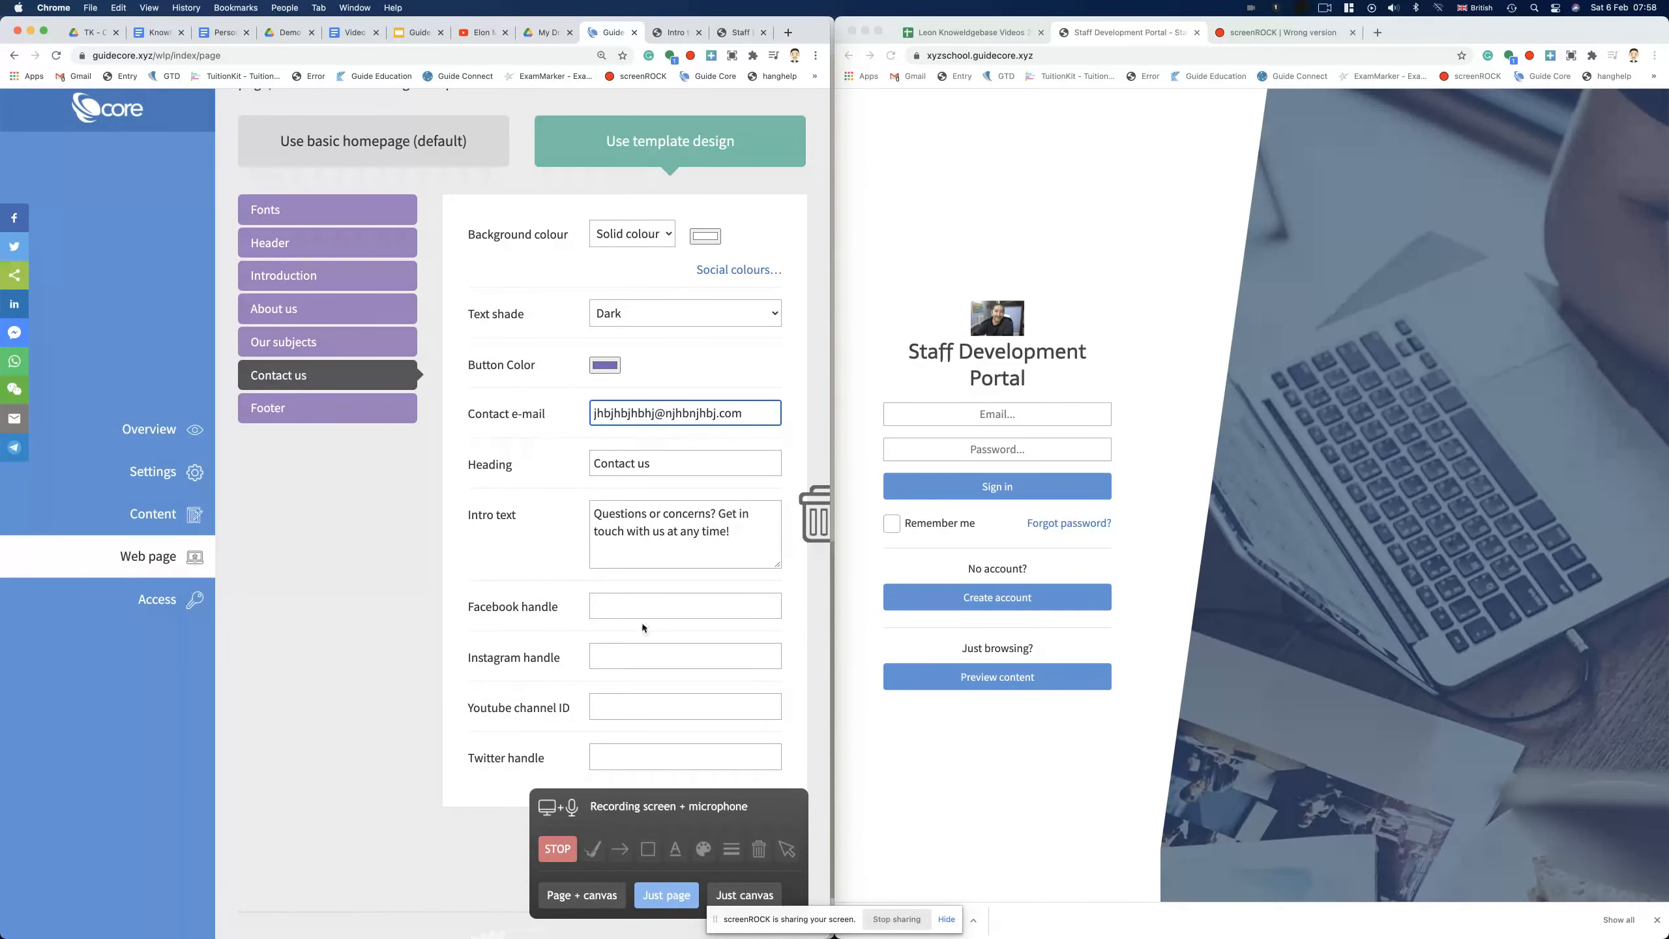
Retry saving, dismiss the missing-photo error, and apply the graduation-cap photo to About us.
click(766, 774)
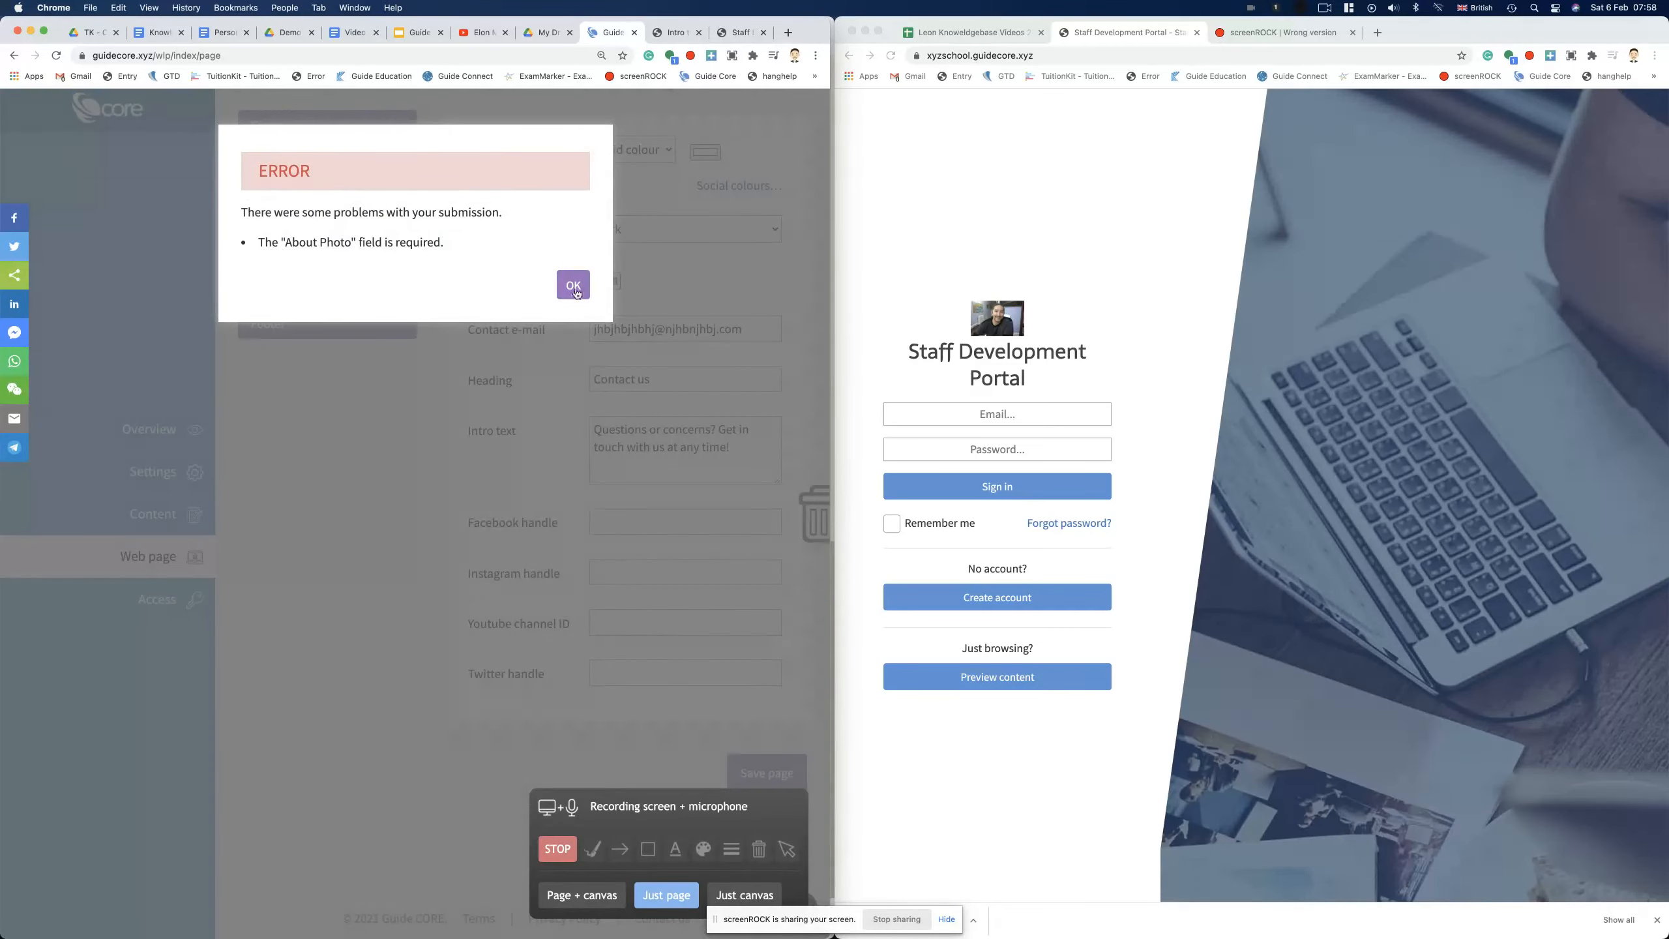
click(573, 284)
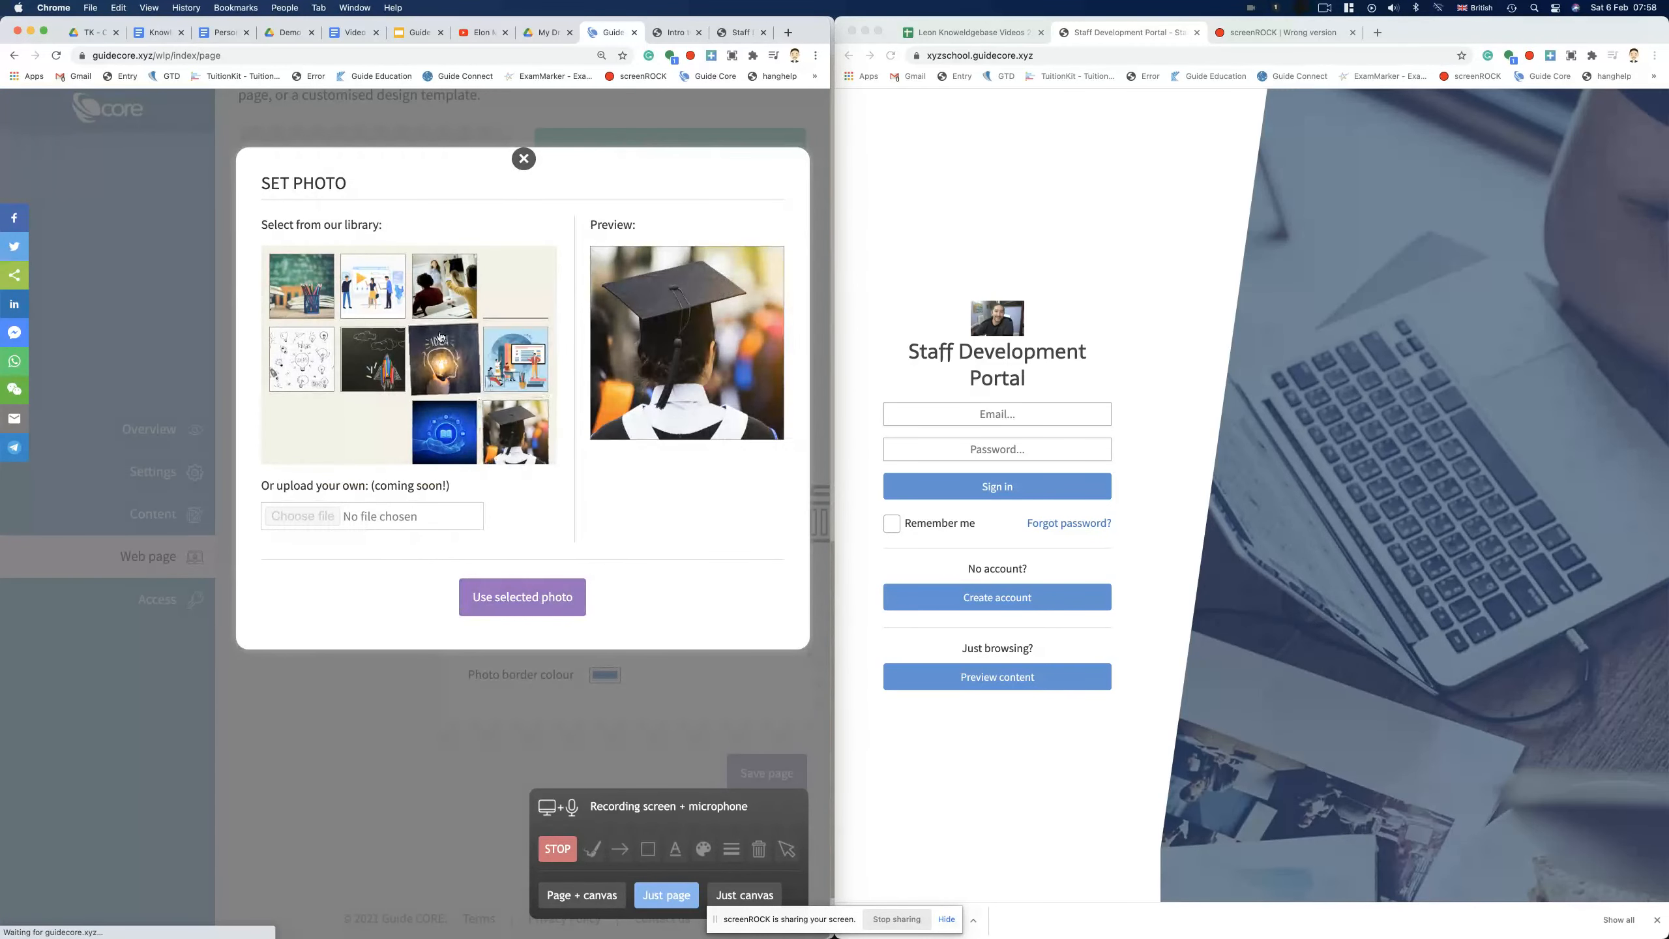
click(523, 158)
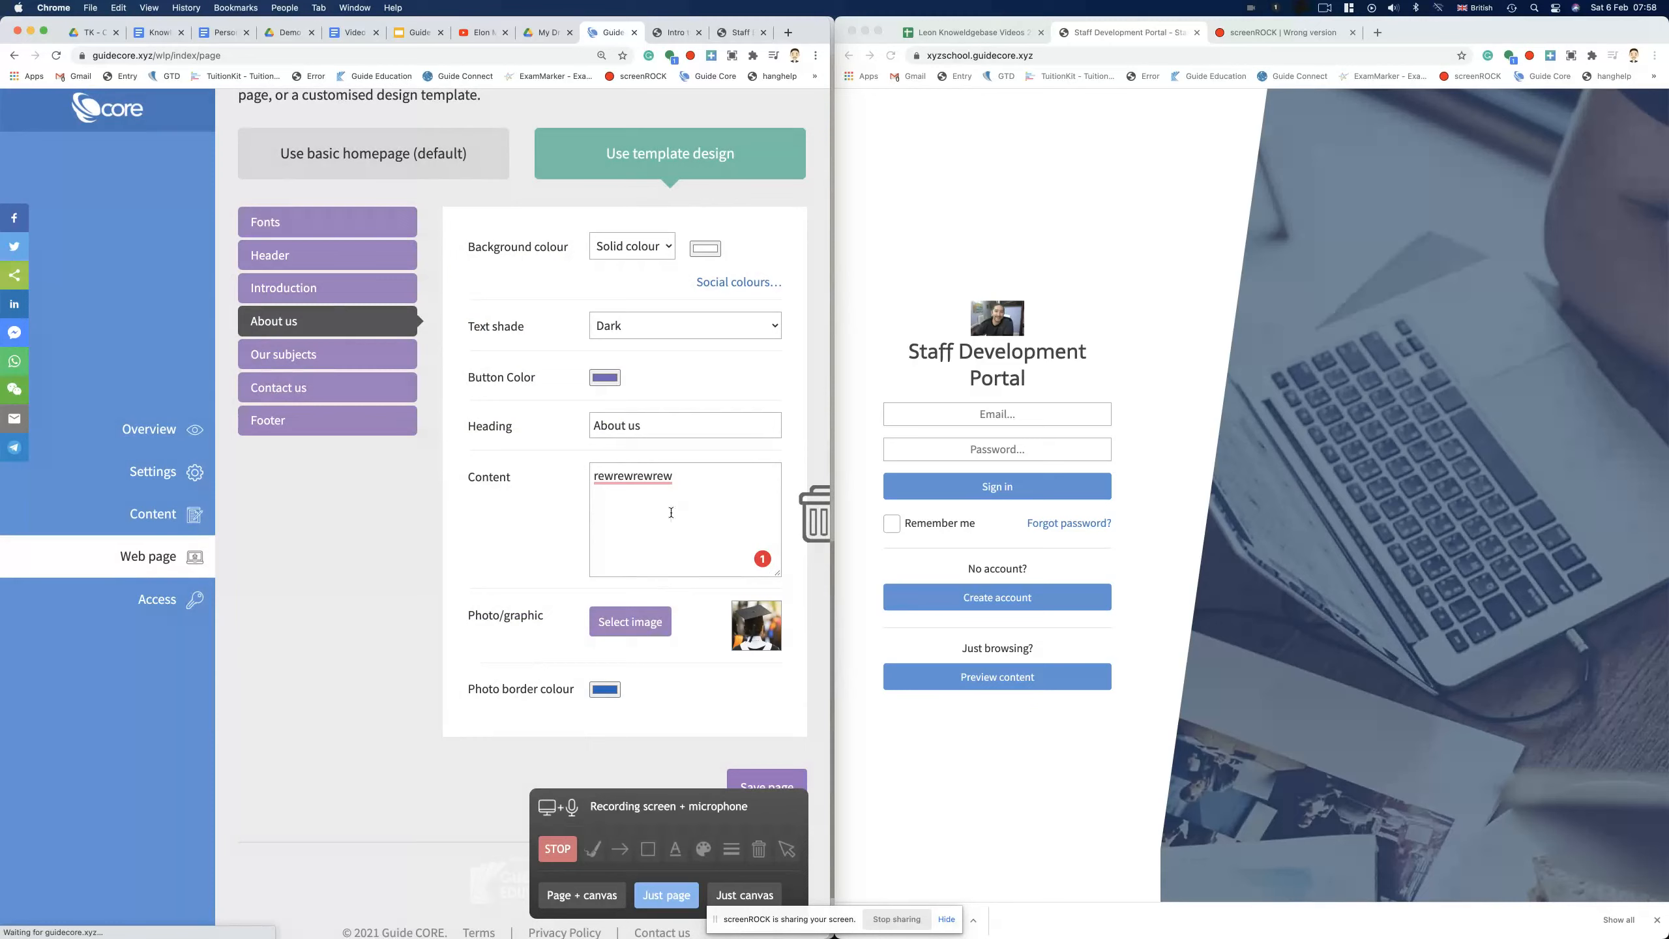
mouse_move(798, 709)
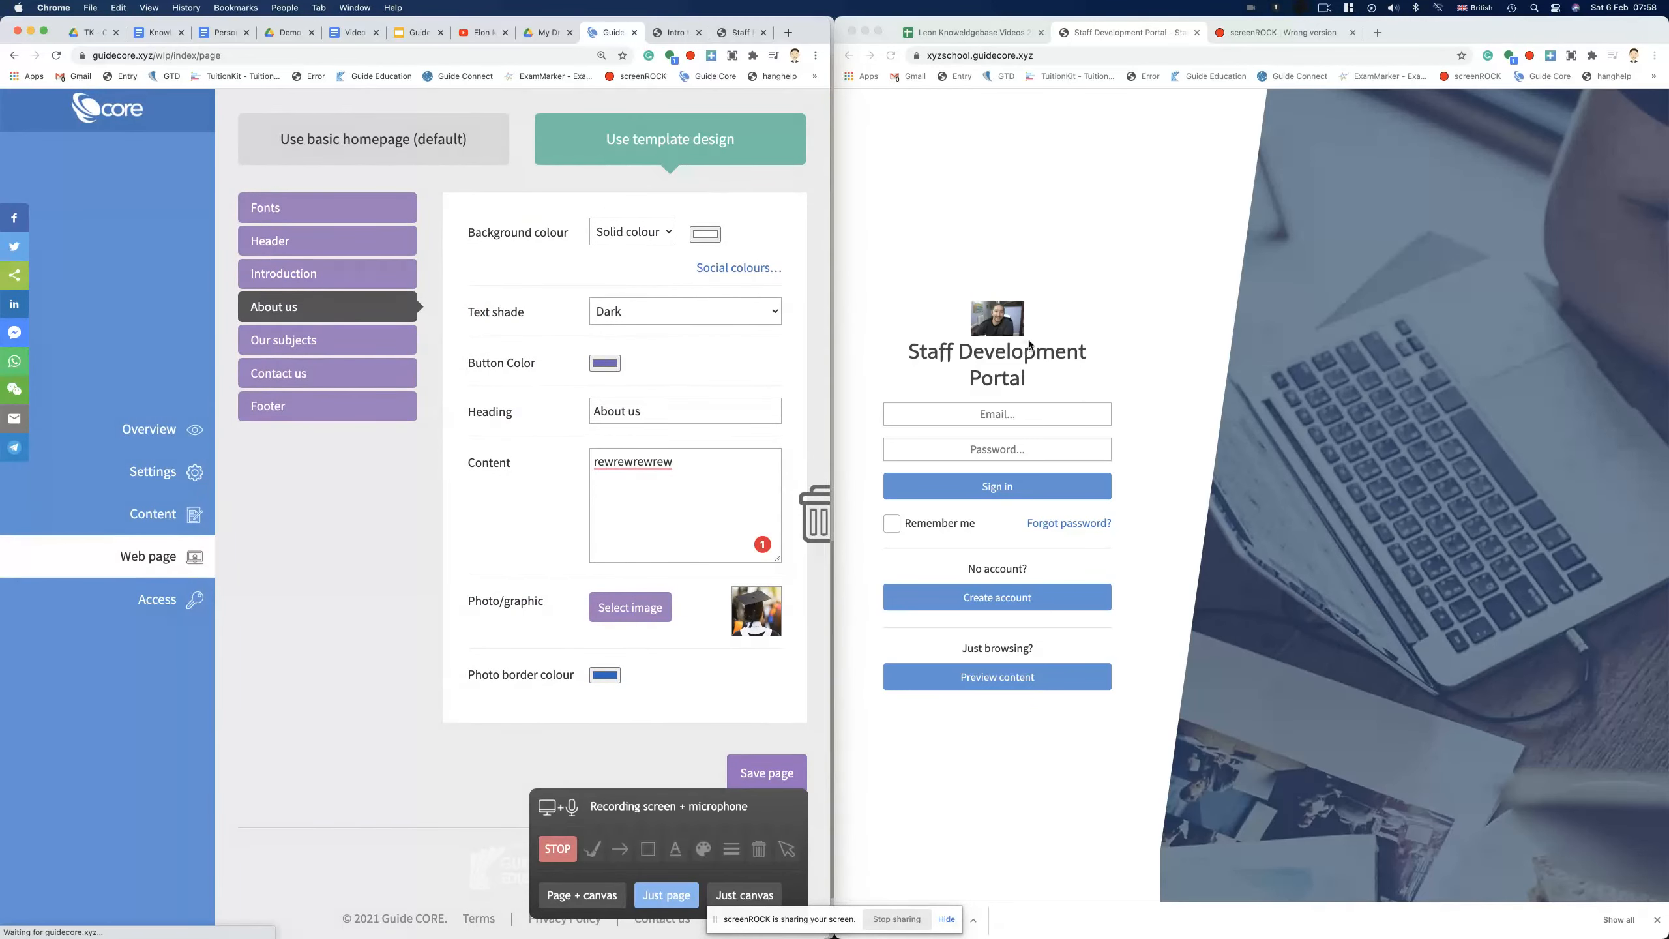
mouse_move(828, 458)
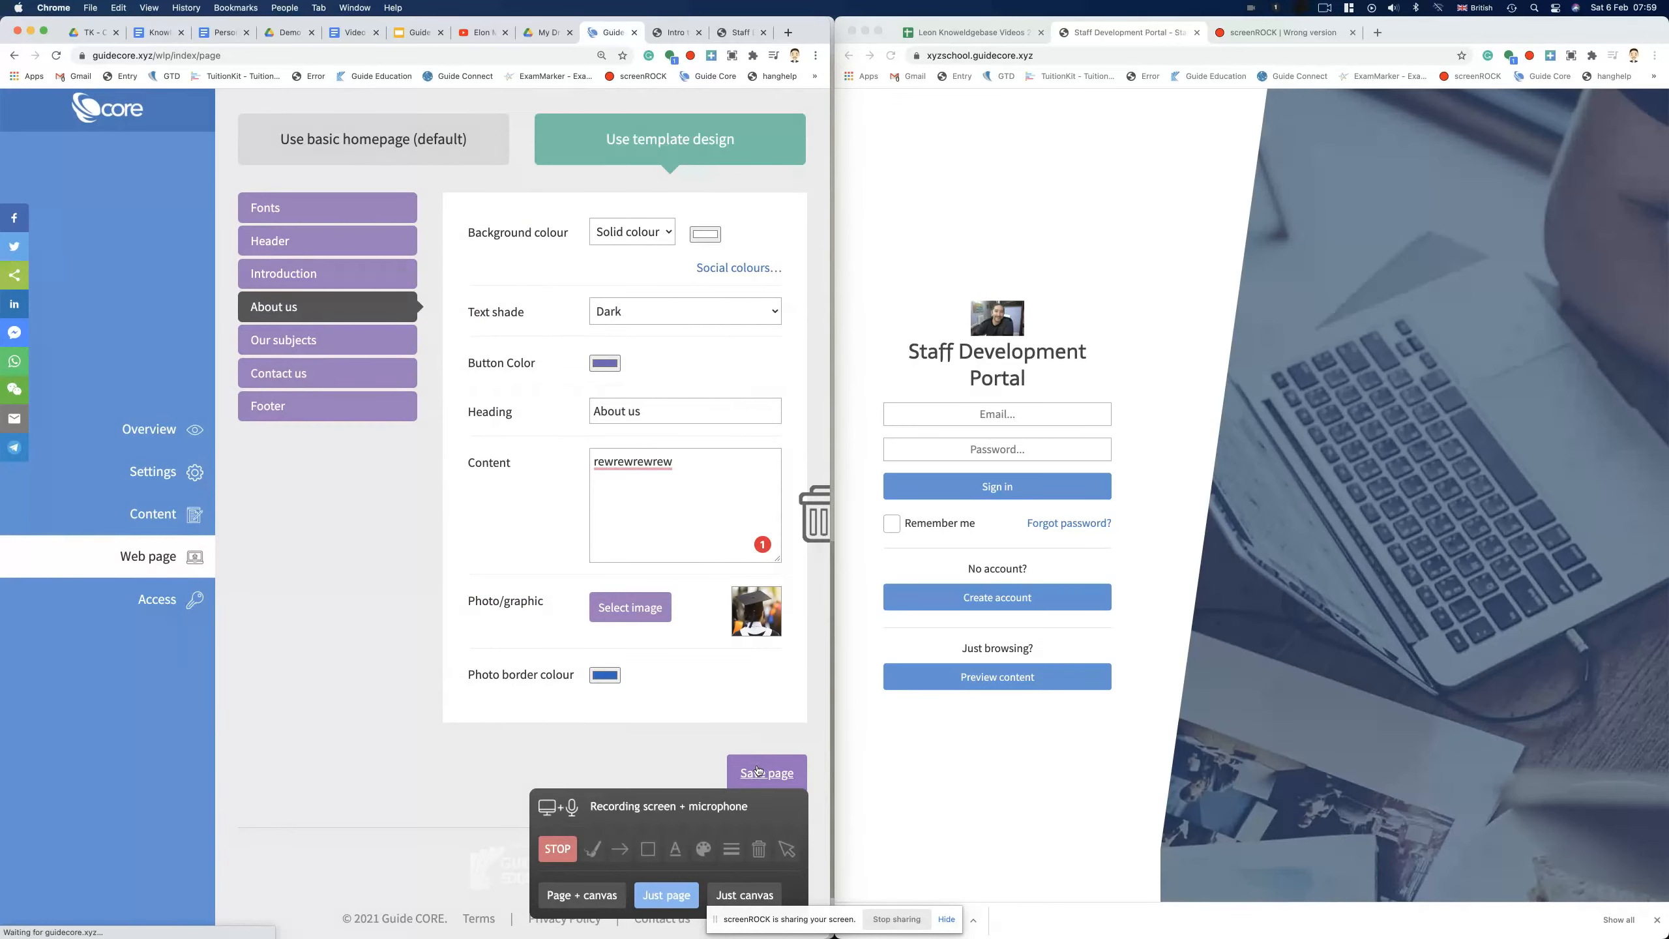
Save the homepage now that the About us photo is set.
click(765, 772)
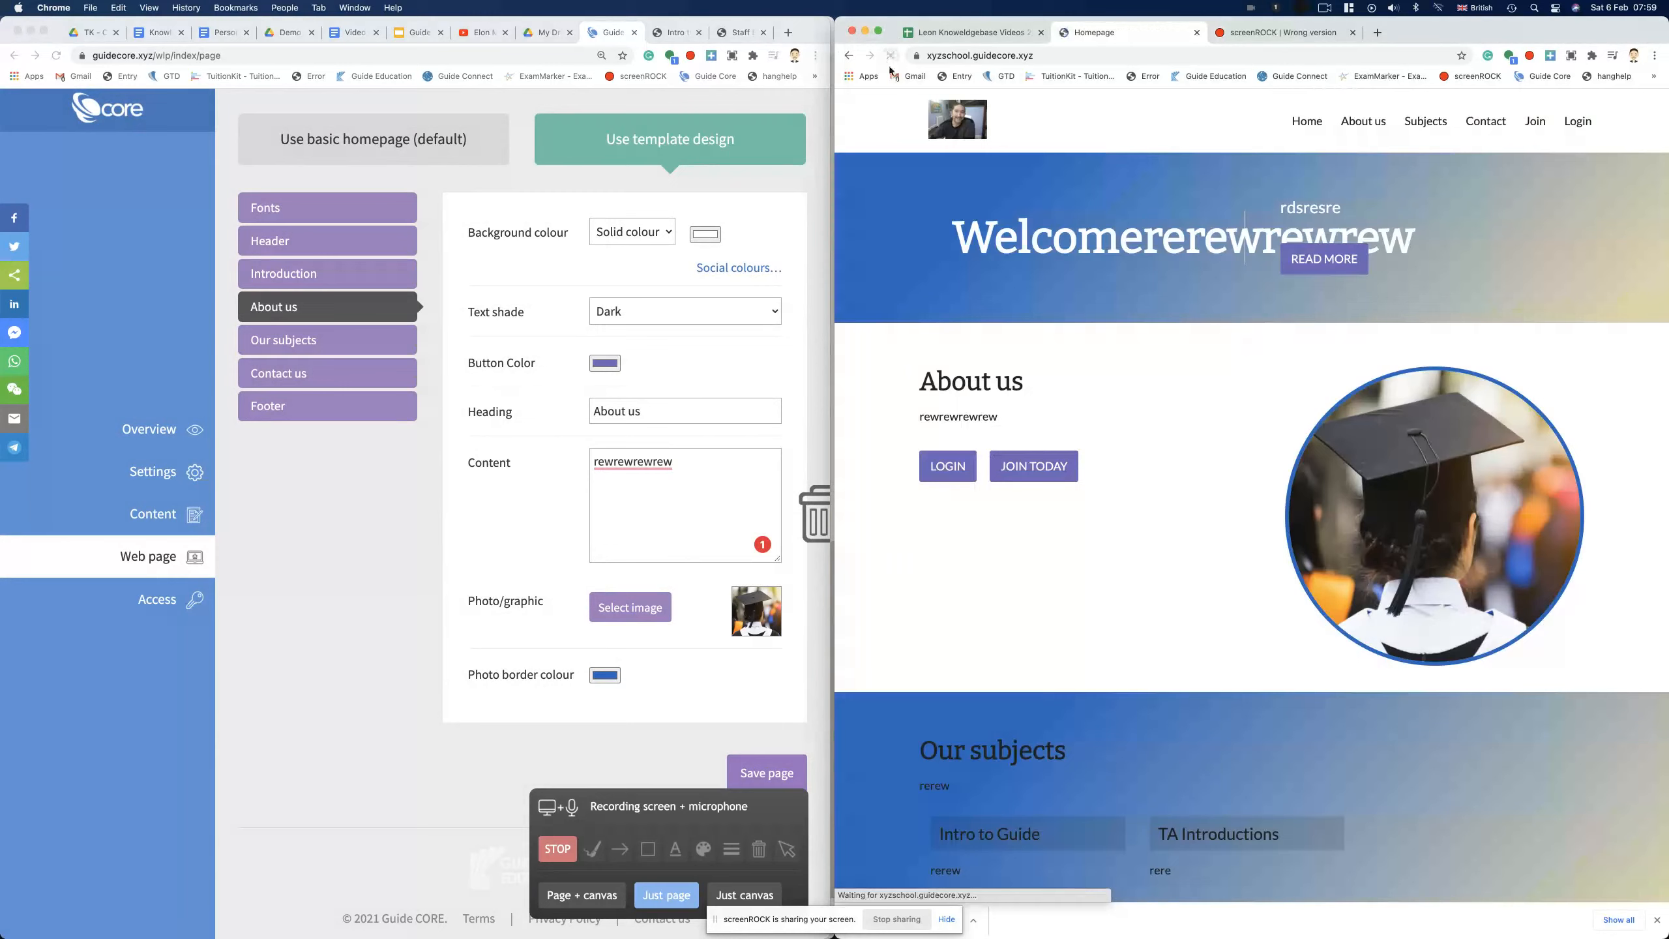
Reopen the Header settings and keep the background type as Solid colour.
scroll(down, 3)
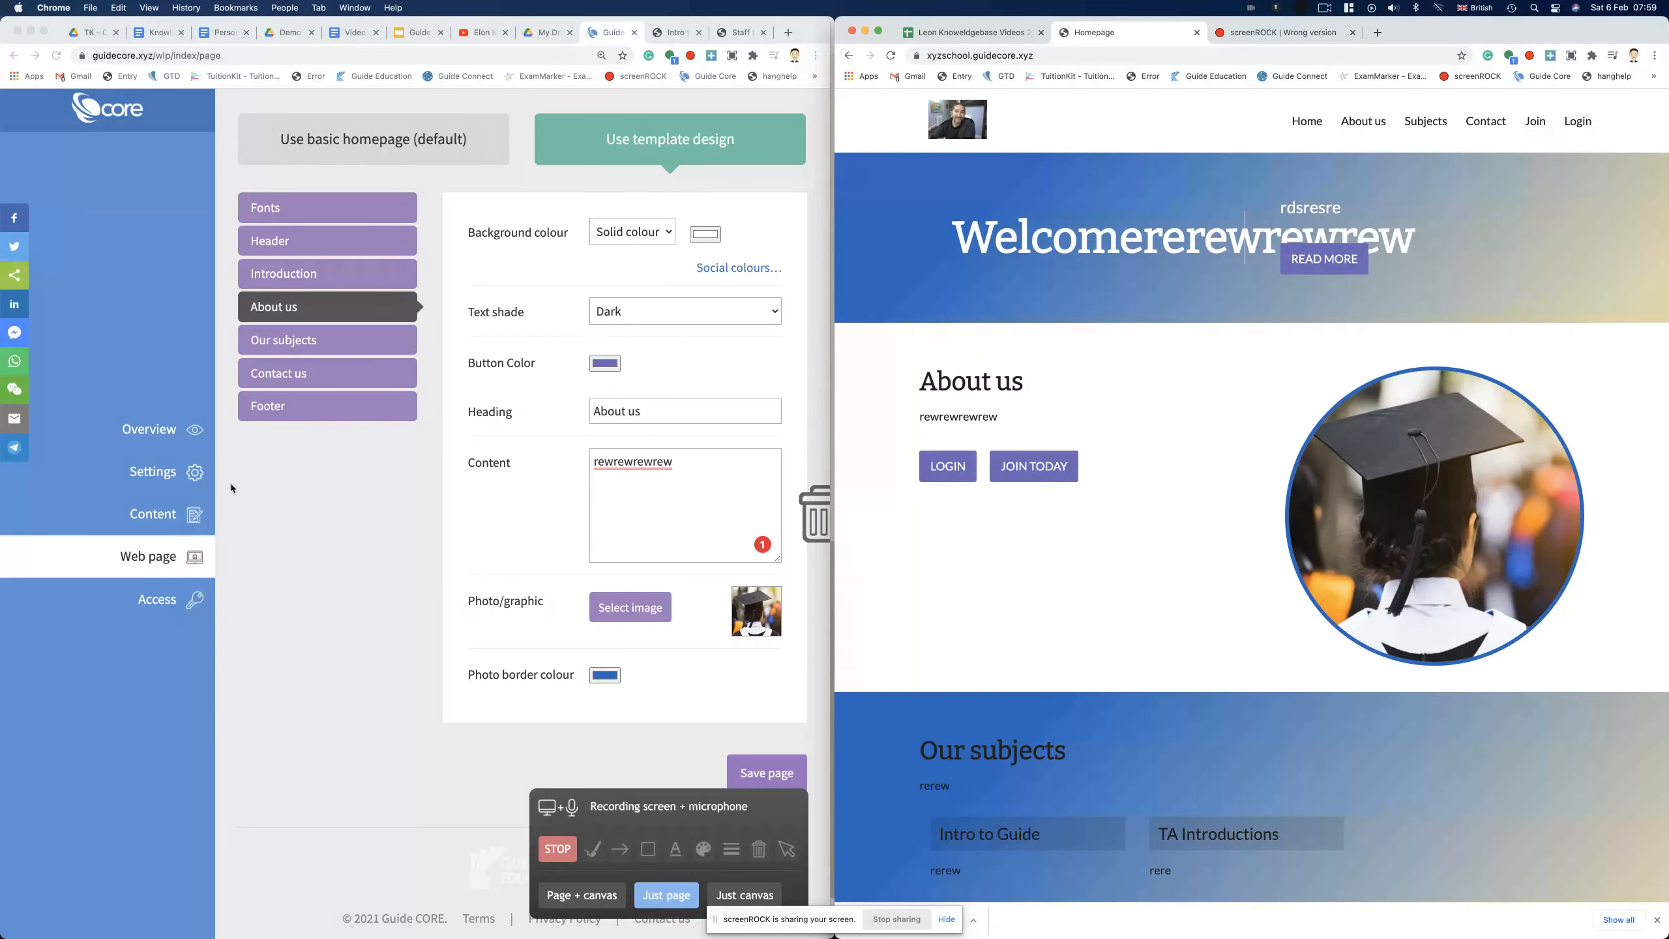
mouse_move(183, 433)
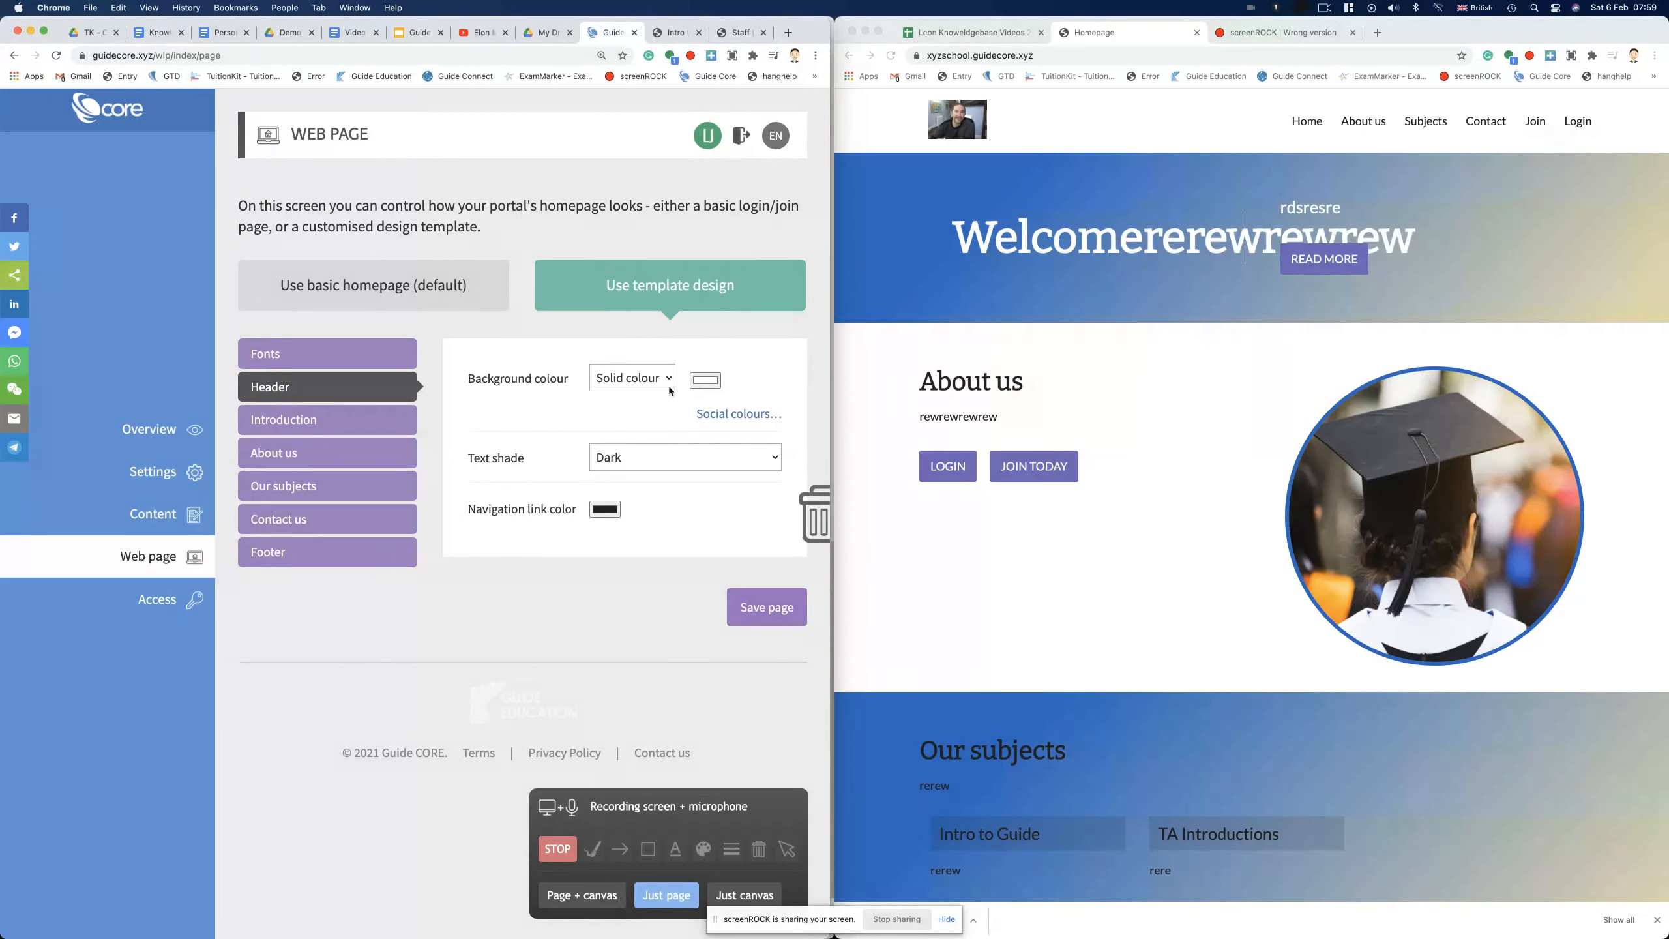
click(631, 378)
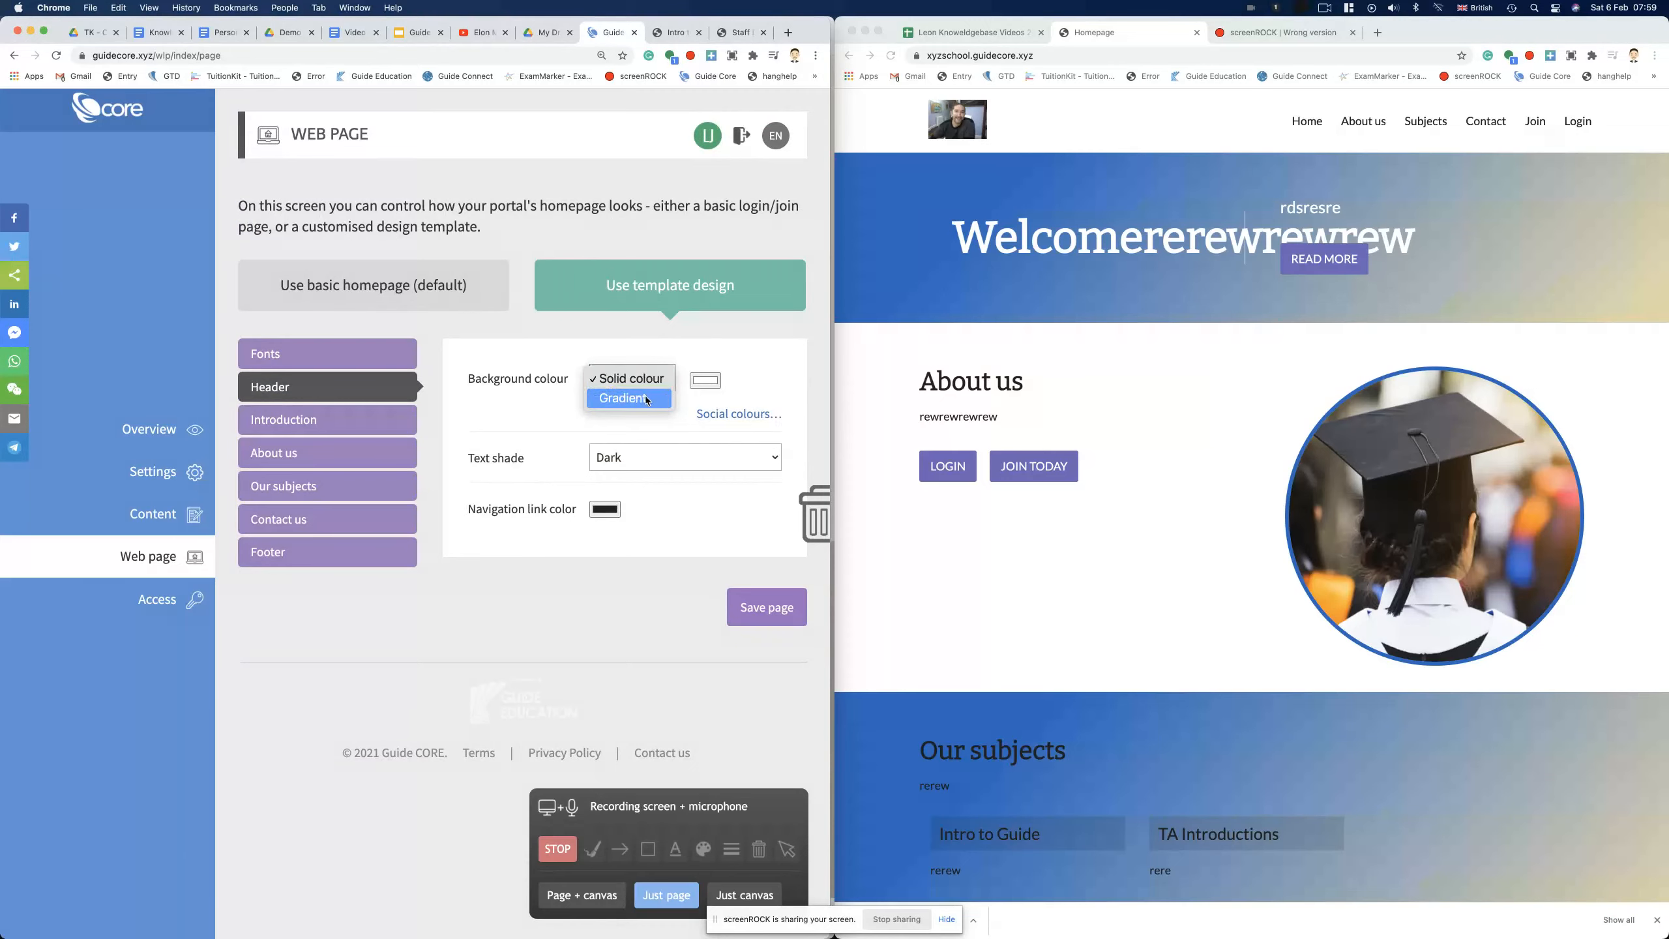
mouse_move(764, 332)
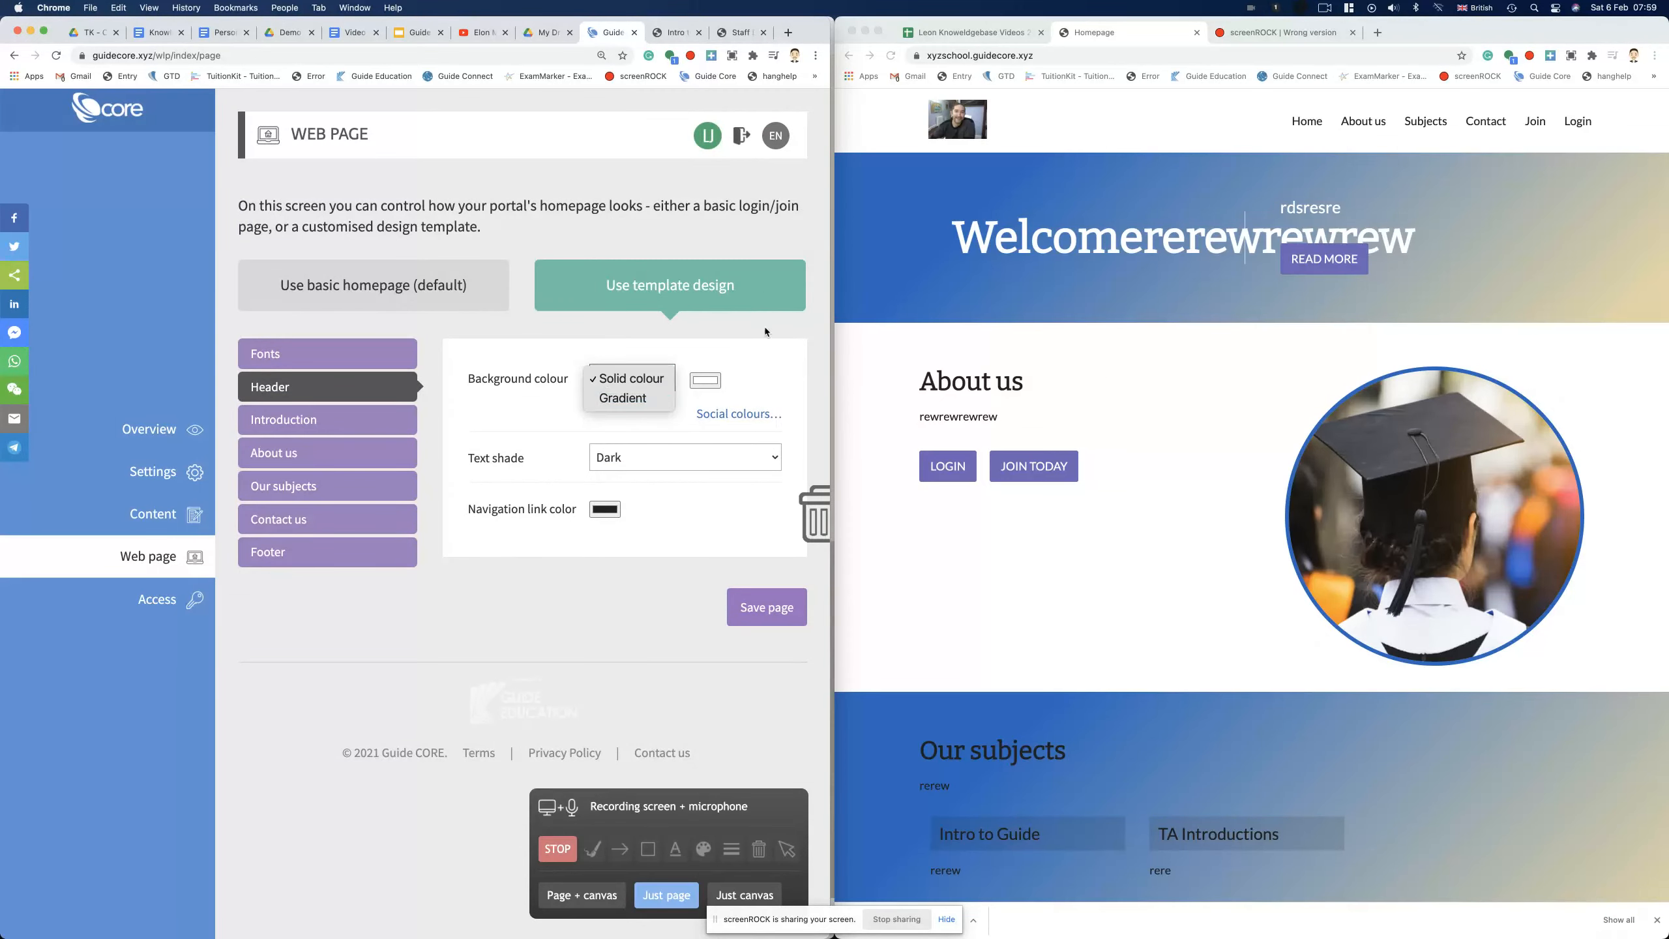
click(629, 378)
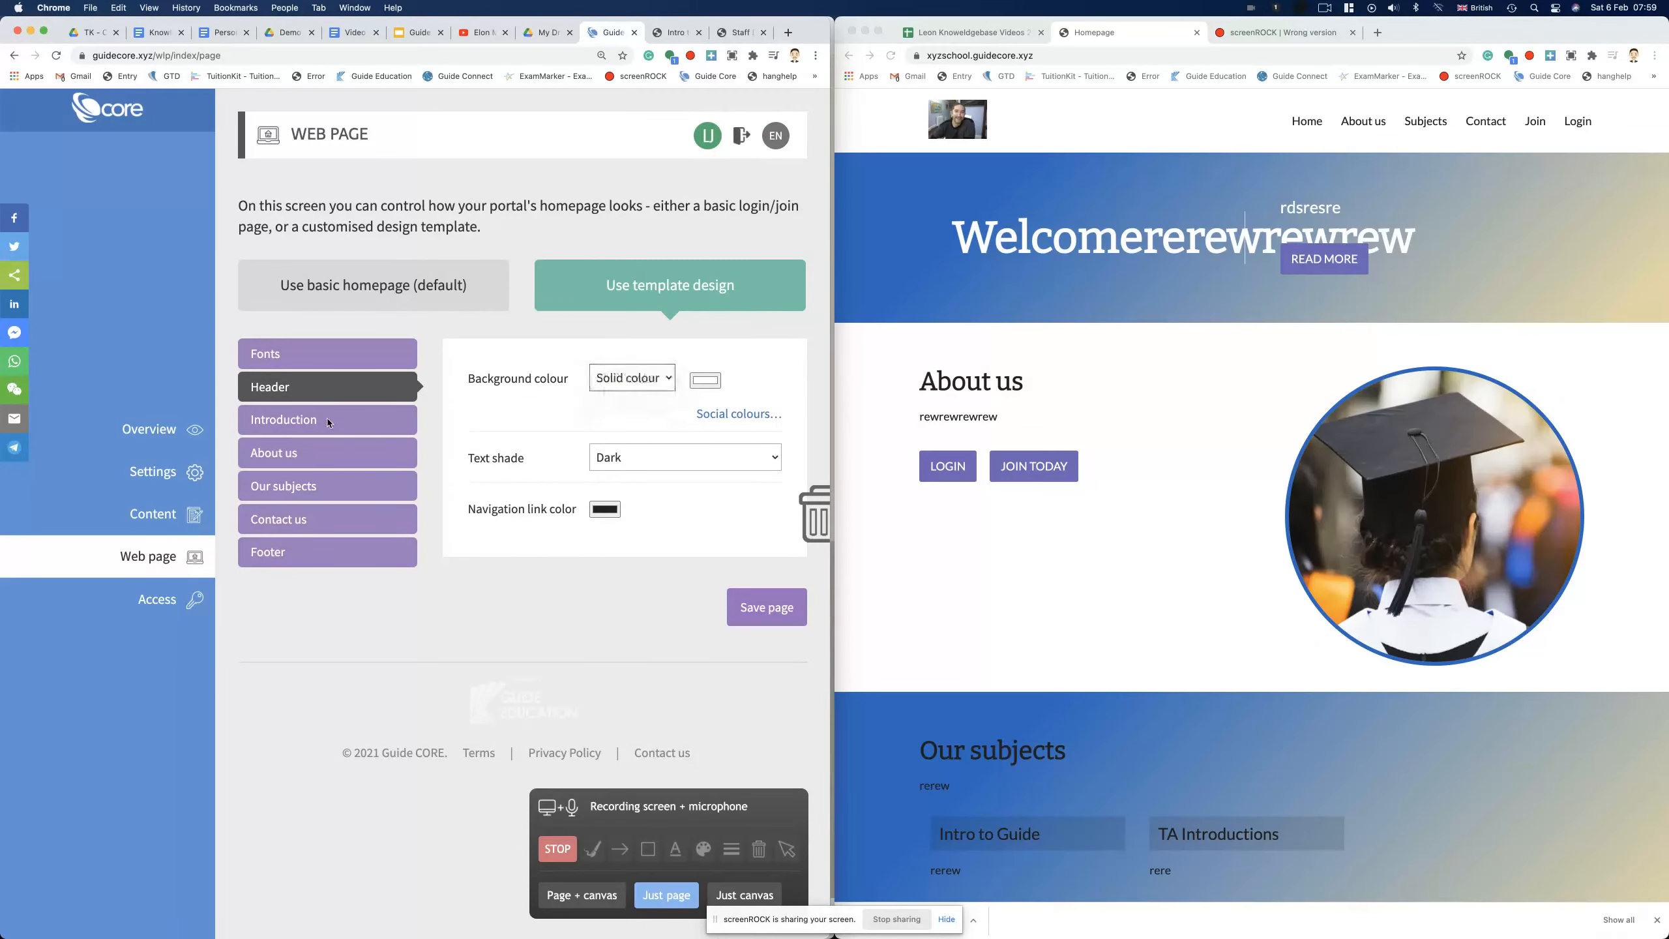
Give the introduction a solid background with purple sampled by the eyedropper.
click(283, 419)
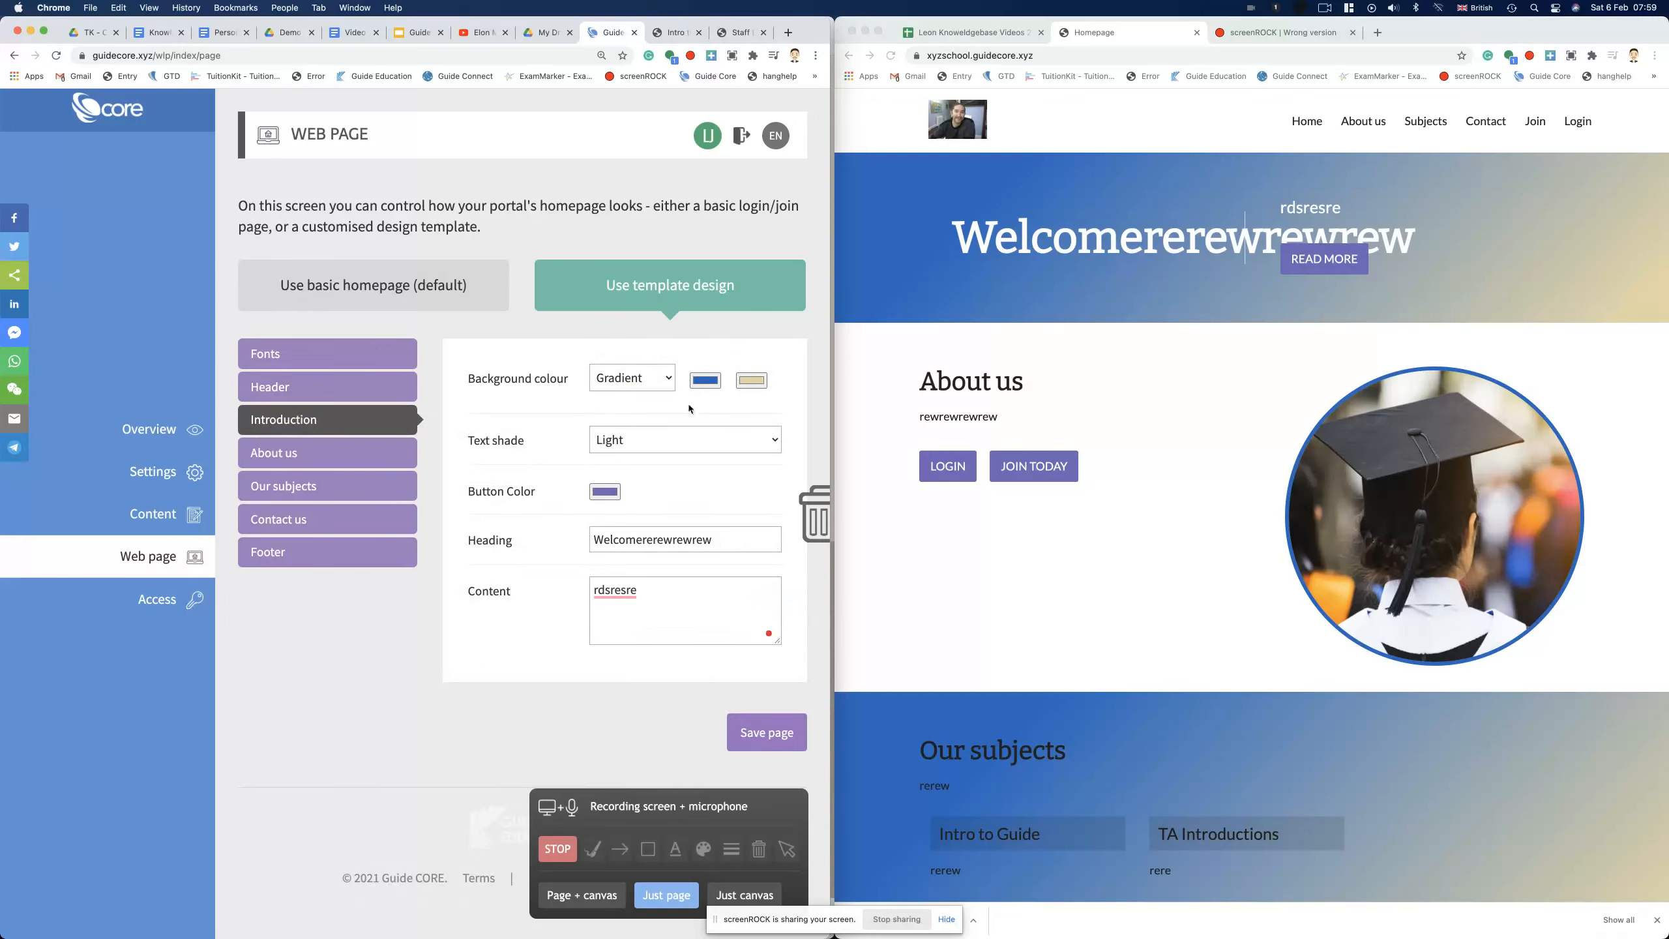
mouse_move(701, 398)
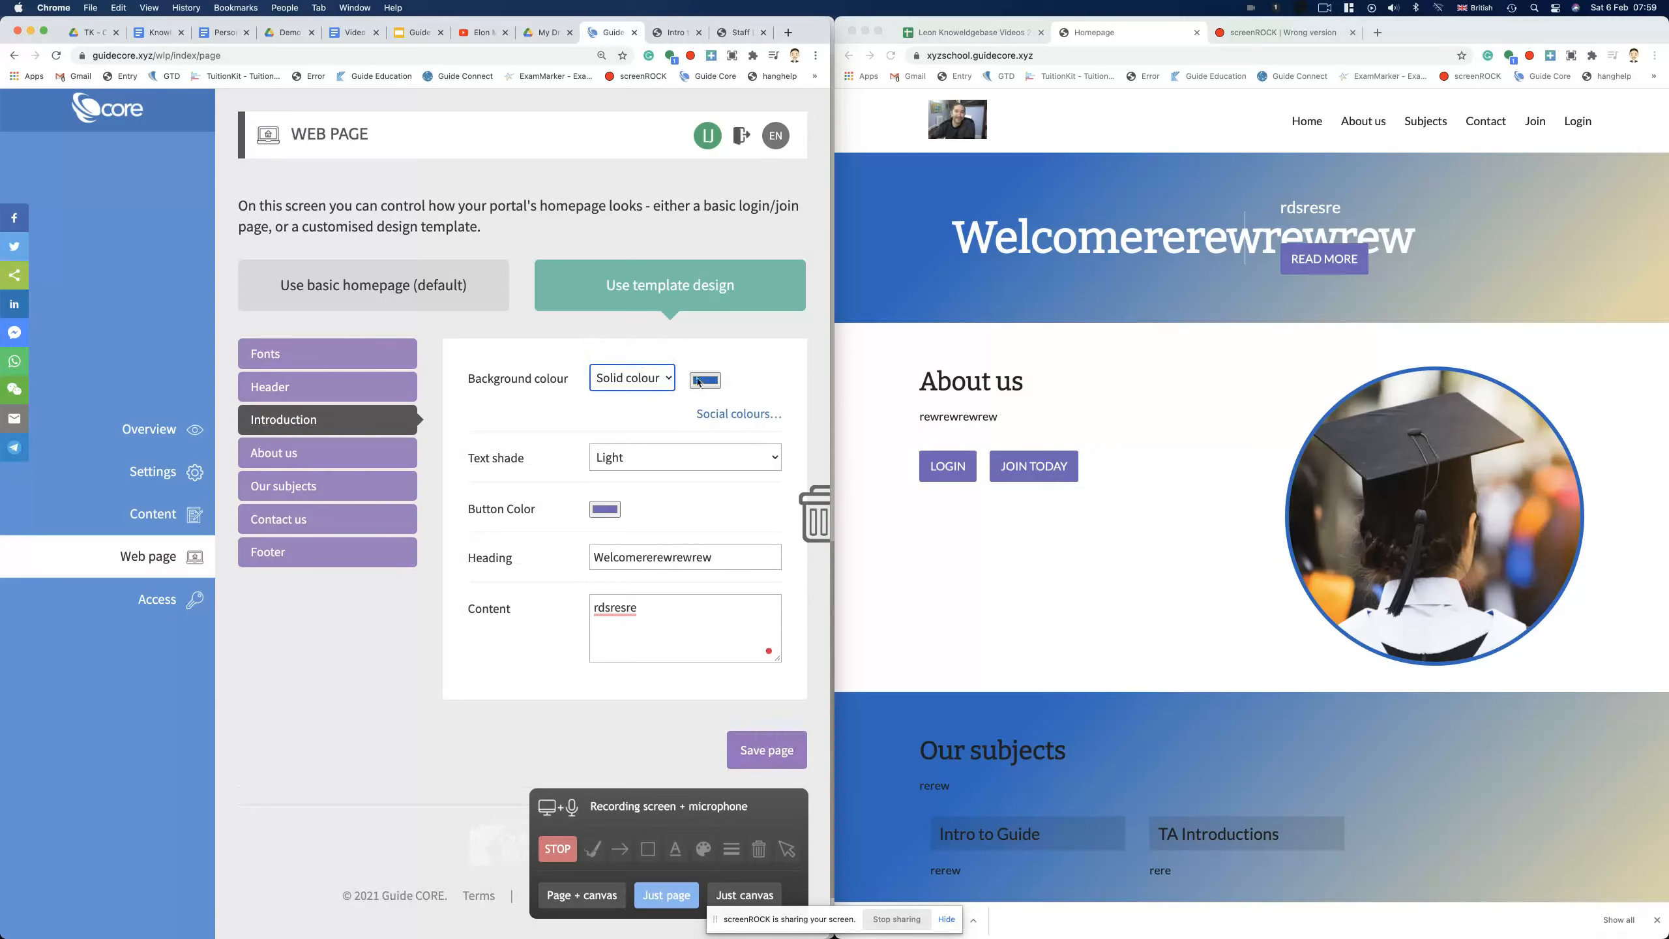
click(704, 380)
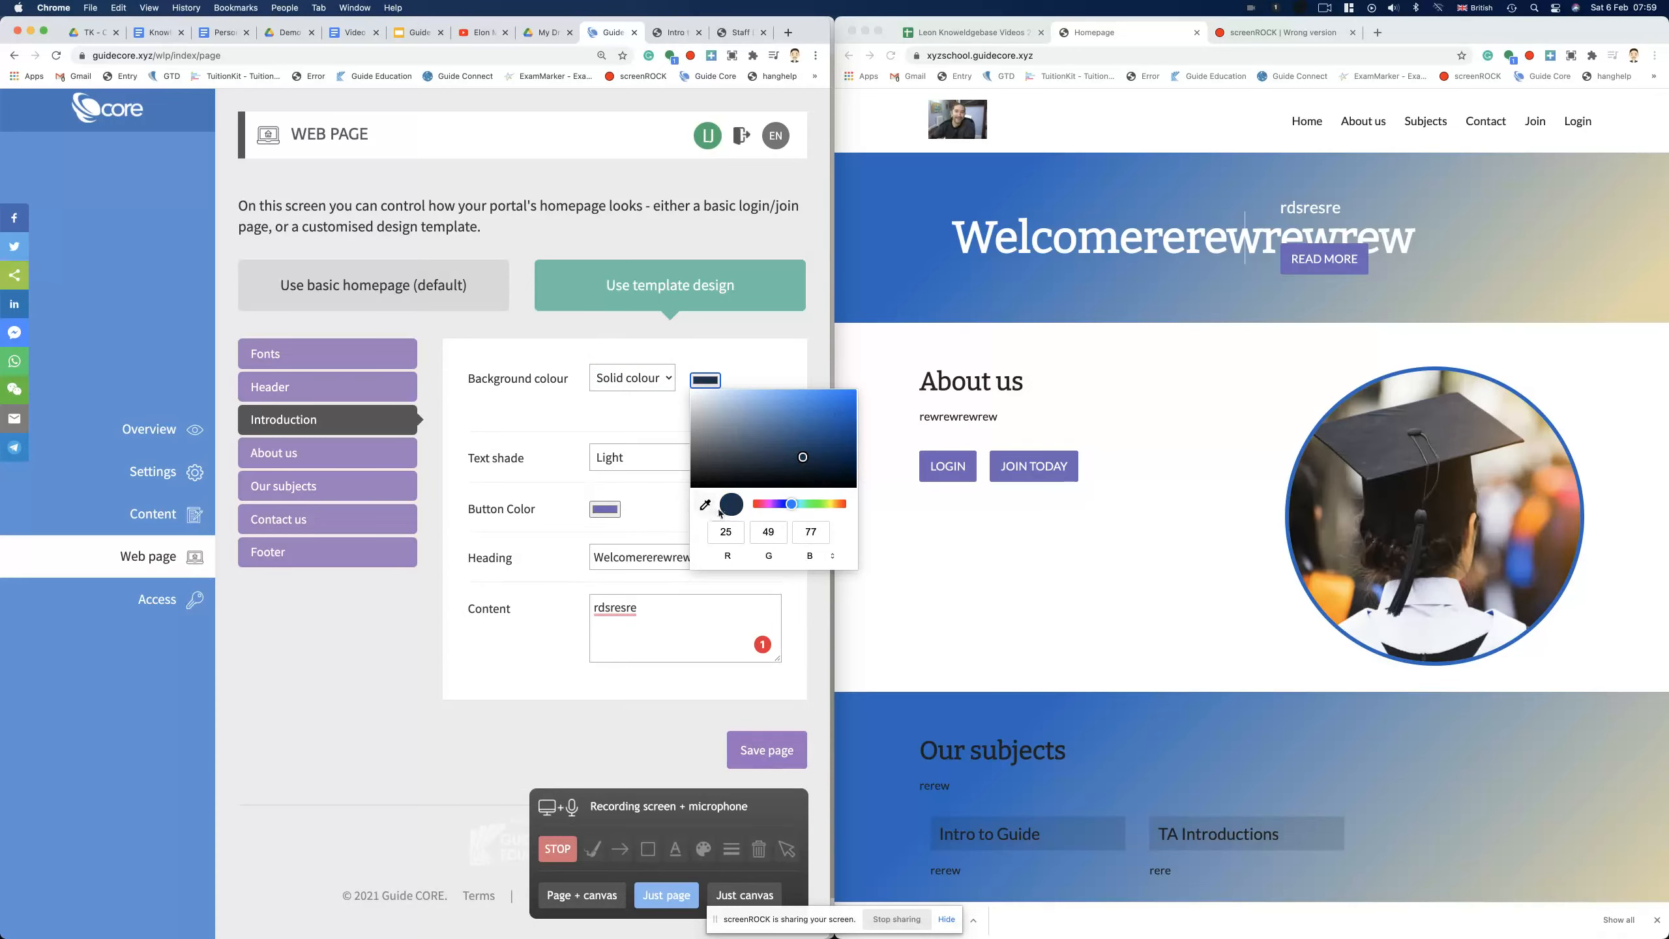
click(705, 505)
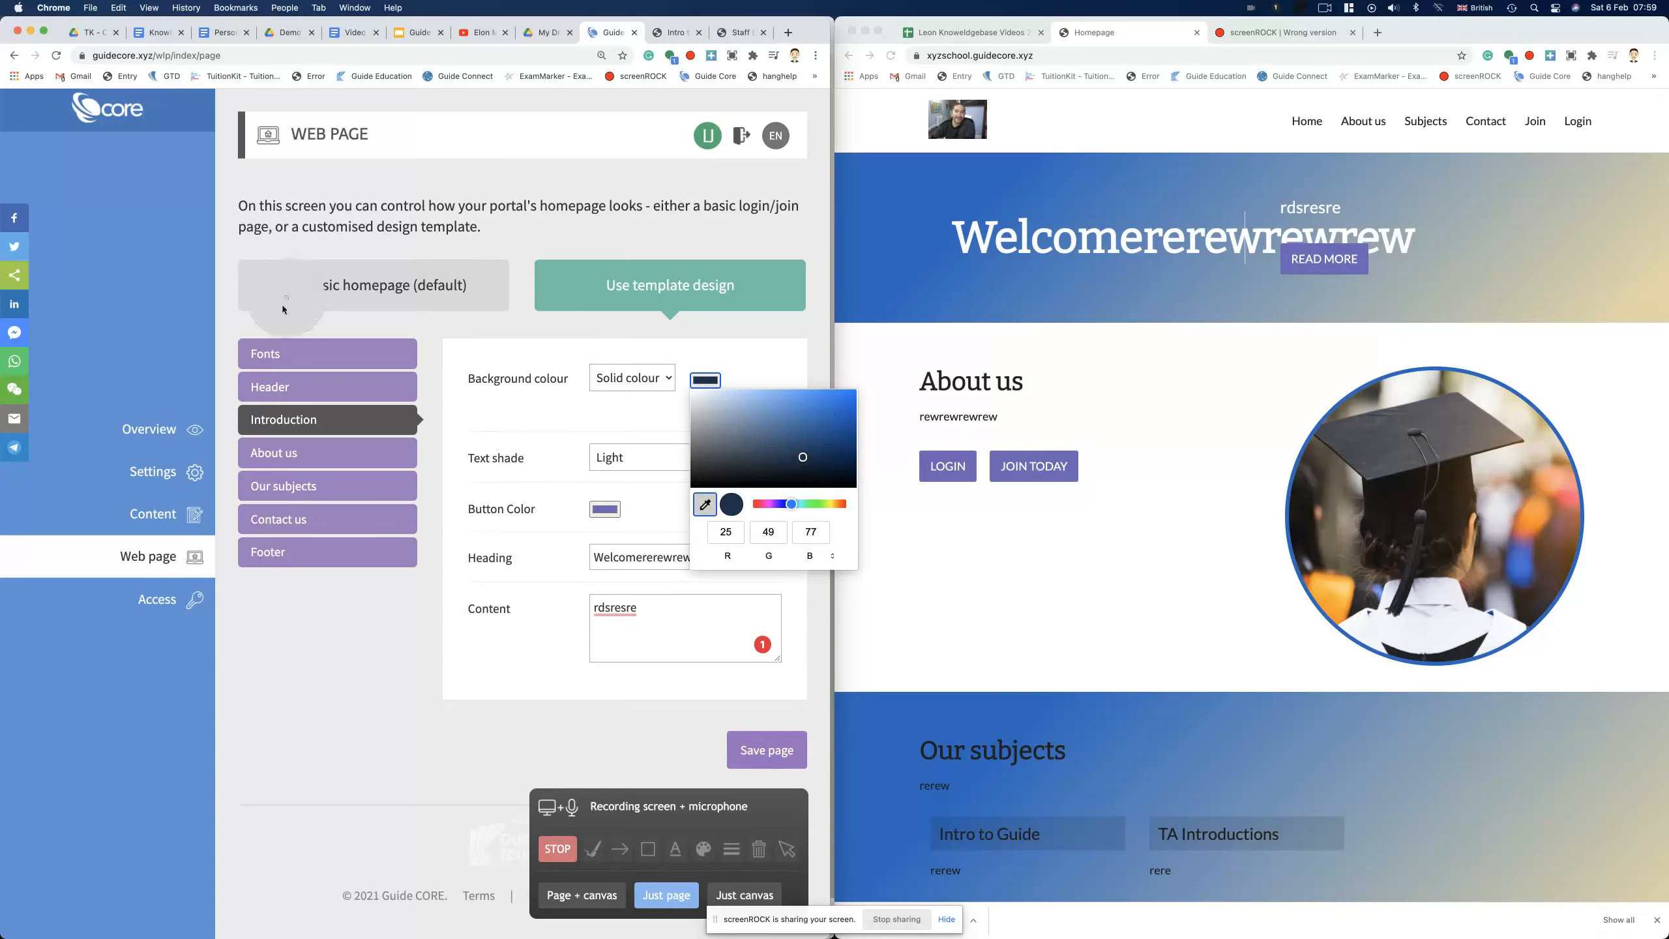
click(774, 438)
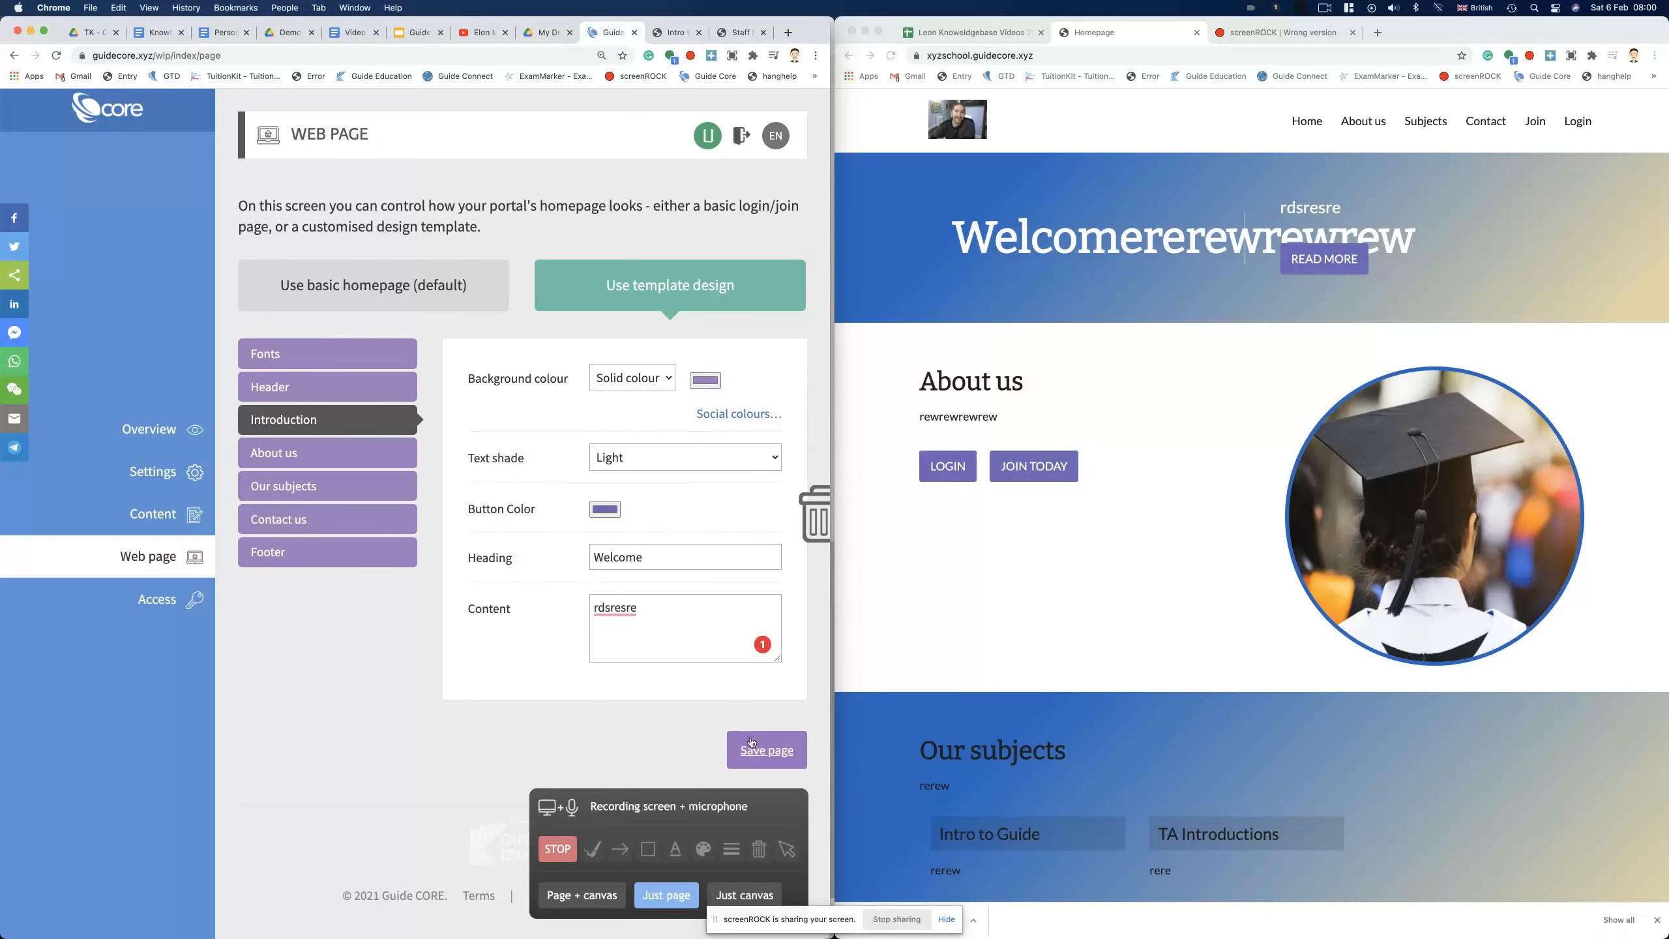
Save the purple Welcome introduction changes.
click(767, 749)
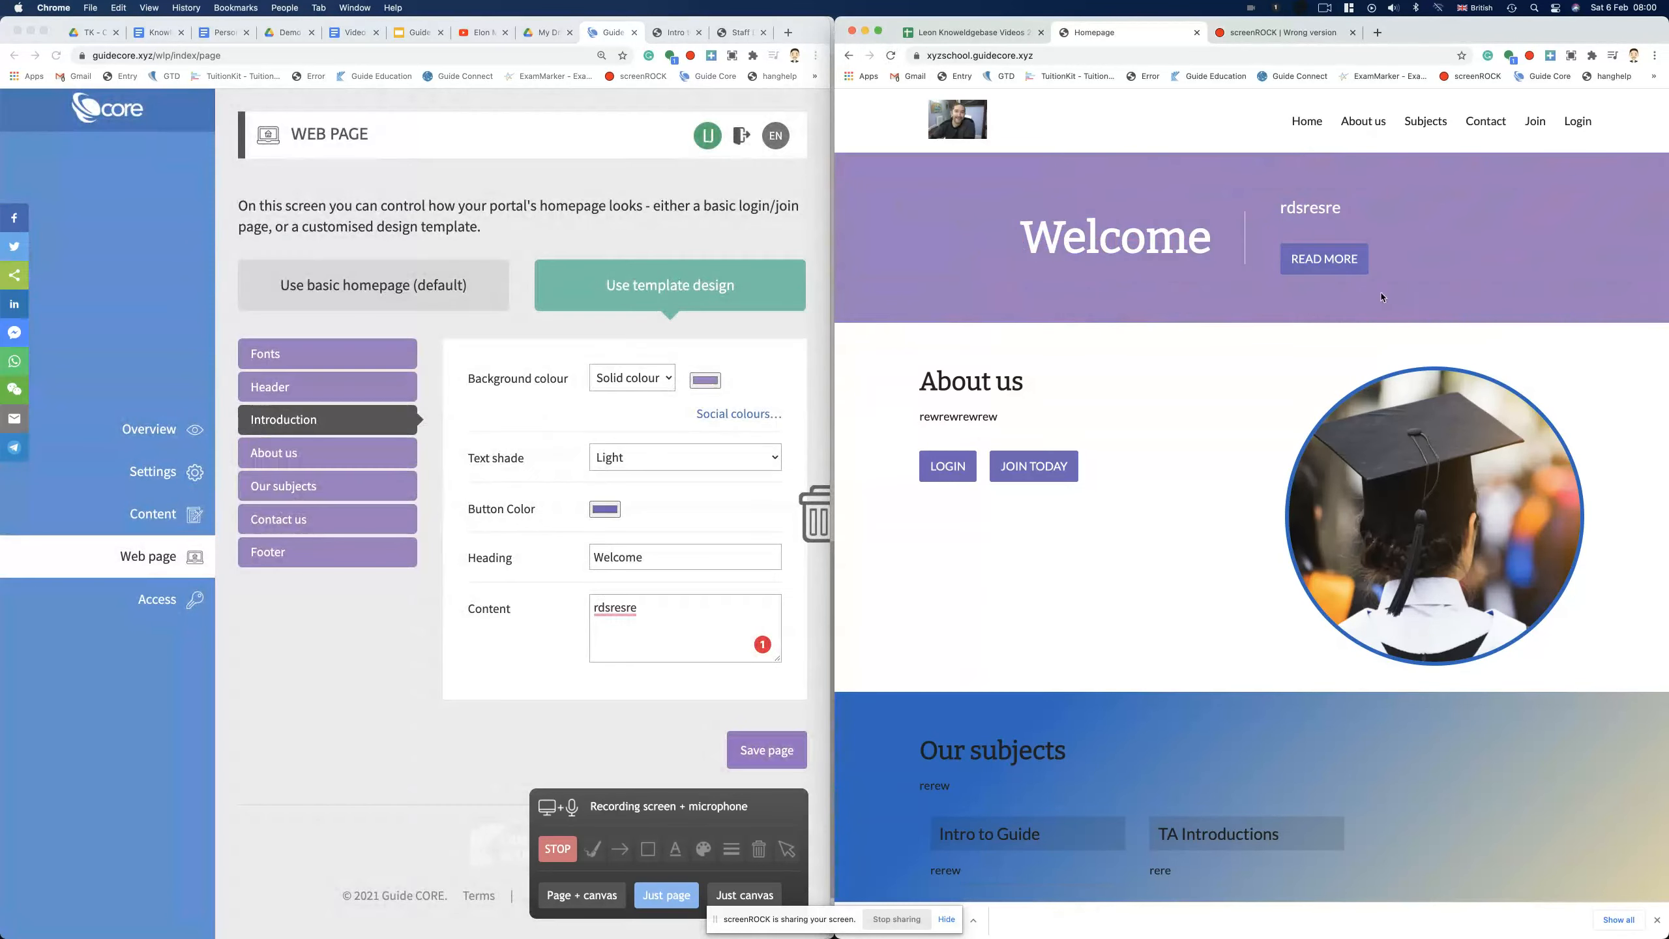
mouse_move(415, 472)
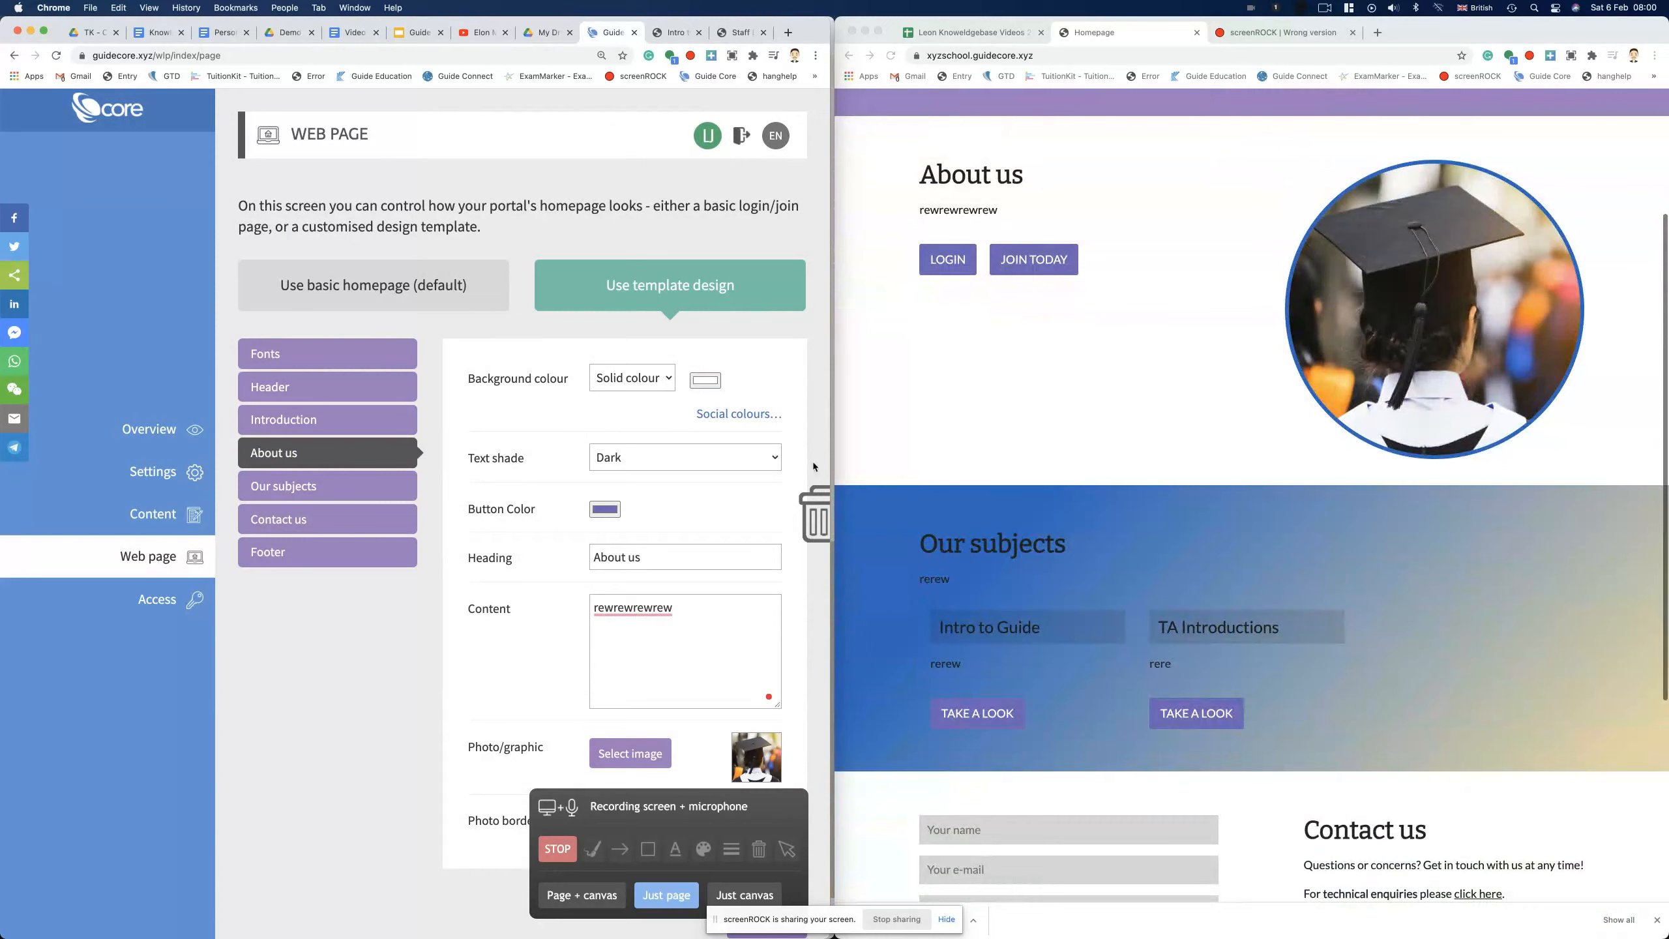
Change the Our subjects Text shade dropdown to Light, then save the page.
click(284, 485)
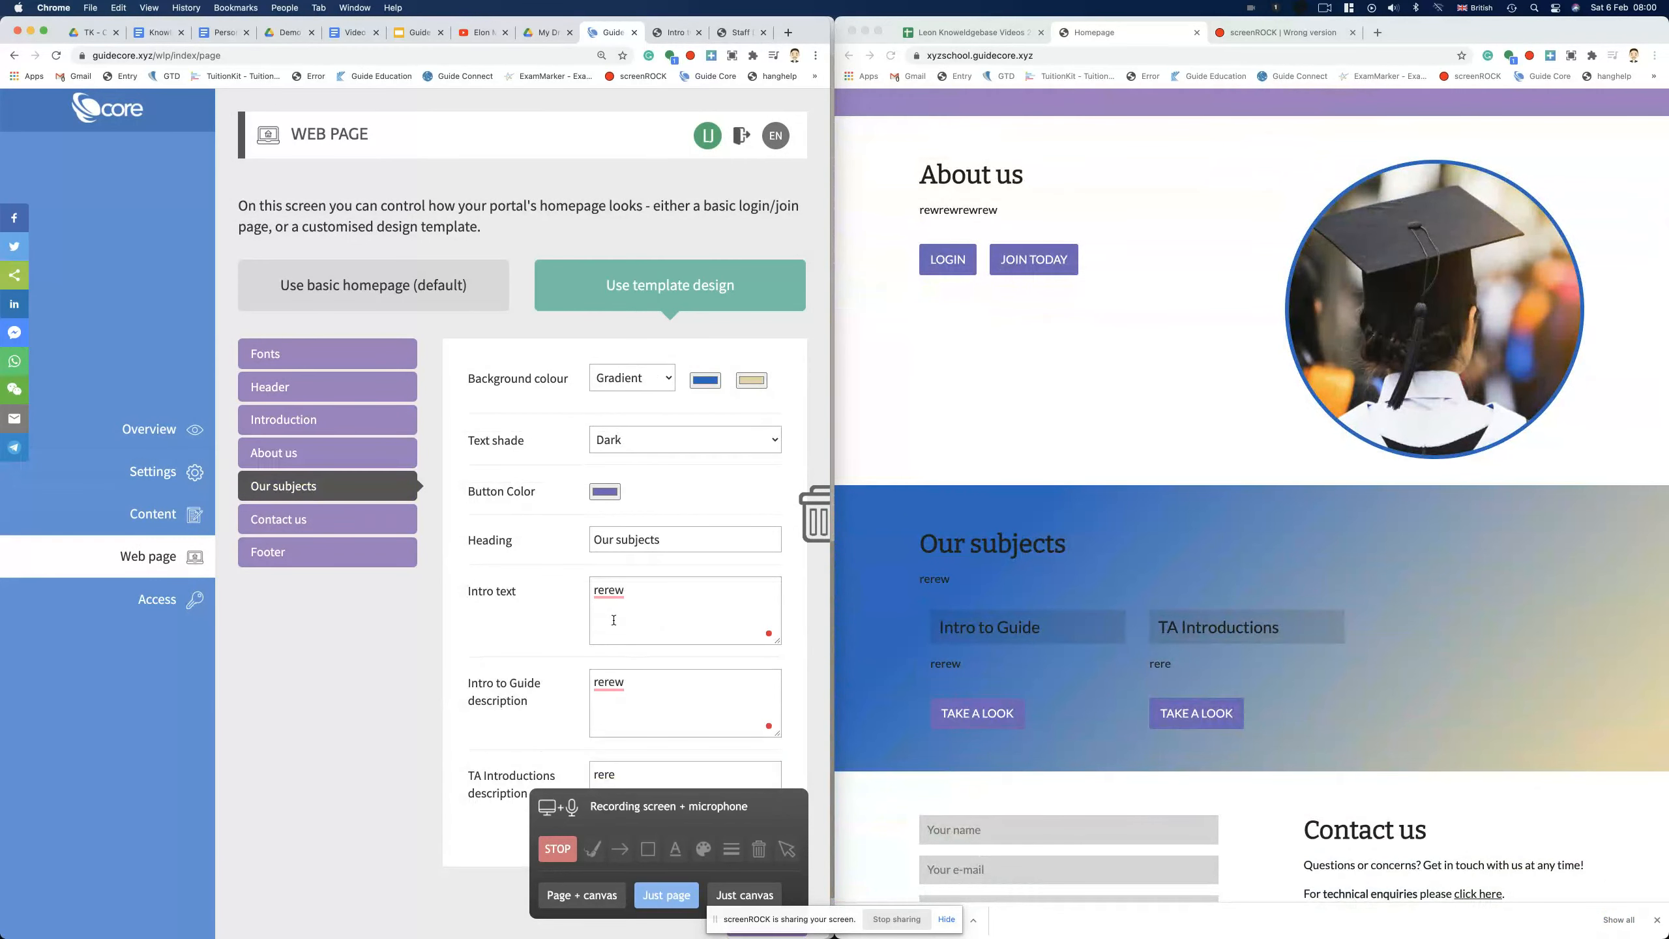
scroll(down, 3)
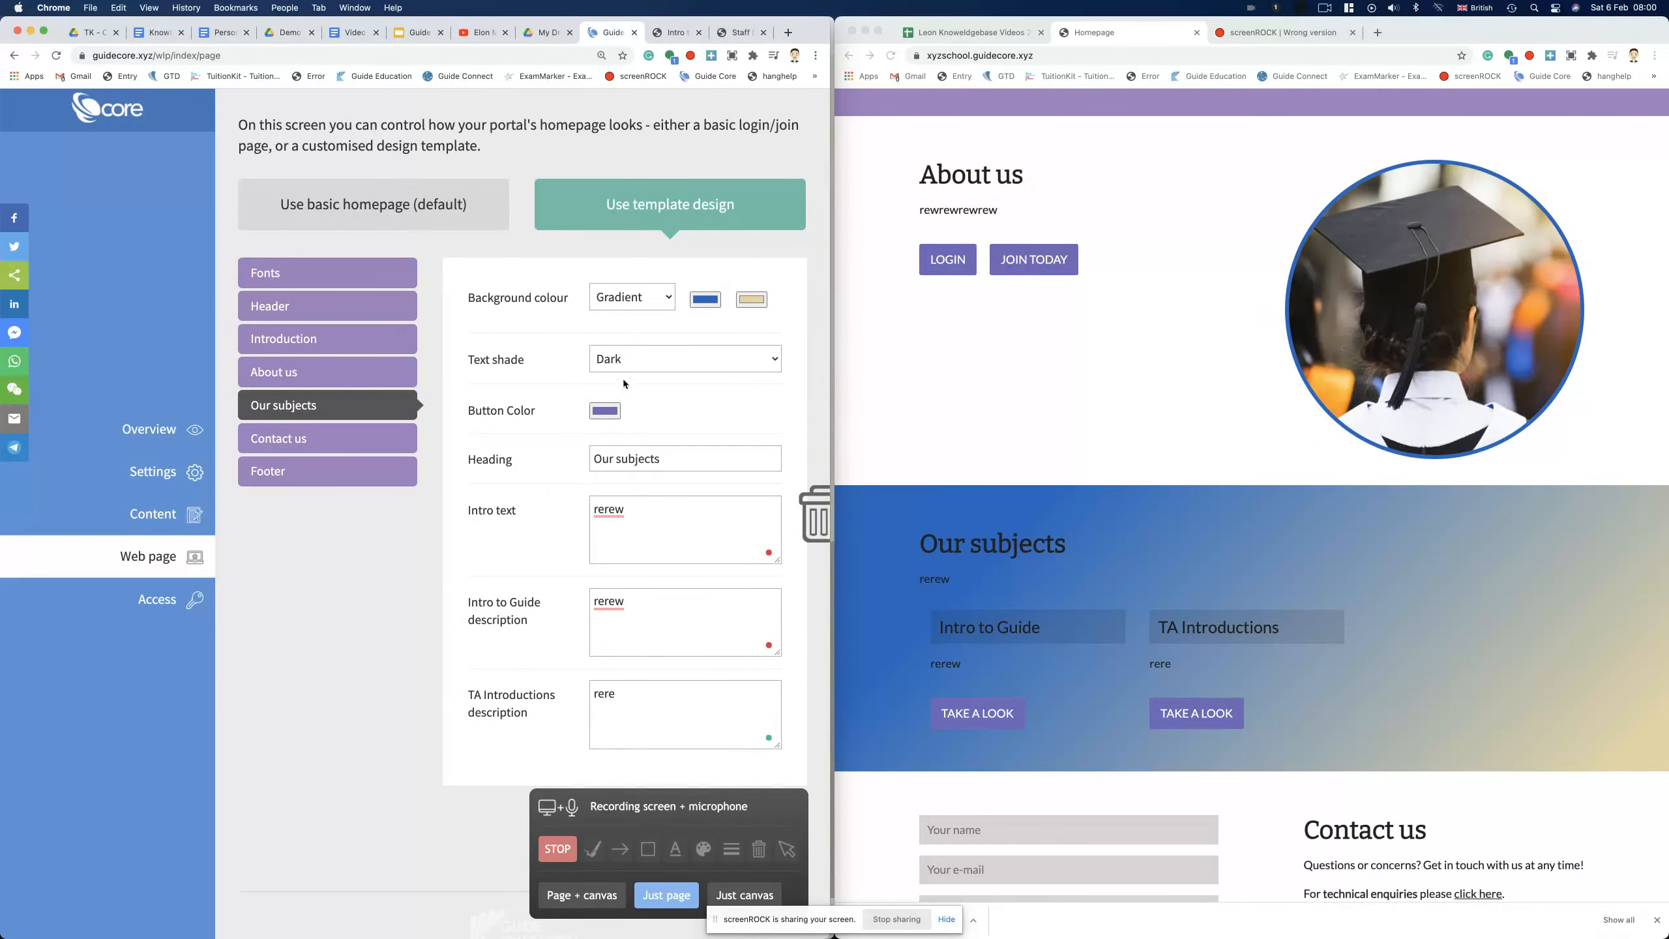
click(684, 359)
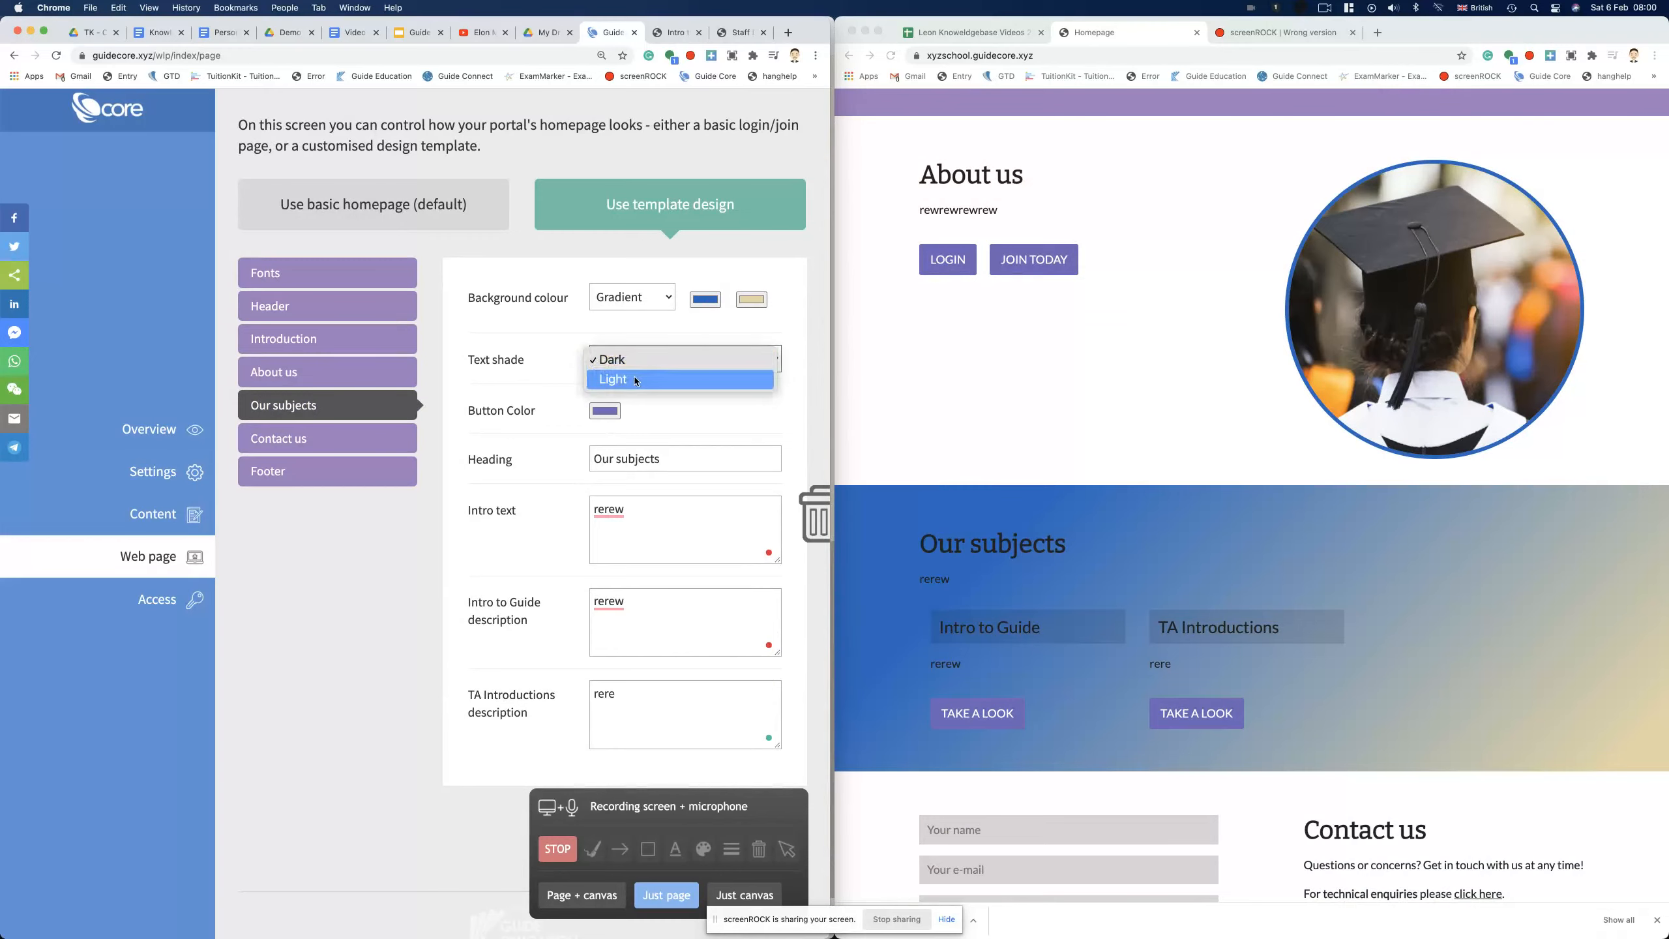
click(613, 378)
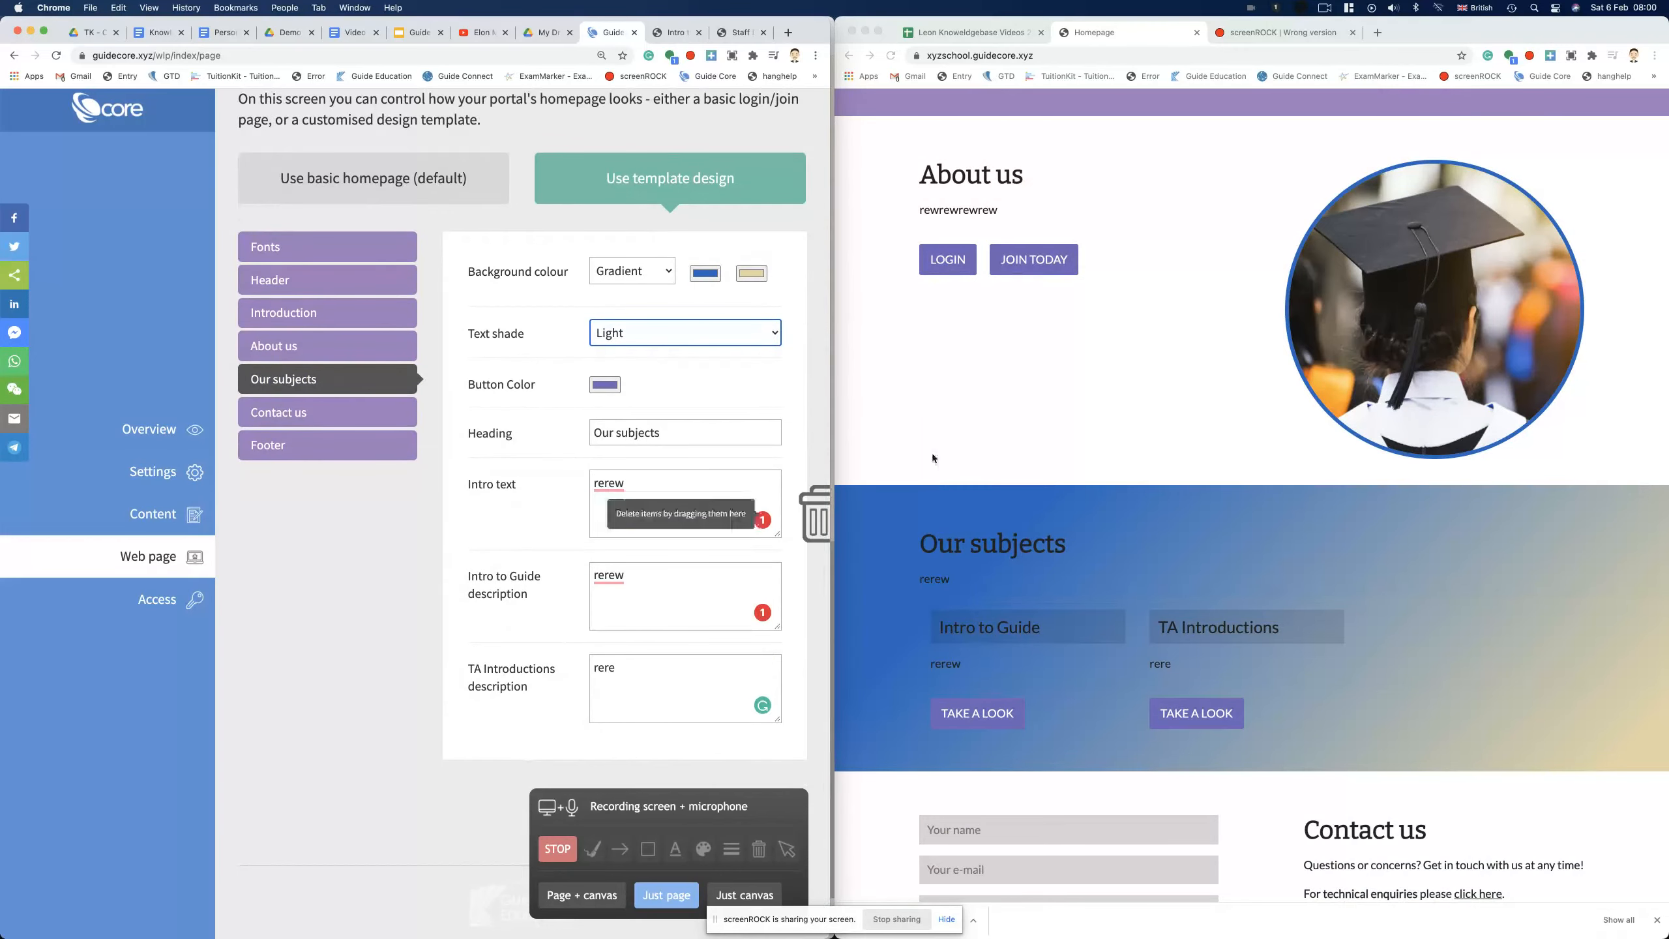
scroll(down, 3)
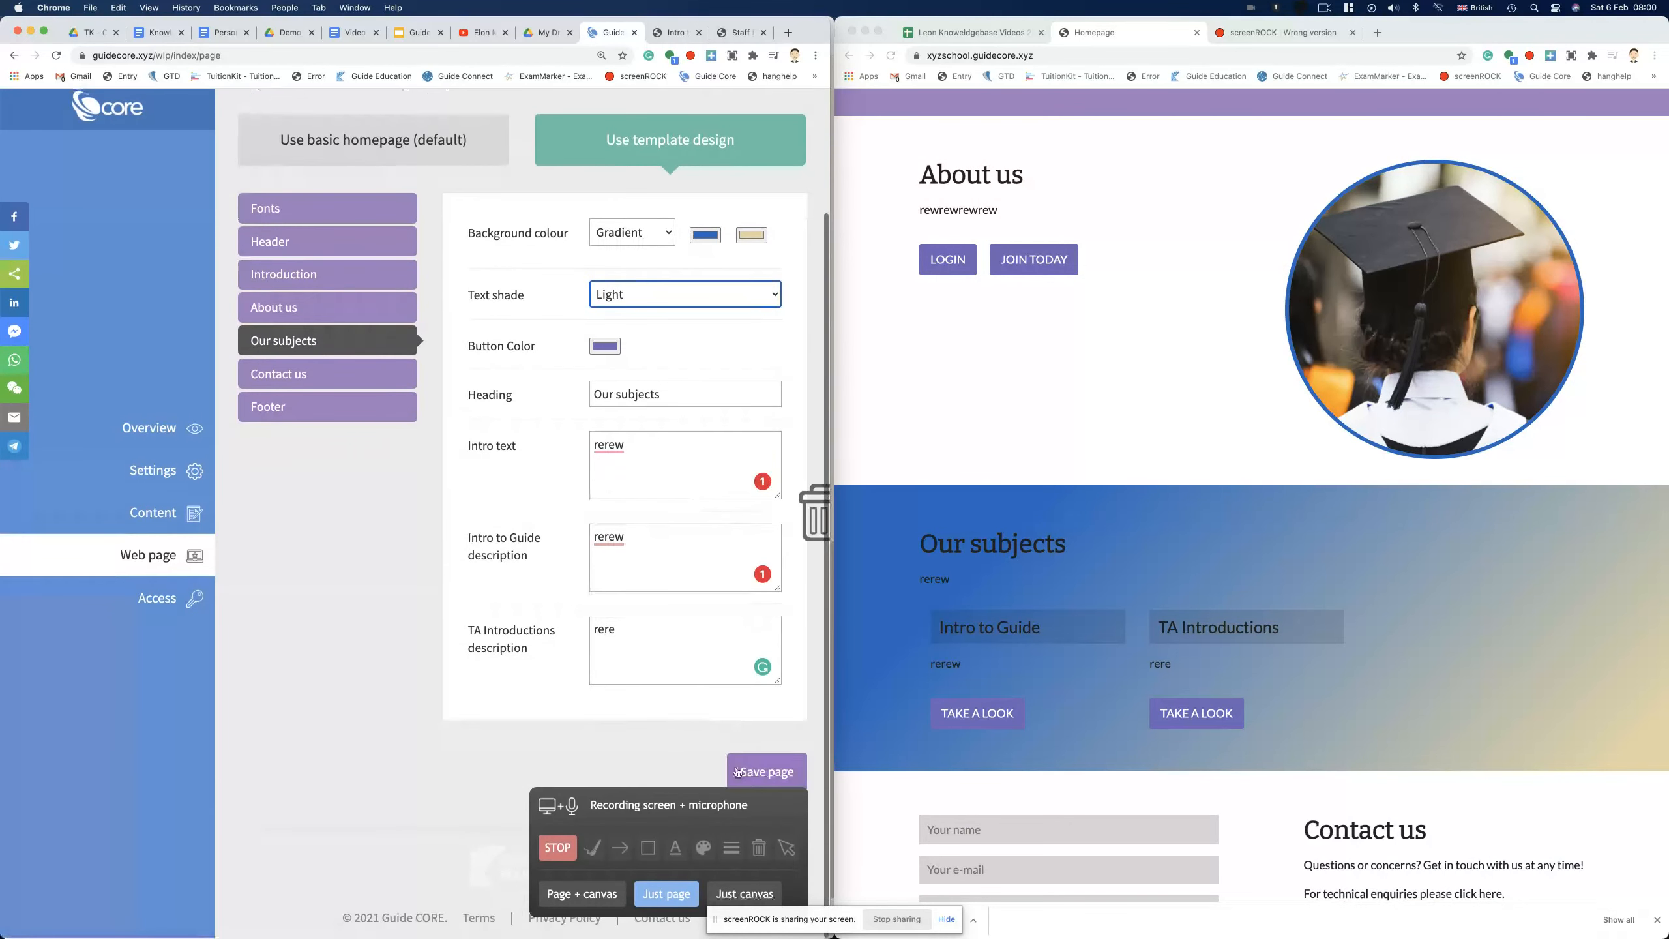
click(764, 770)
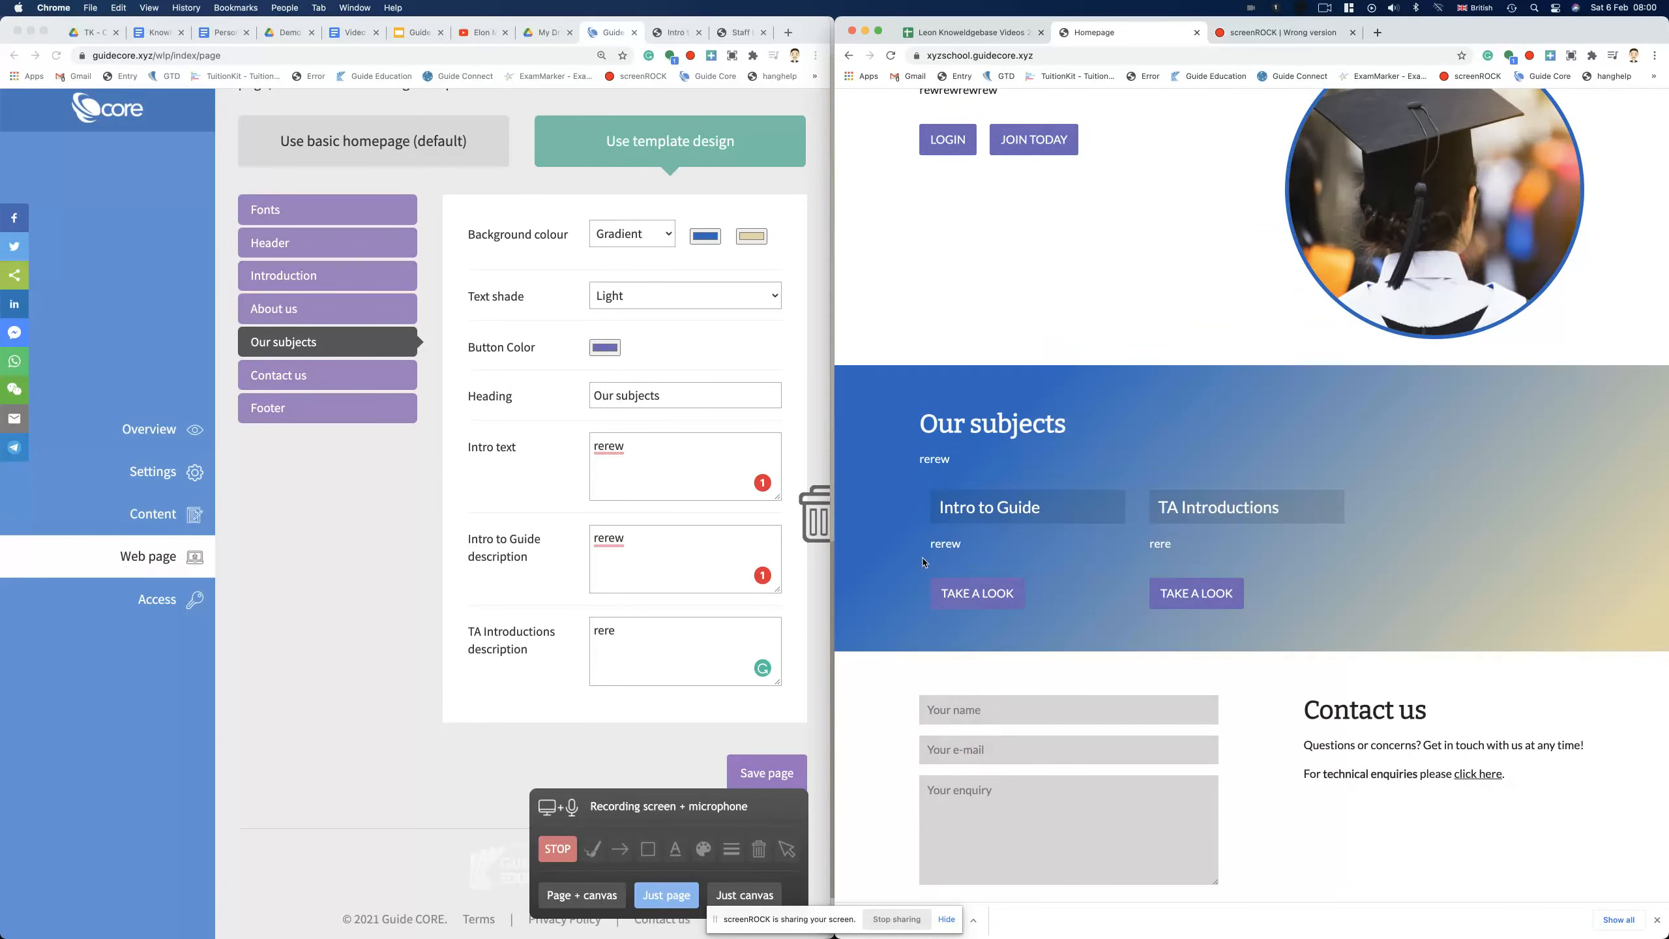
mouse_move(639, 492)
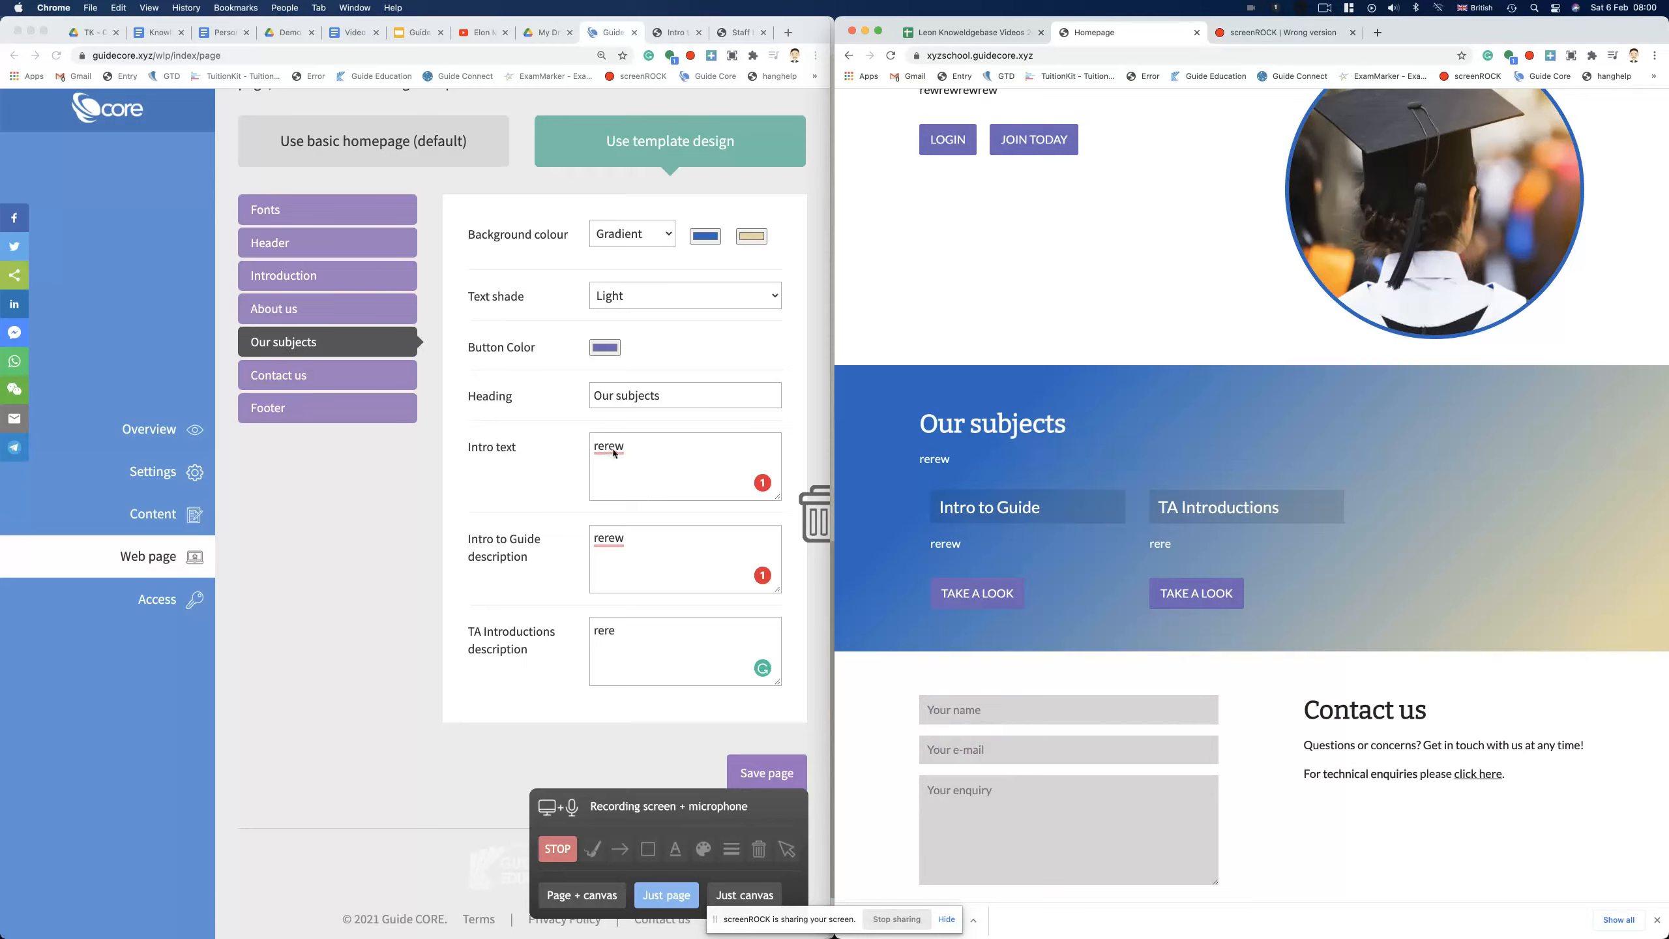
mouse_move(622, 454)
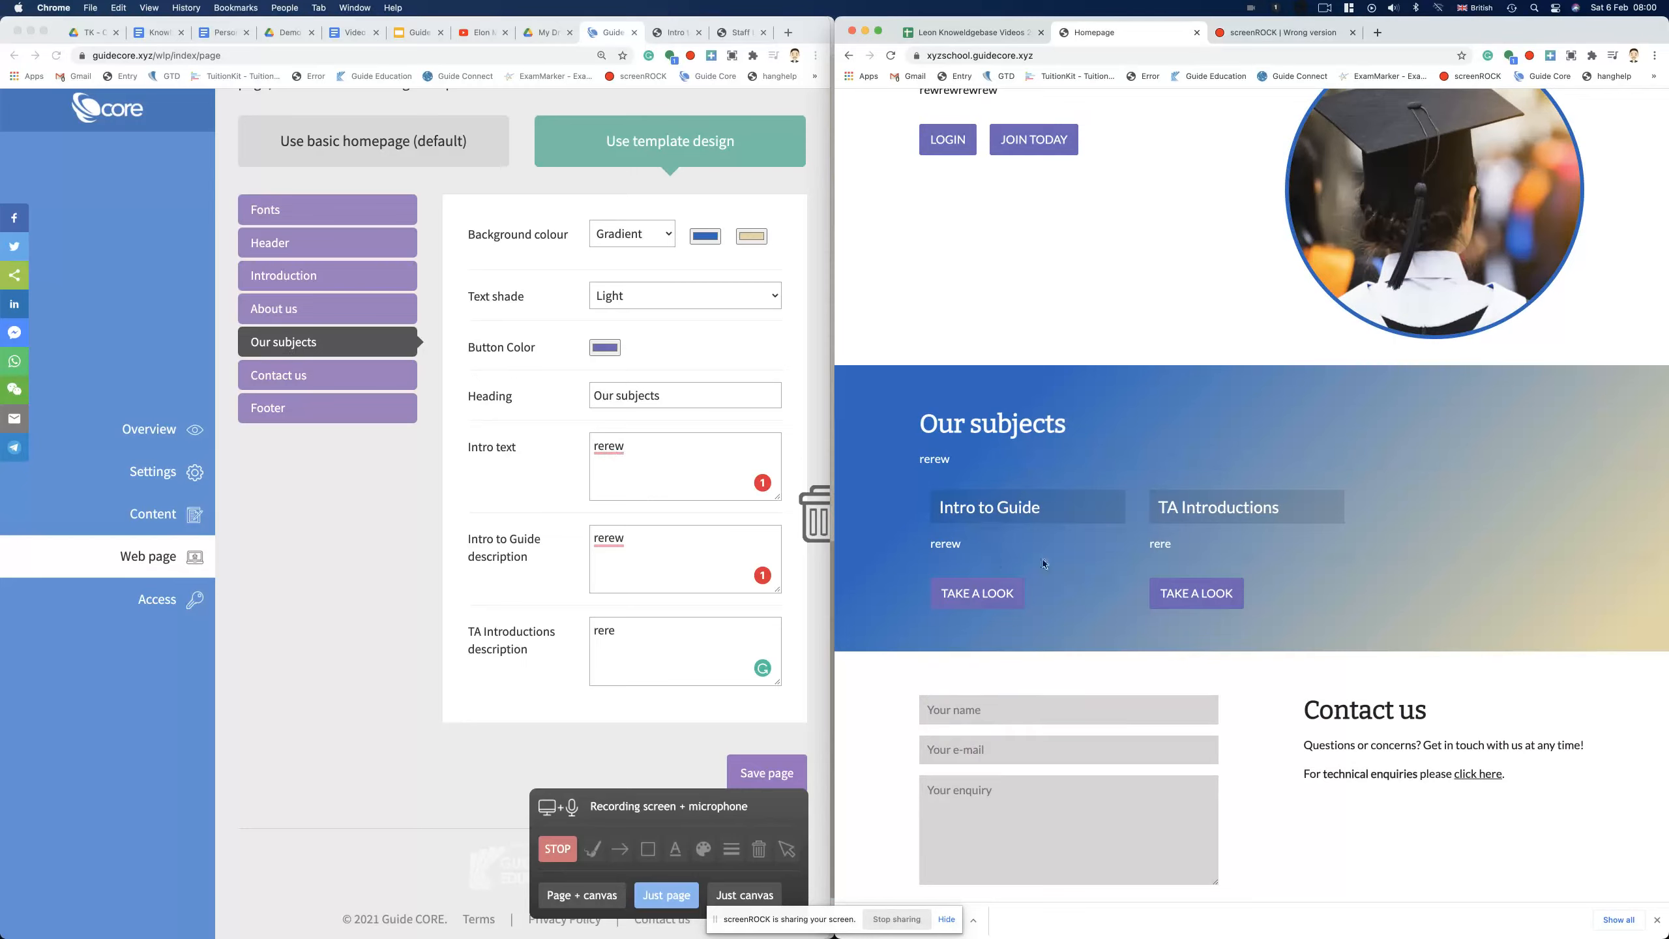
mouse_move(911, 543)
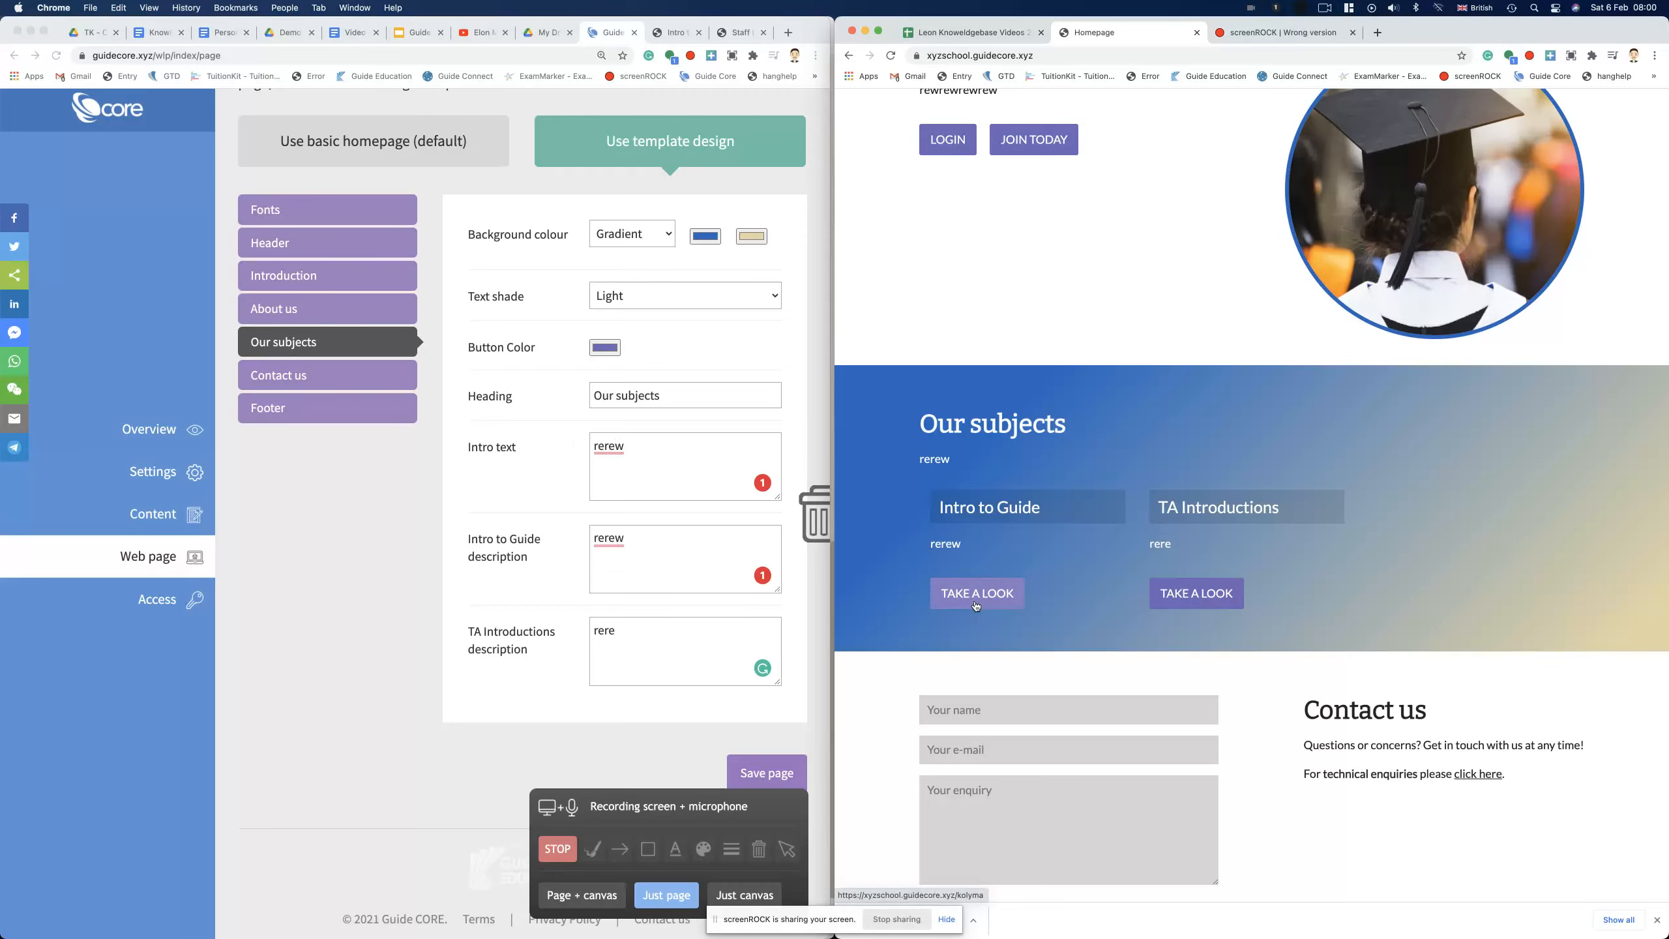
Follow TAKE A LOOK under Intro to Guide in the preview browser.
click(975, 593)
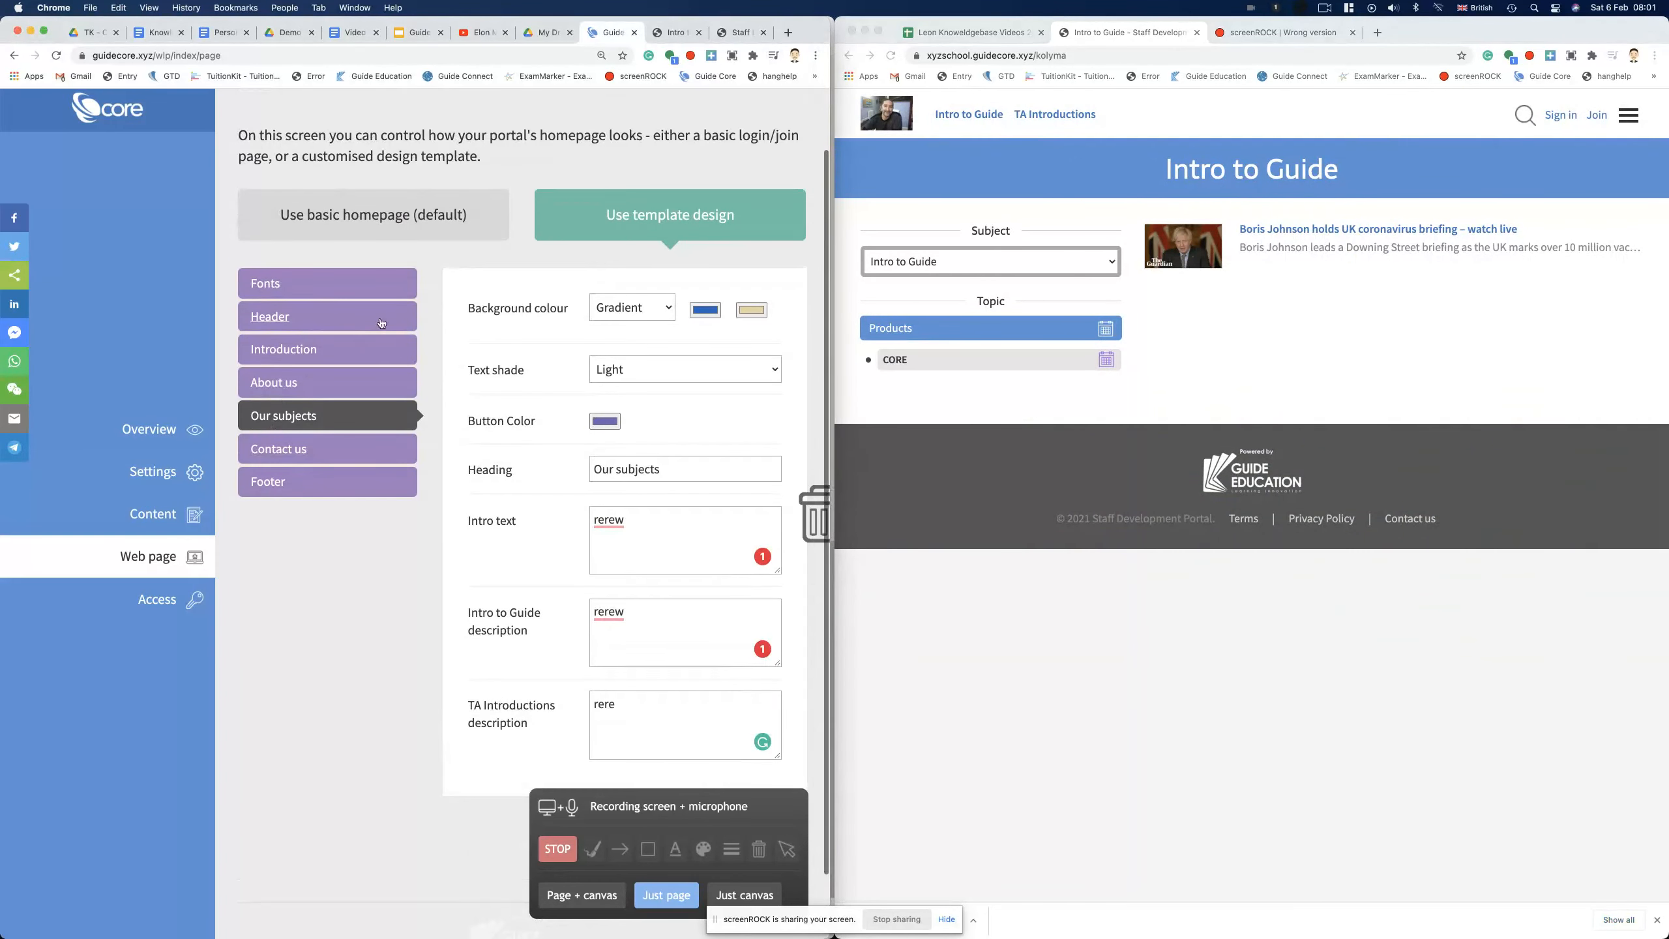
mouse_move(430, 601)
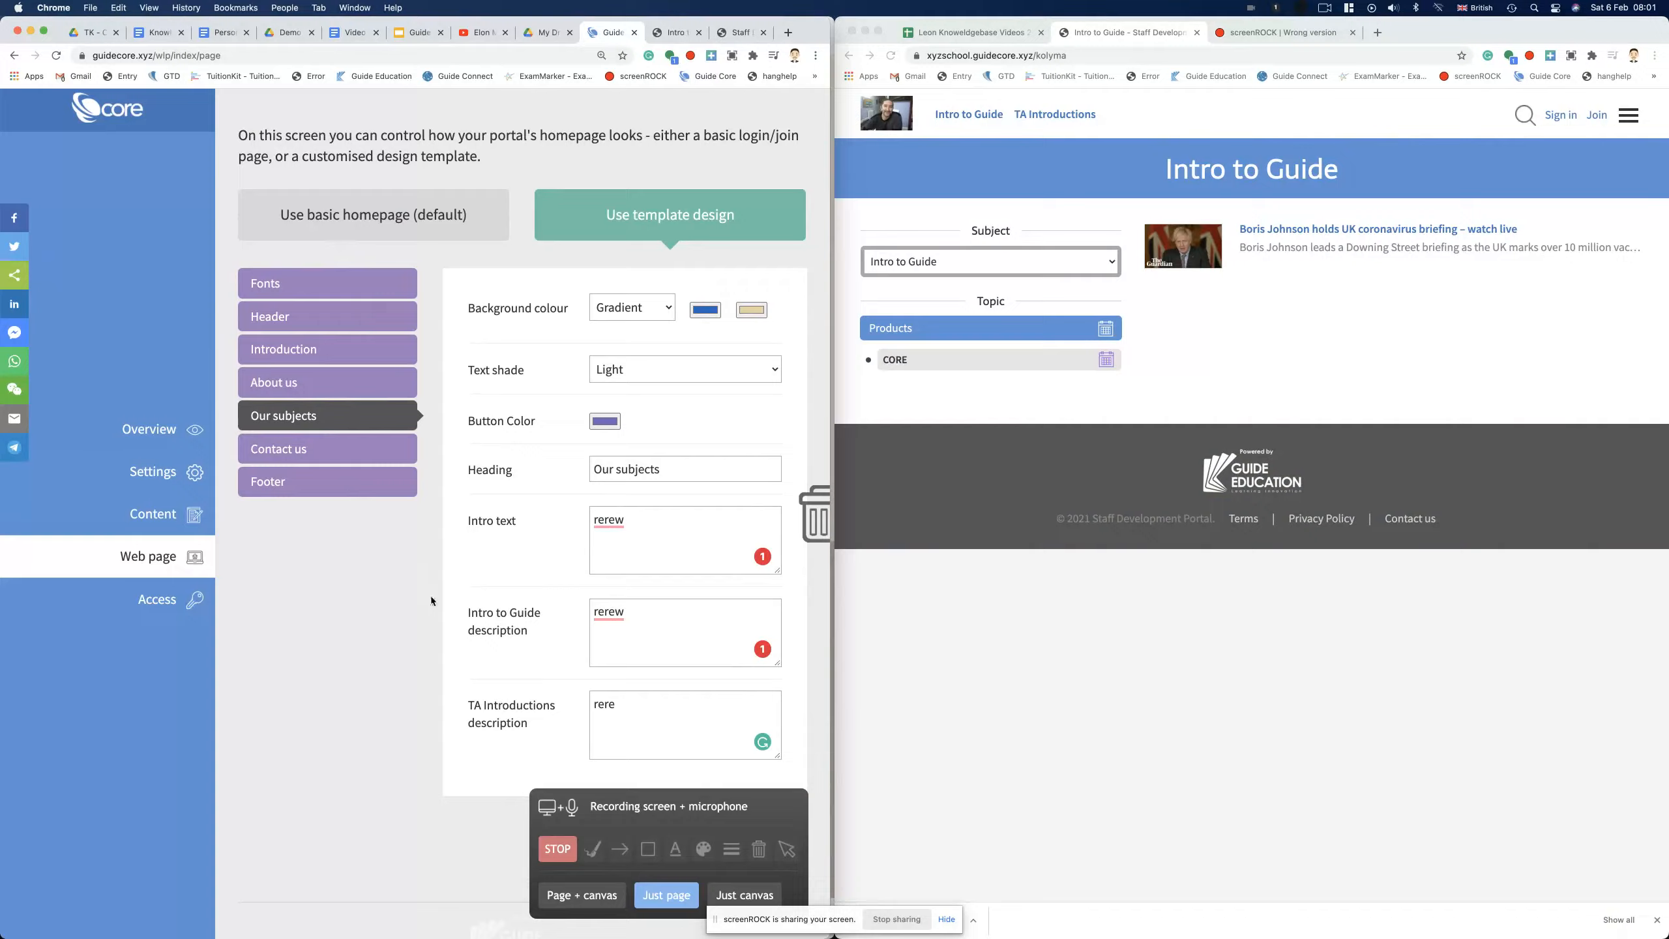